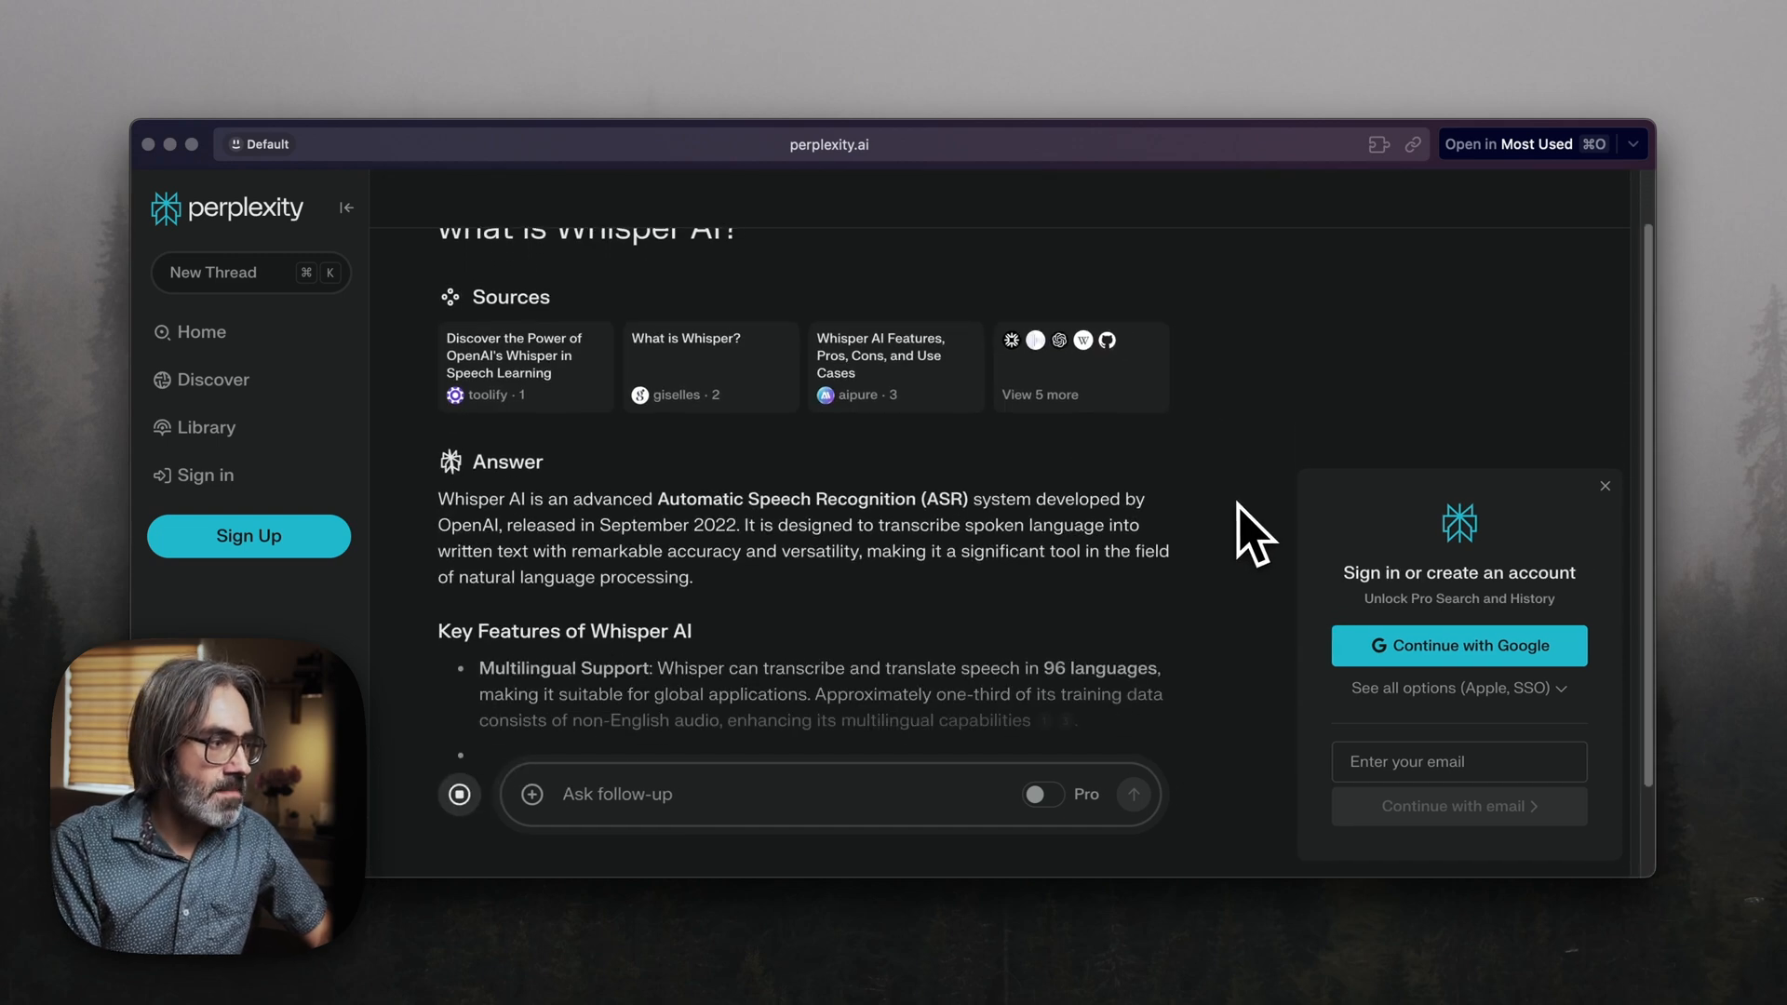
- Scroll through the pasted Whisper AI conversation down to the ten related topics
scroll(down, 3)
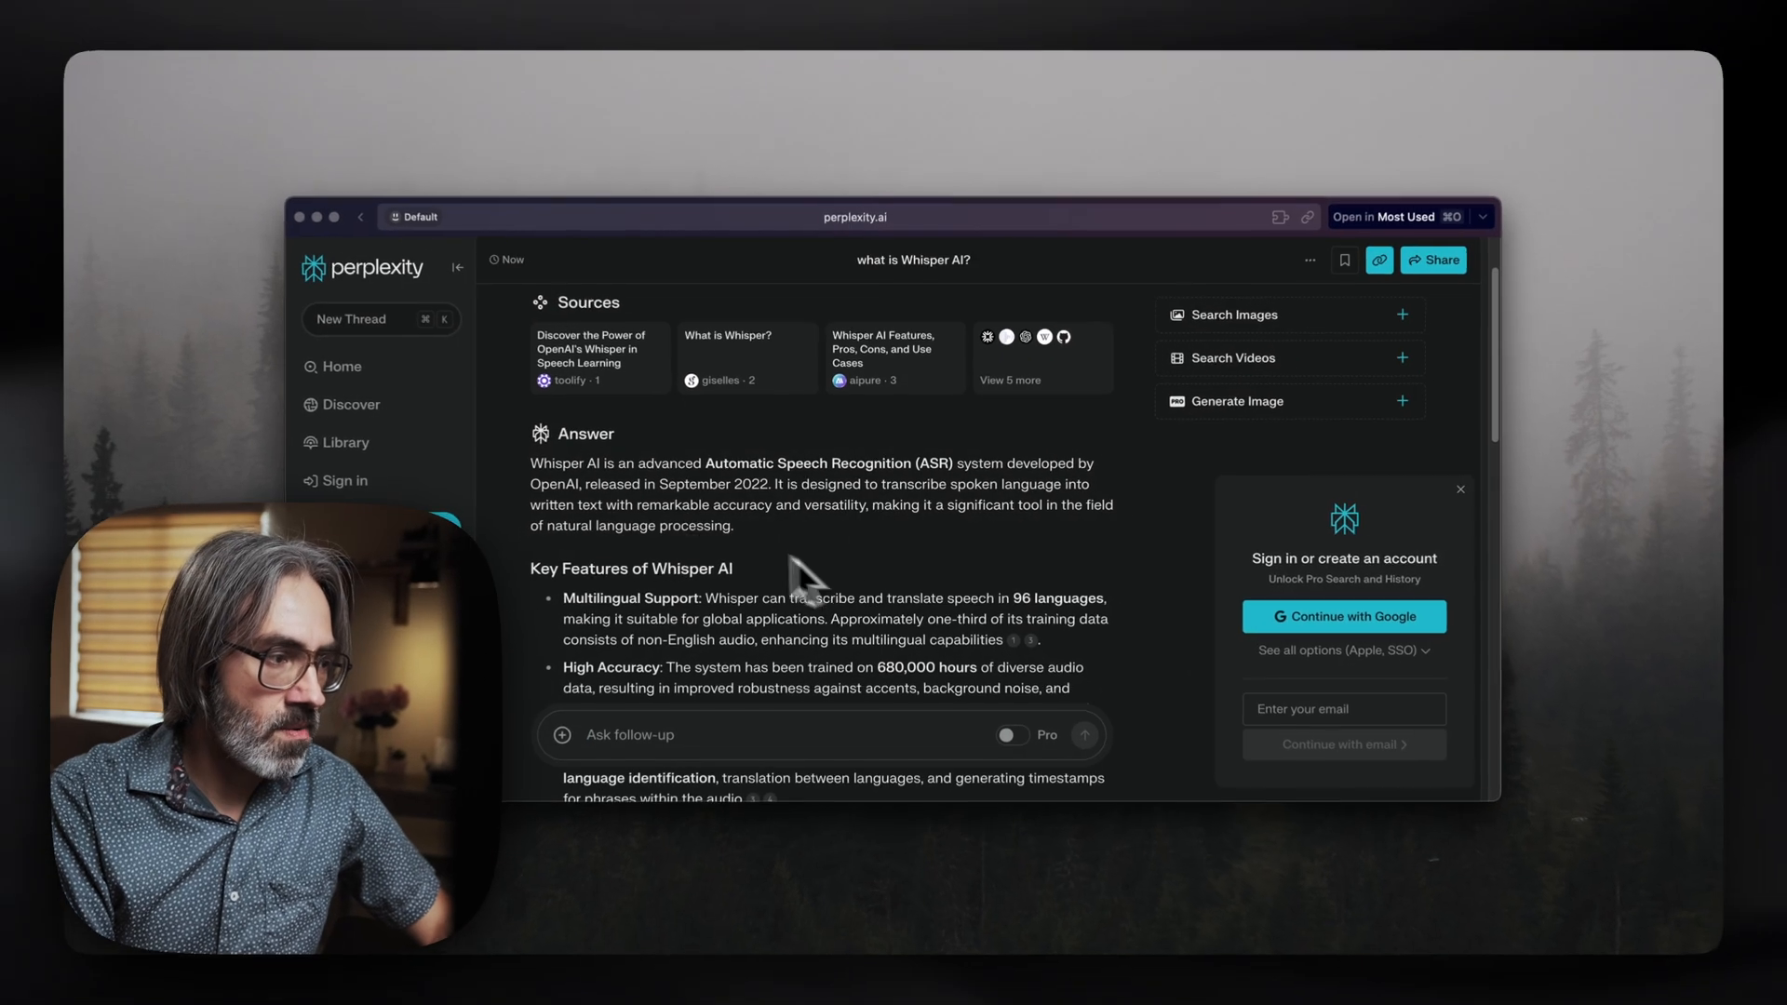
drag(529, 462, 735, 525)
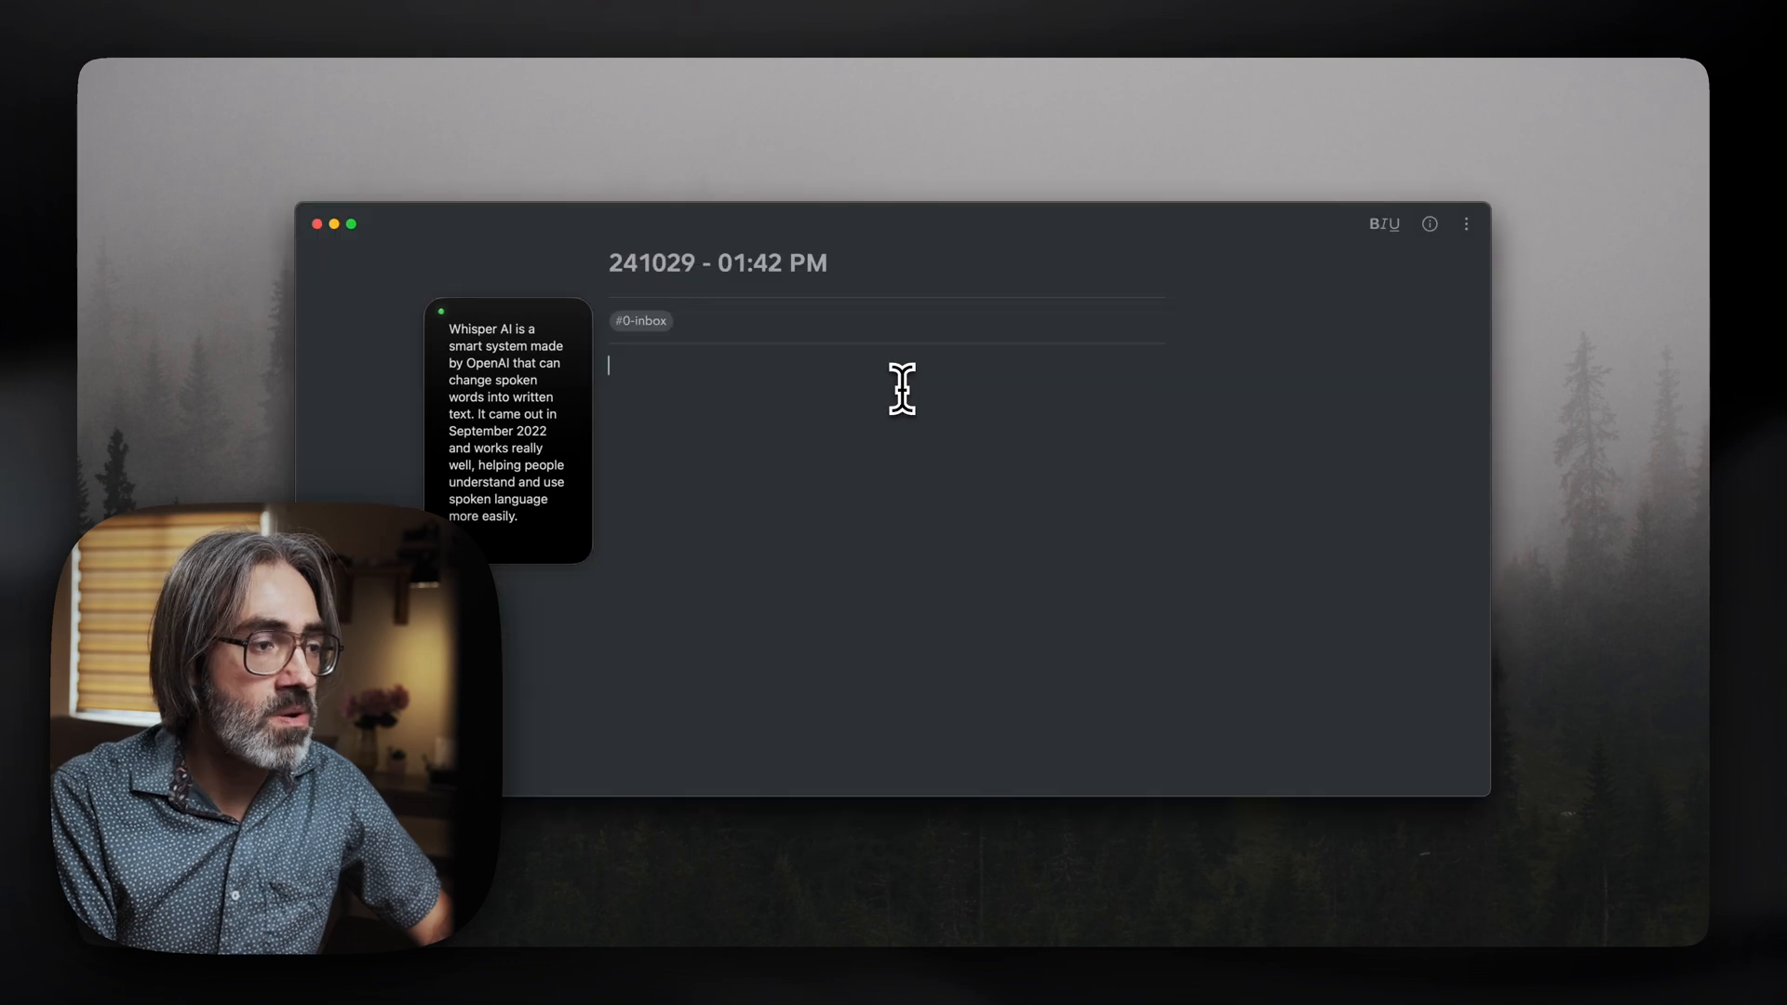
mouse_move(904, 423)
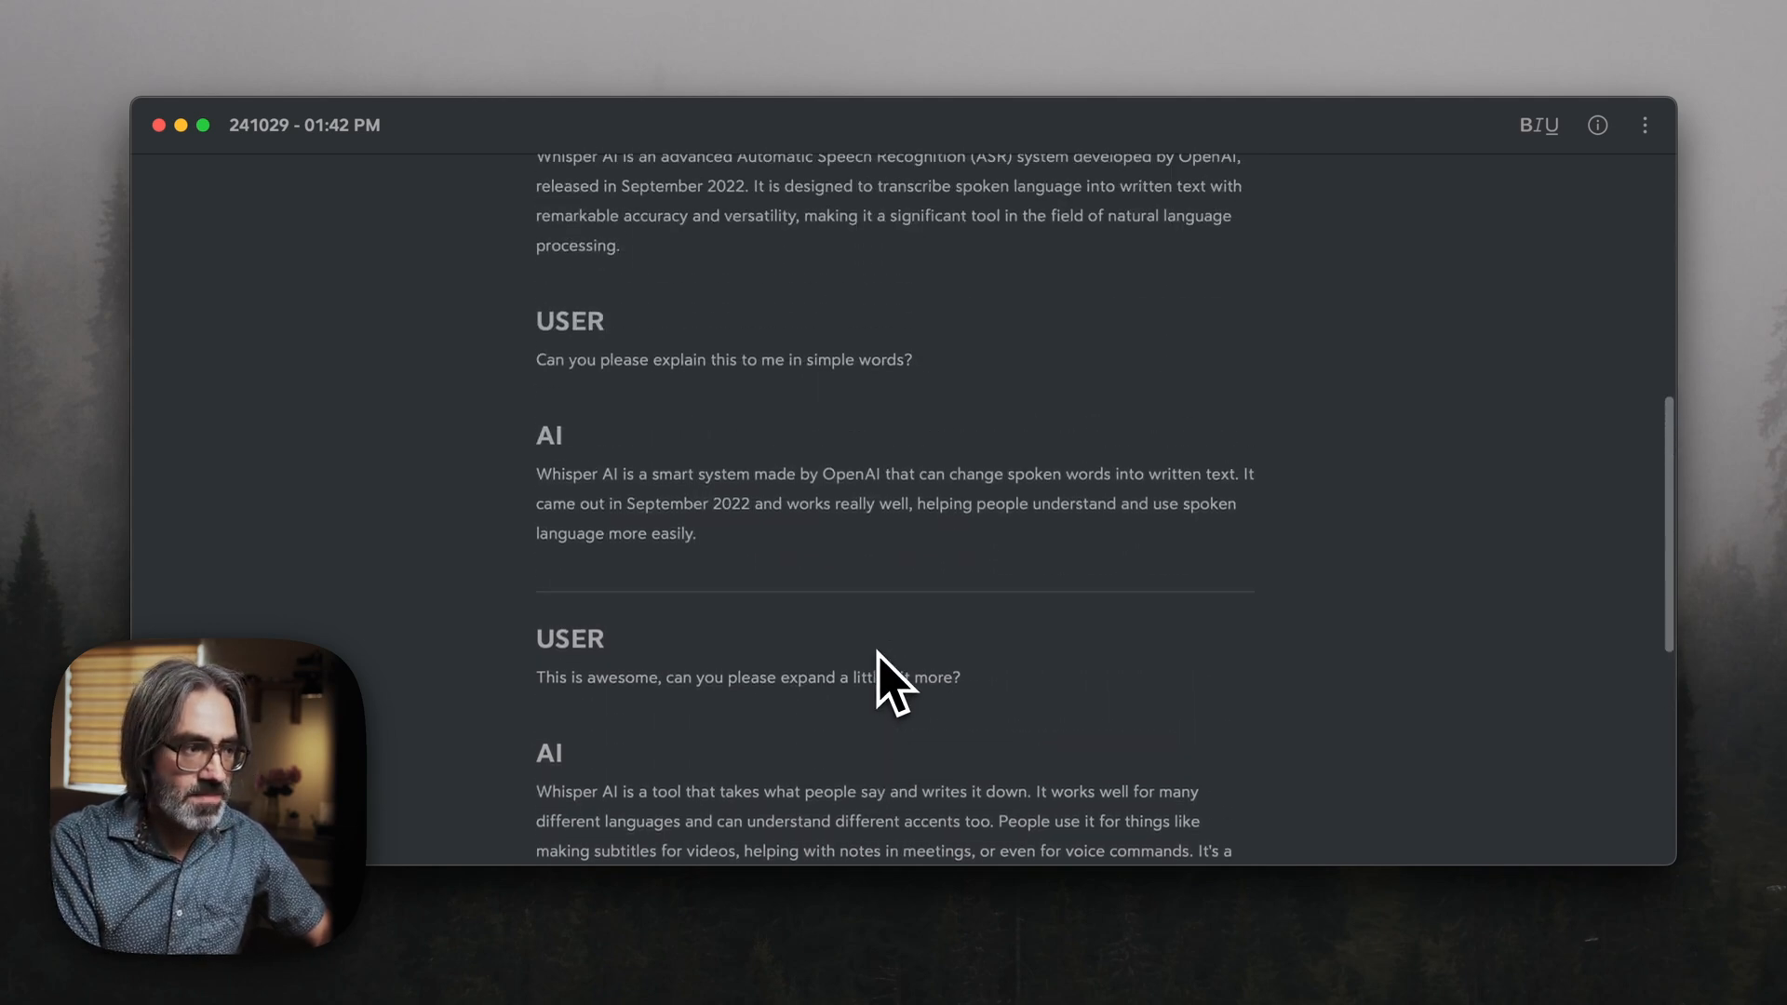
scroll(down, 3)
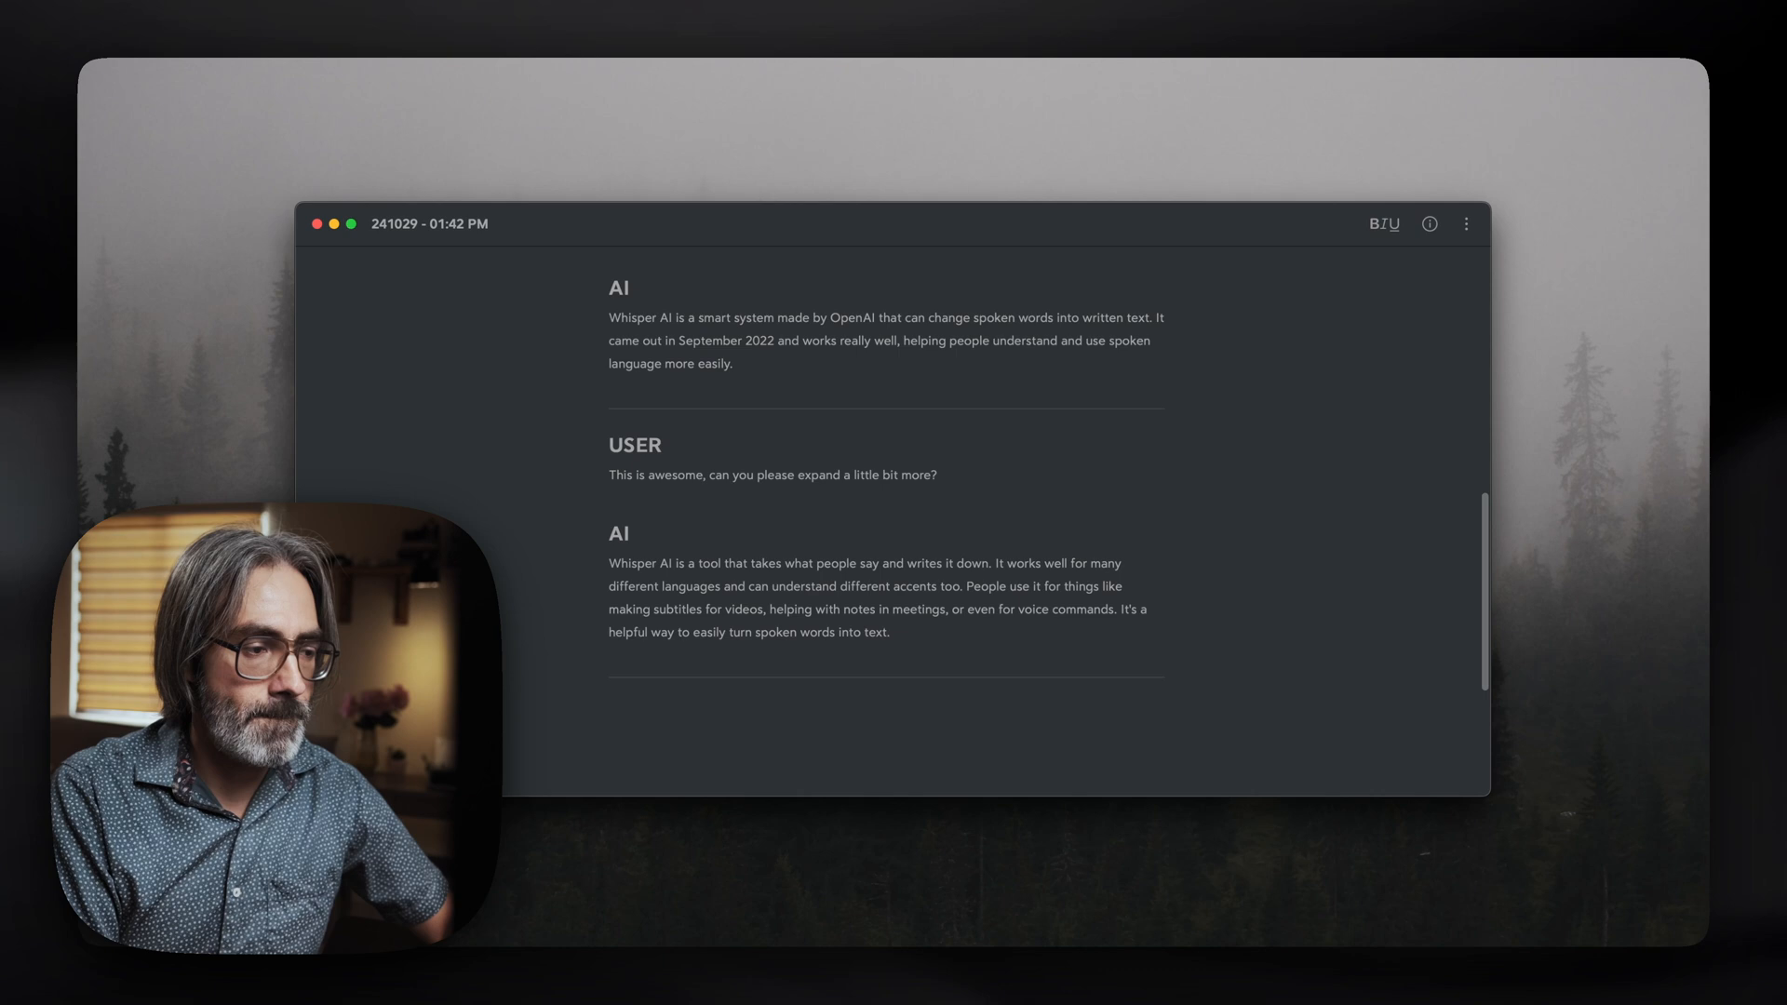
scroll(down, 3)
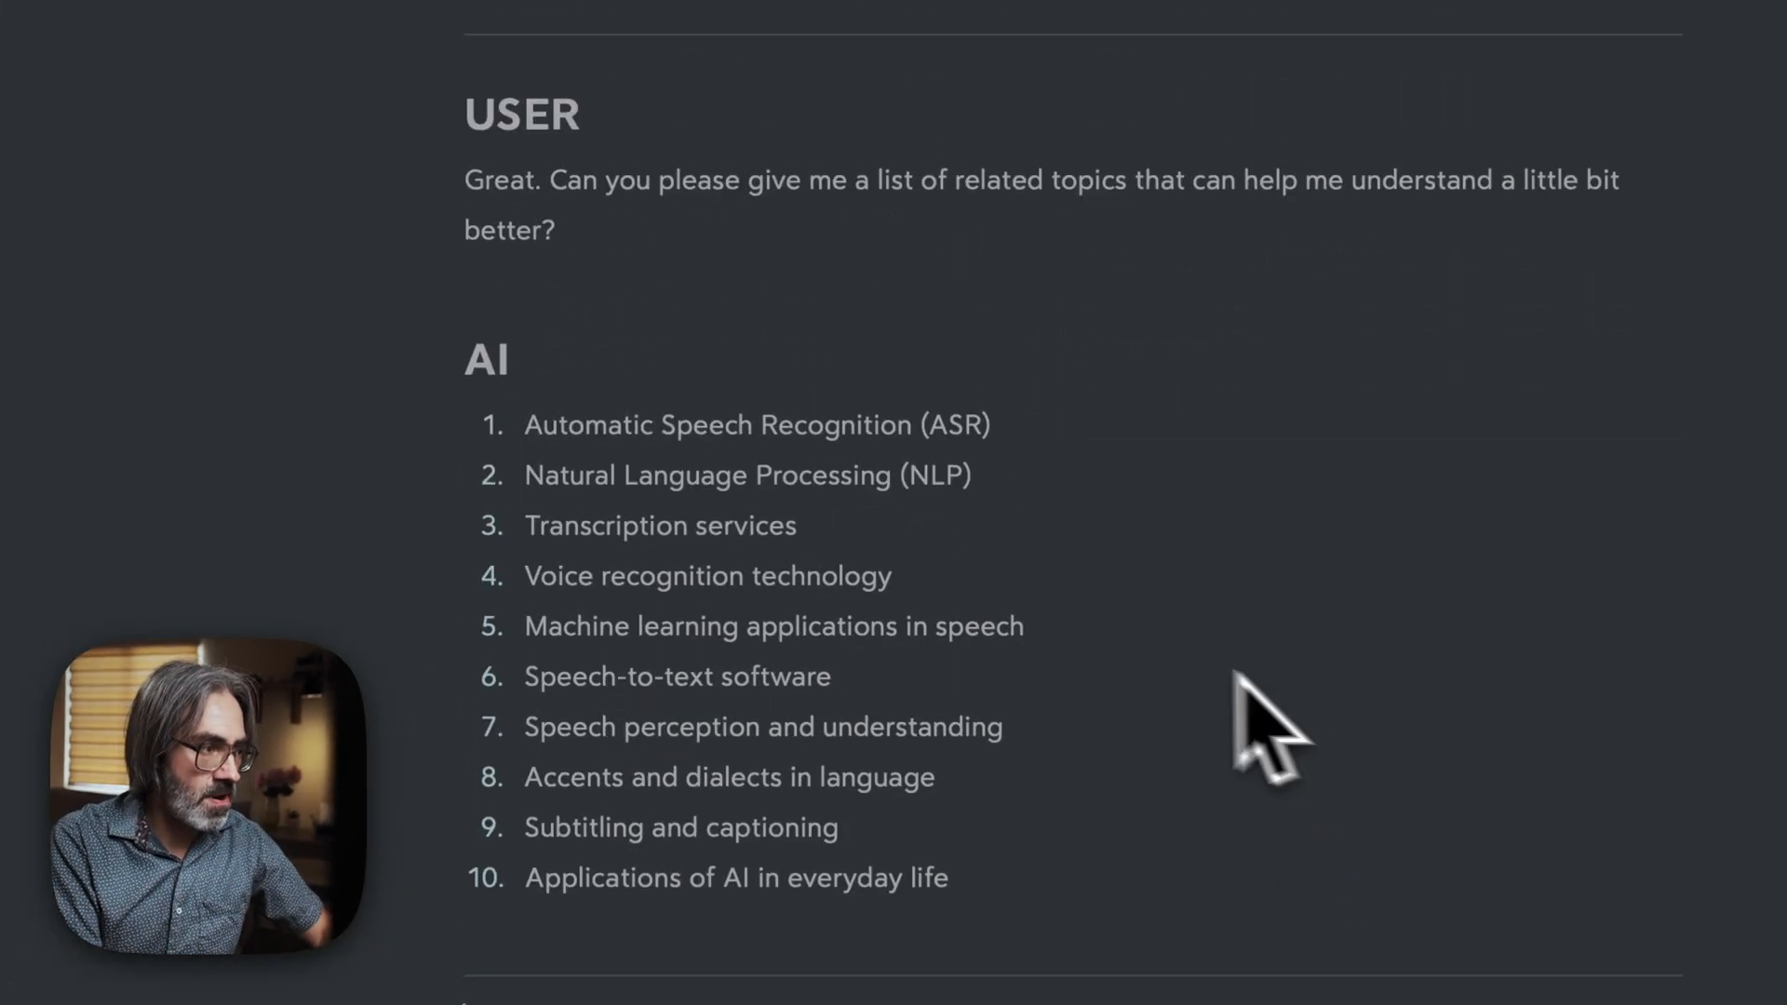
scroll(up, 3)
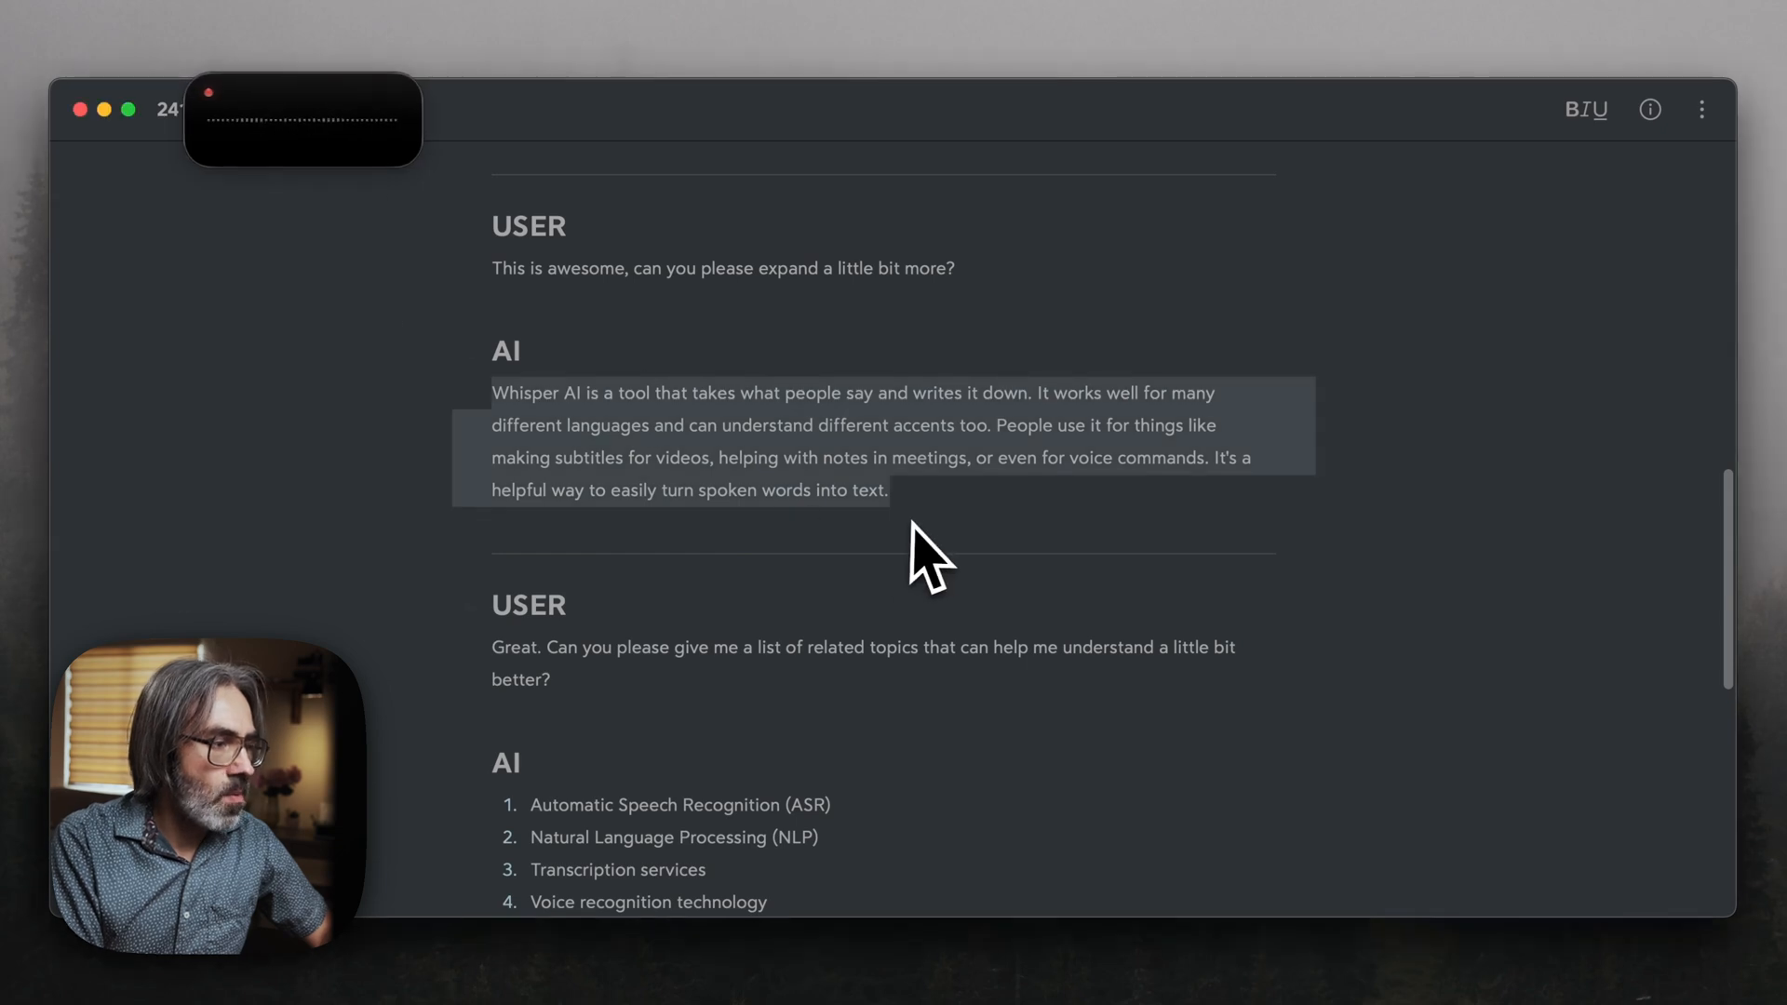
mouse_move(964, 522)
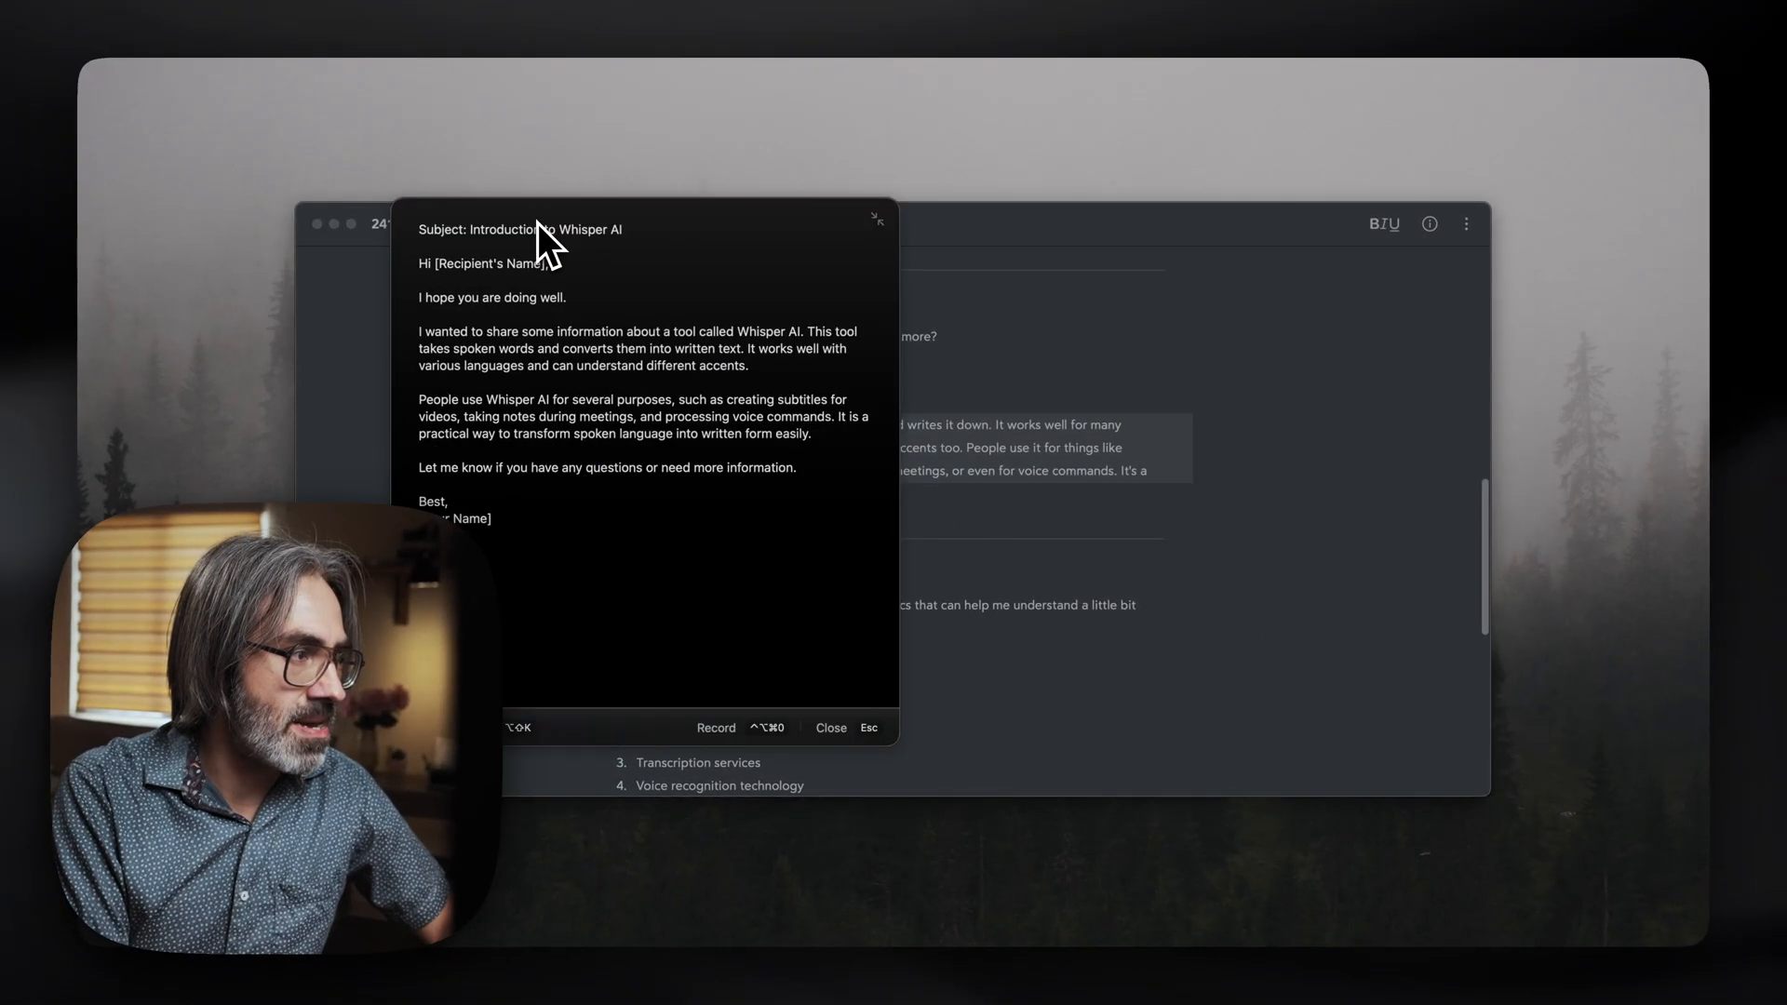
mouse_move(683, 232)
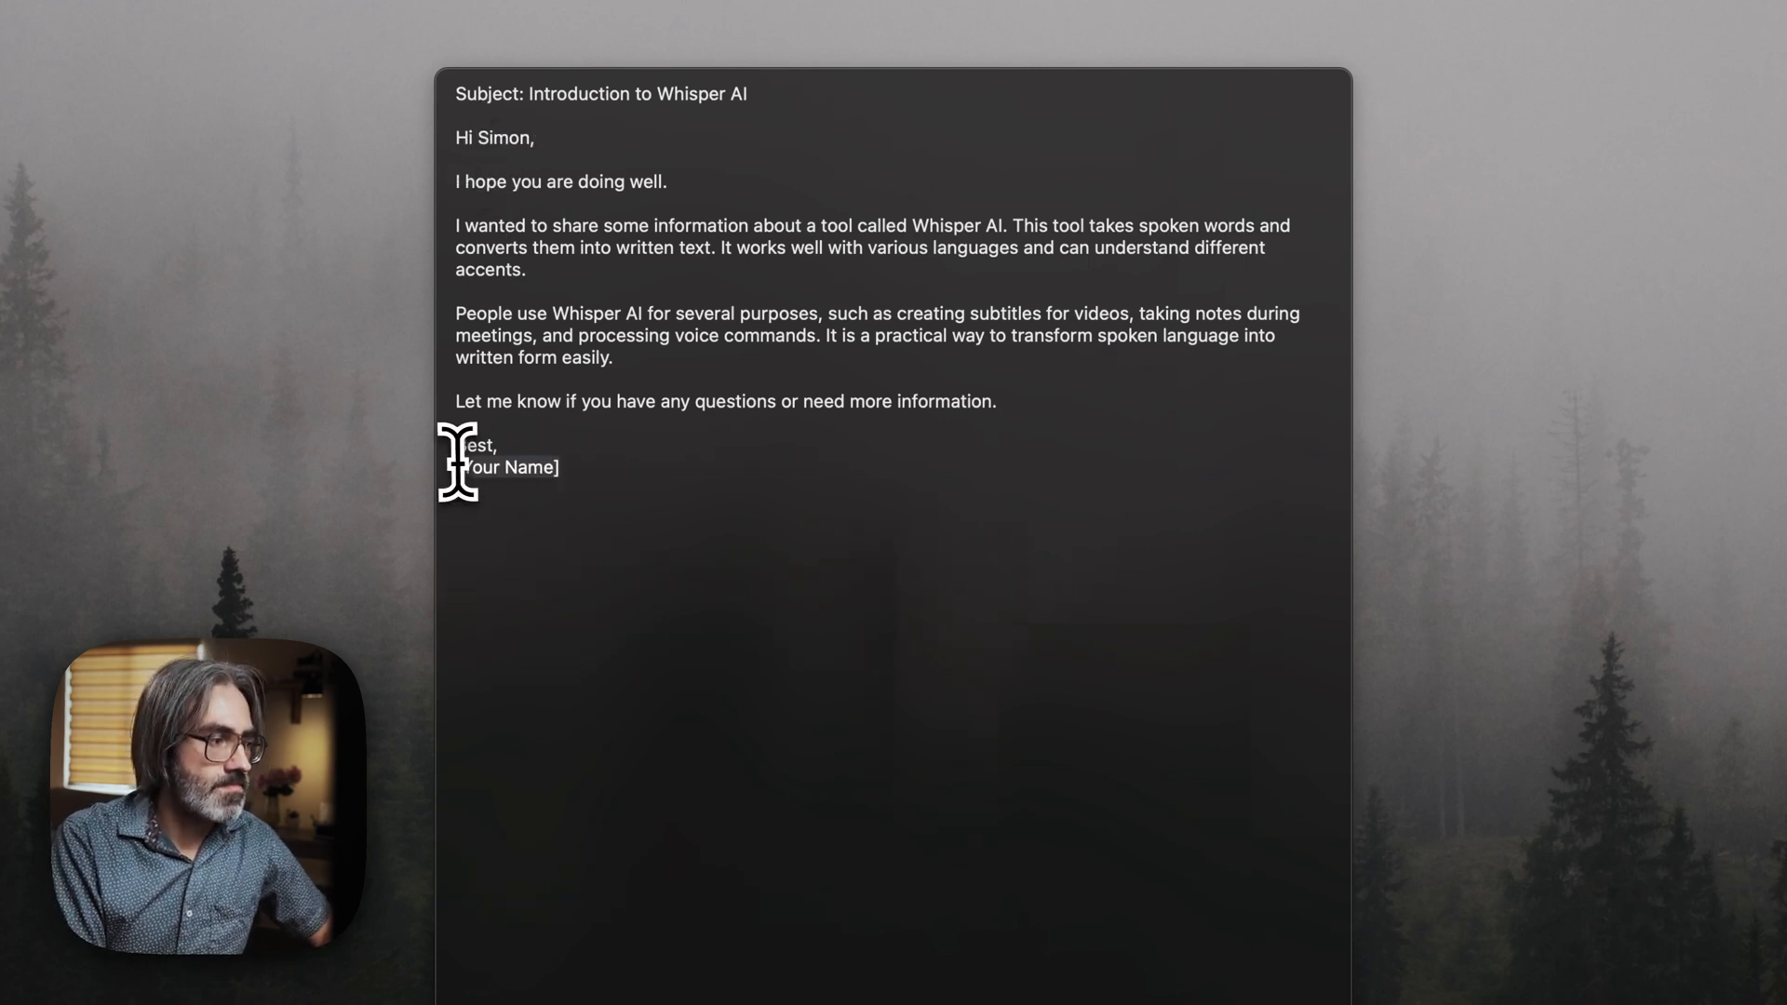
mouse_move(698, 475)
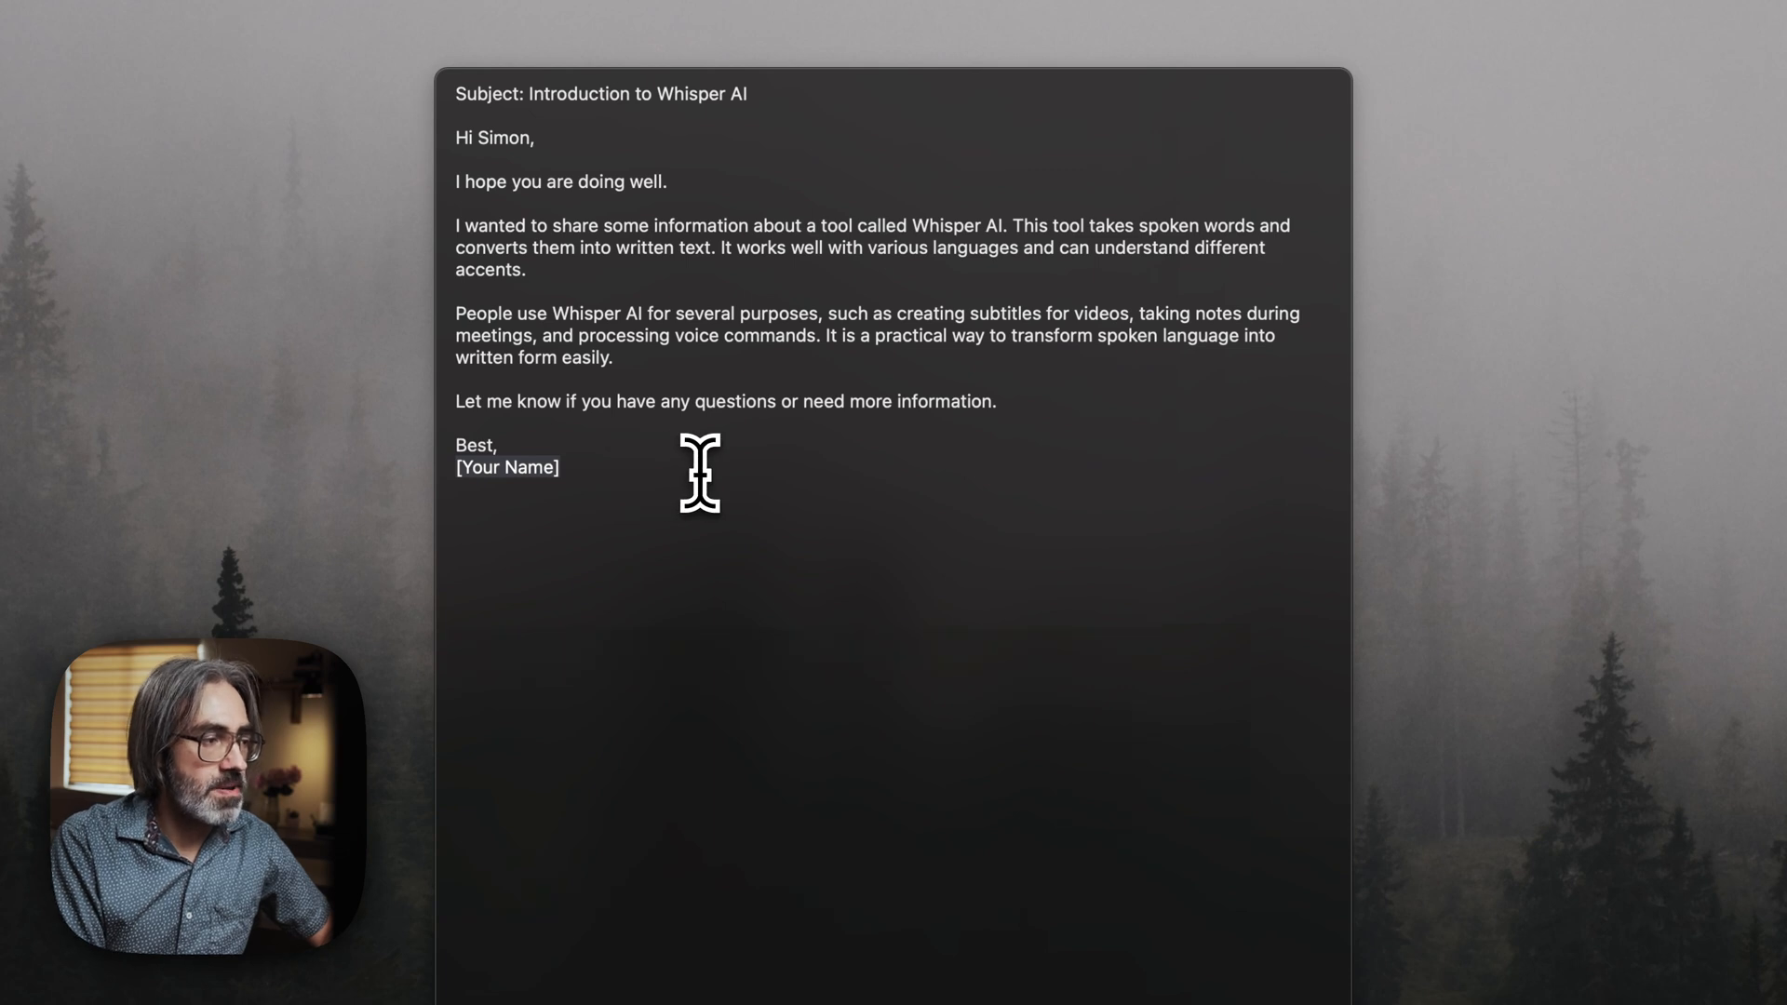
- Replace [Your Name] with 'Robert' and end the email with 'I hope this is helpful.'
text(Robert)
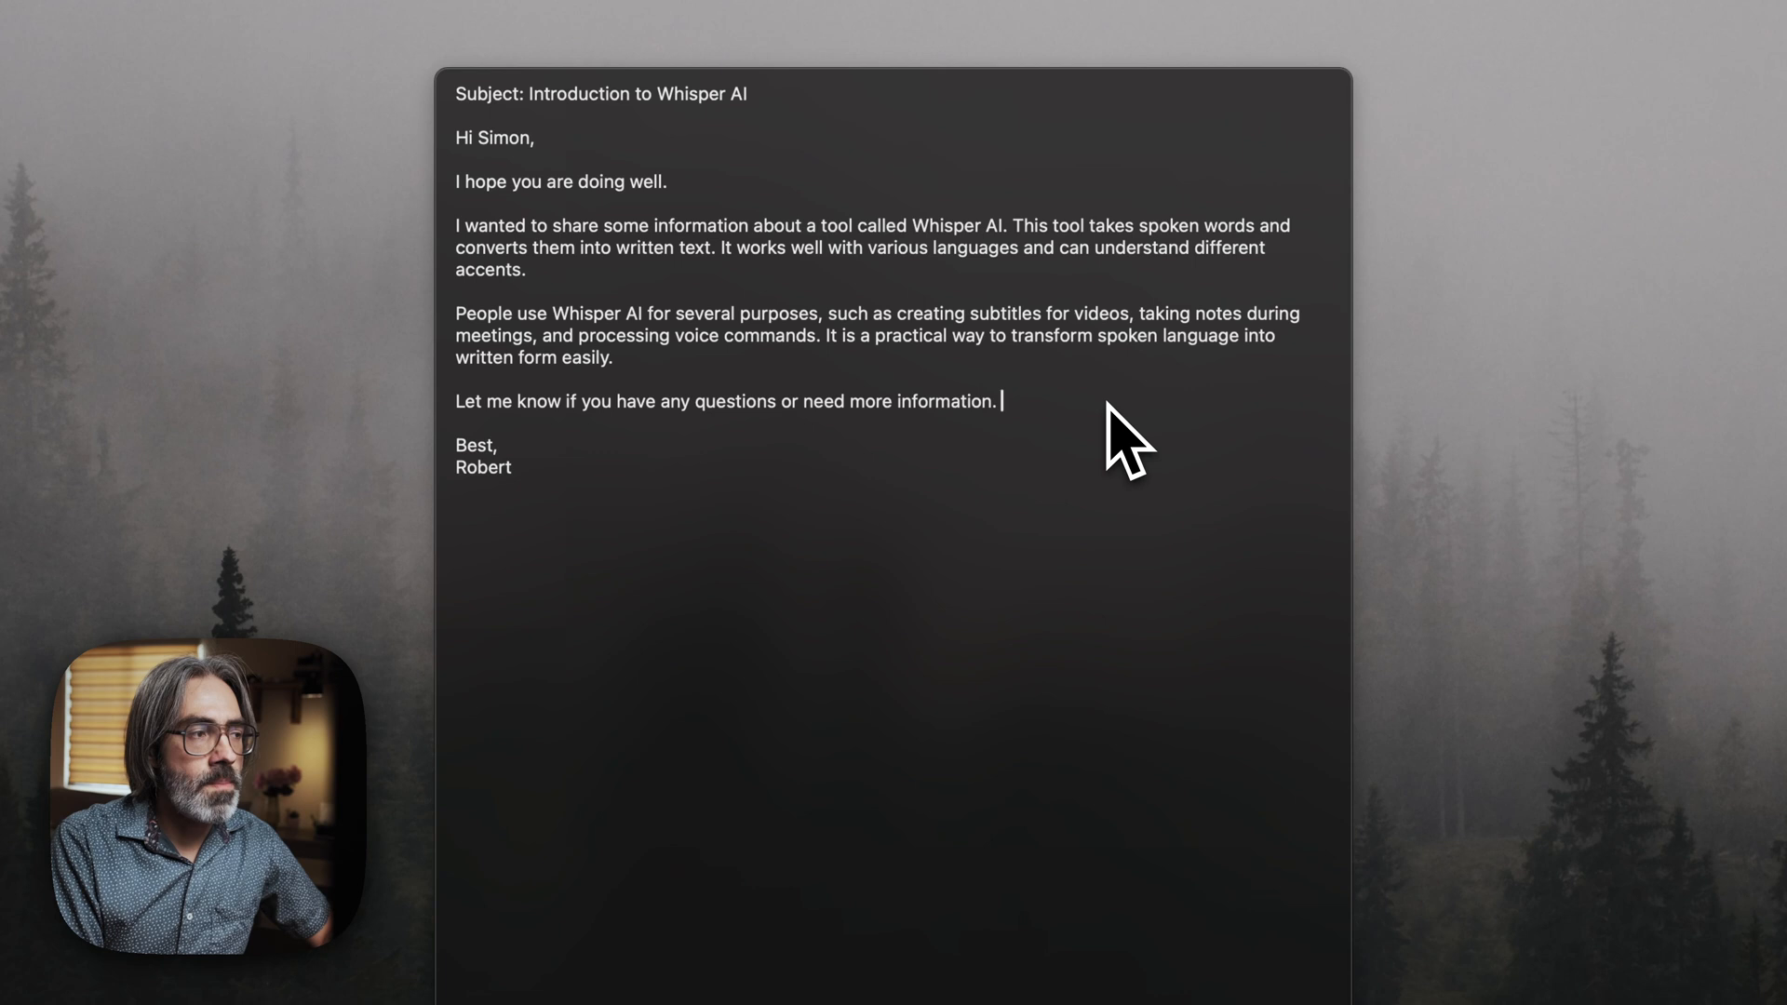
text(I hope this is helpful.)
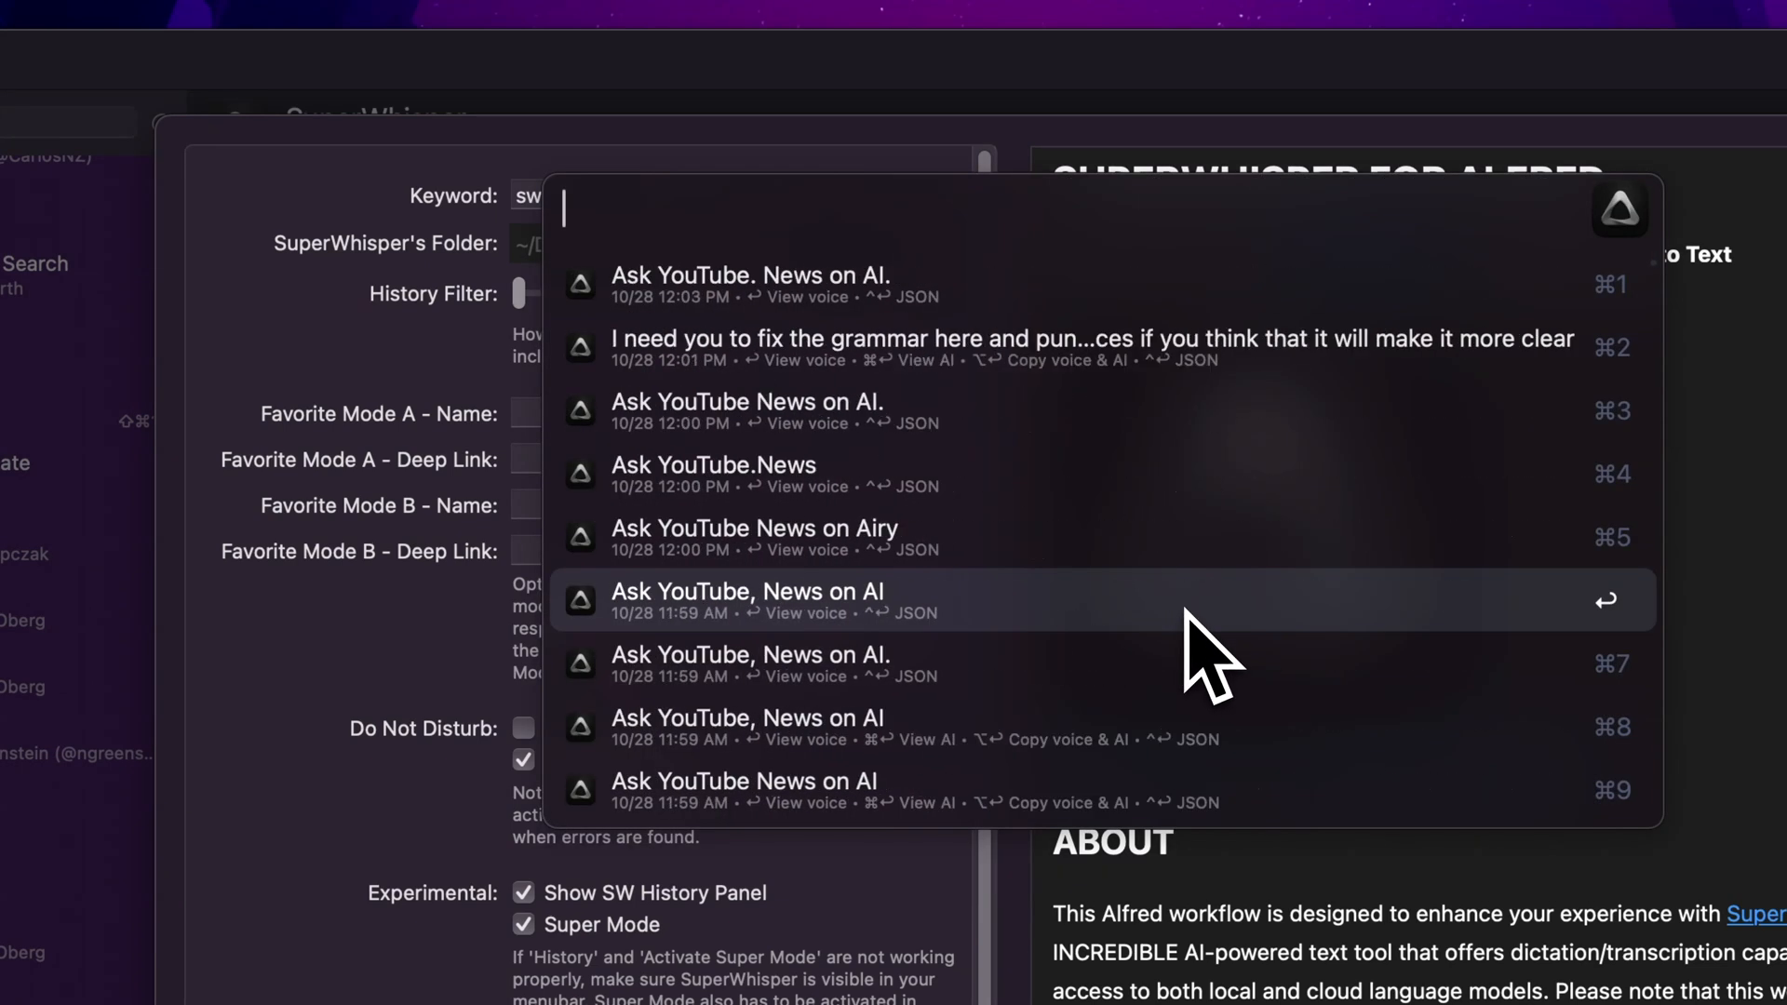
- Scroll through the recent SuperWhisper recordings in the History list
scroll(down, 3)
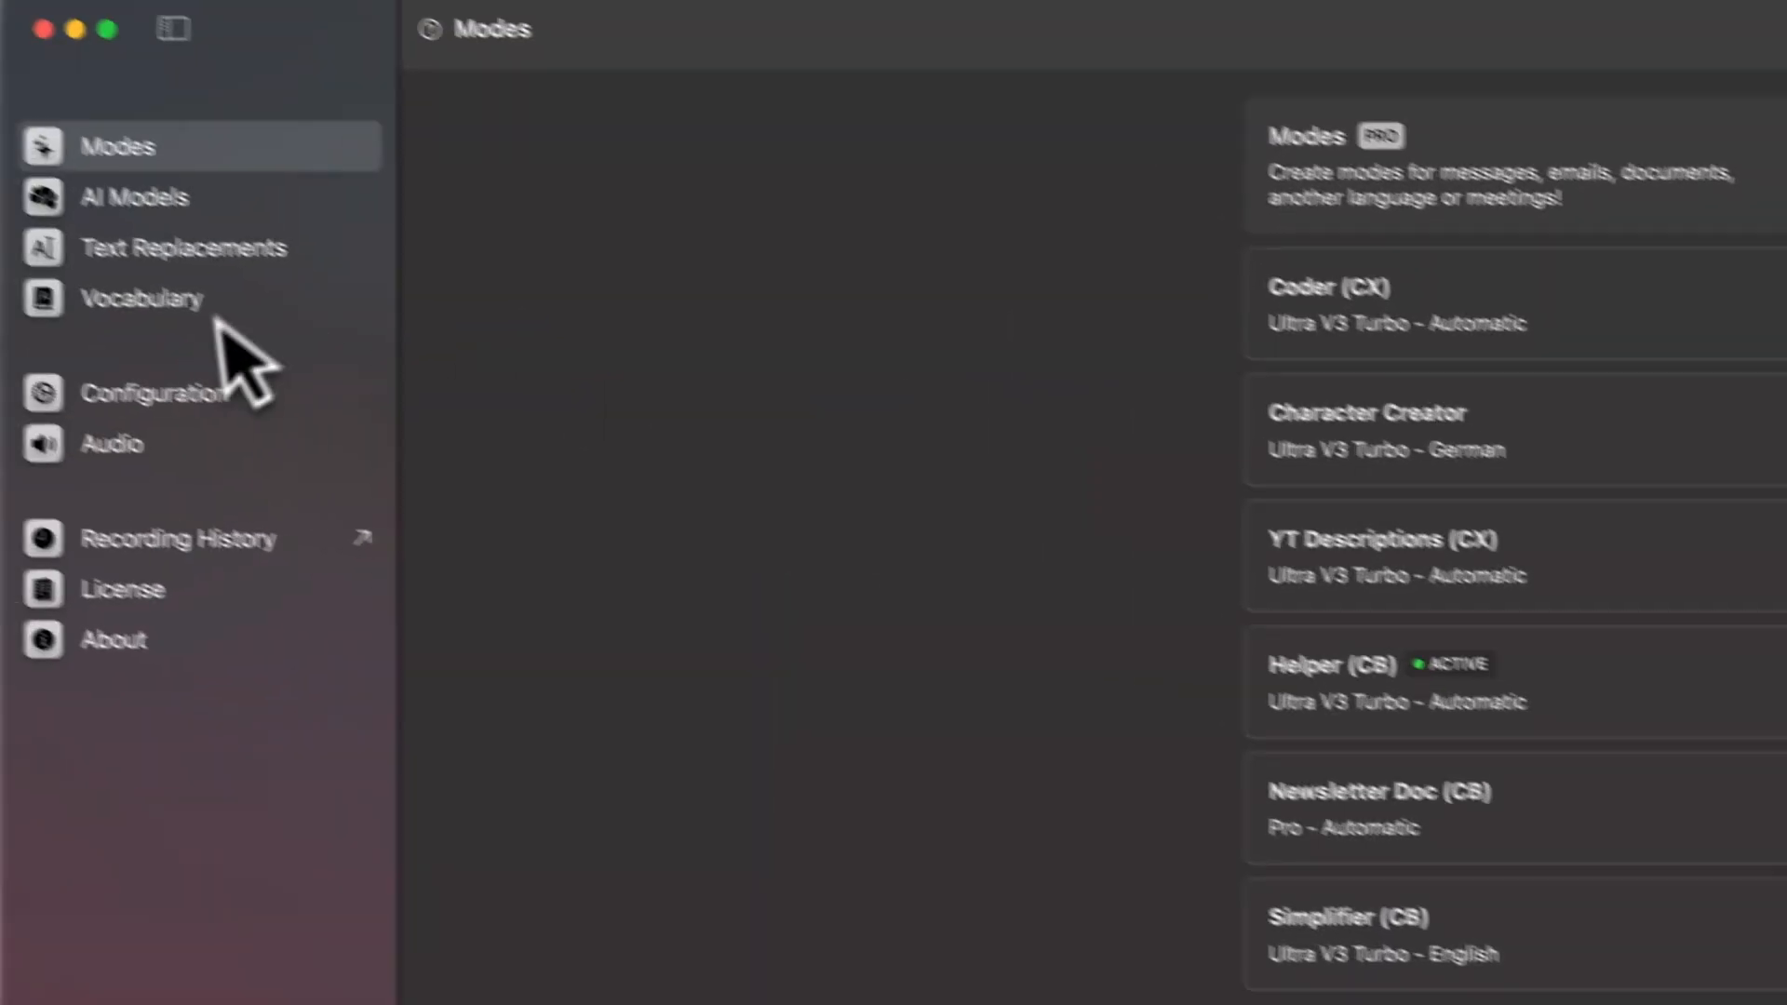
- Select the Helper (CB) mode and open its Change prompt editor
click(140, 392)
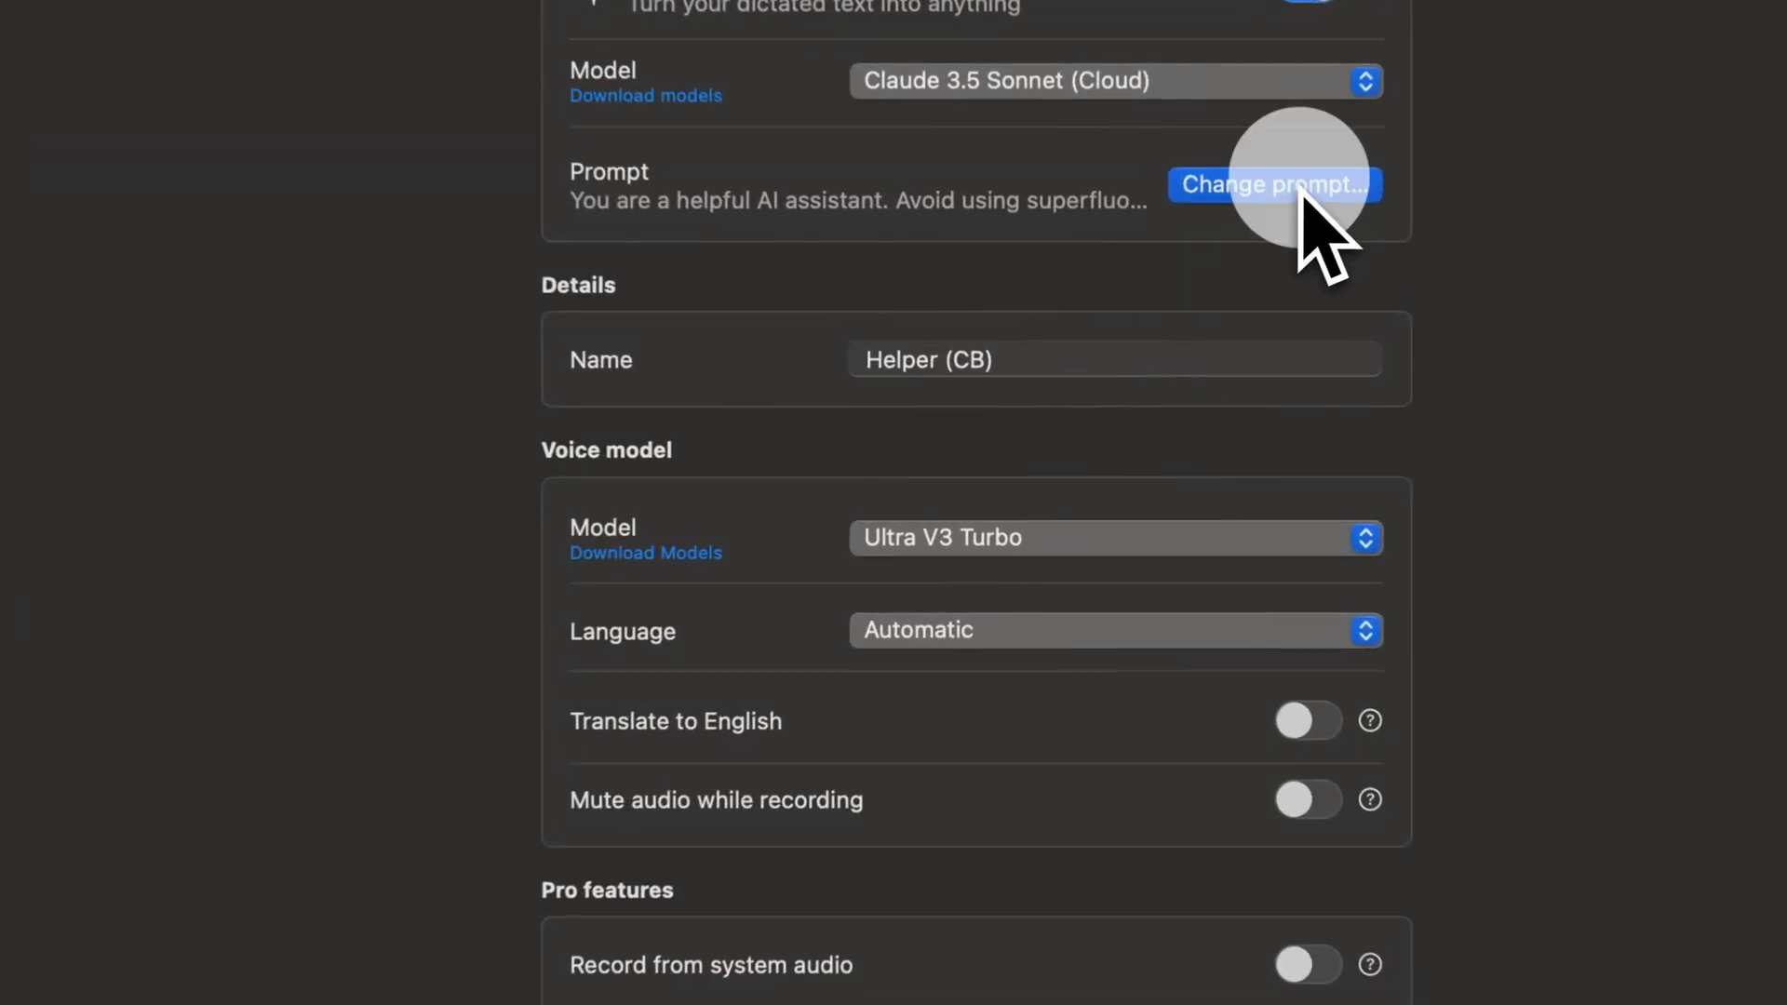
click(1274, 183)
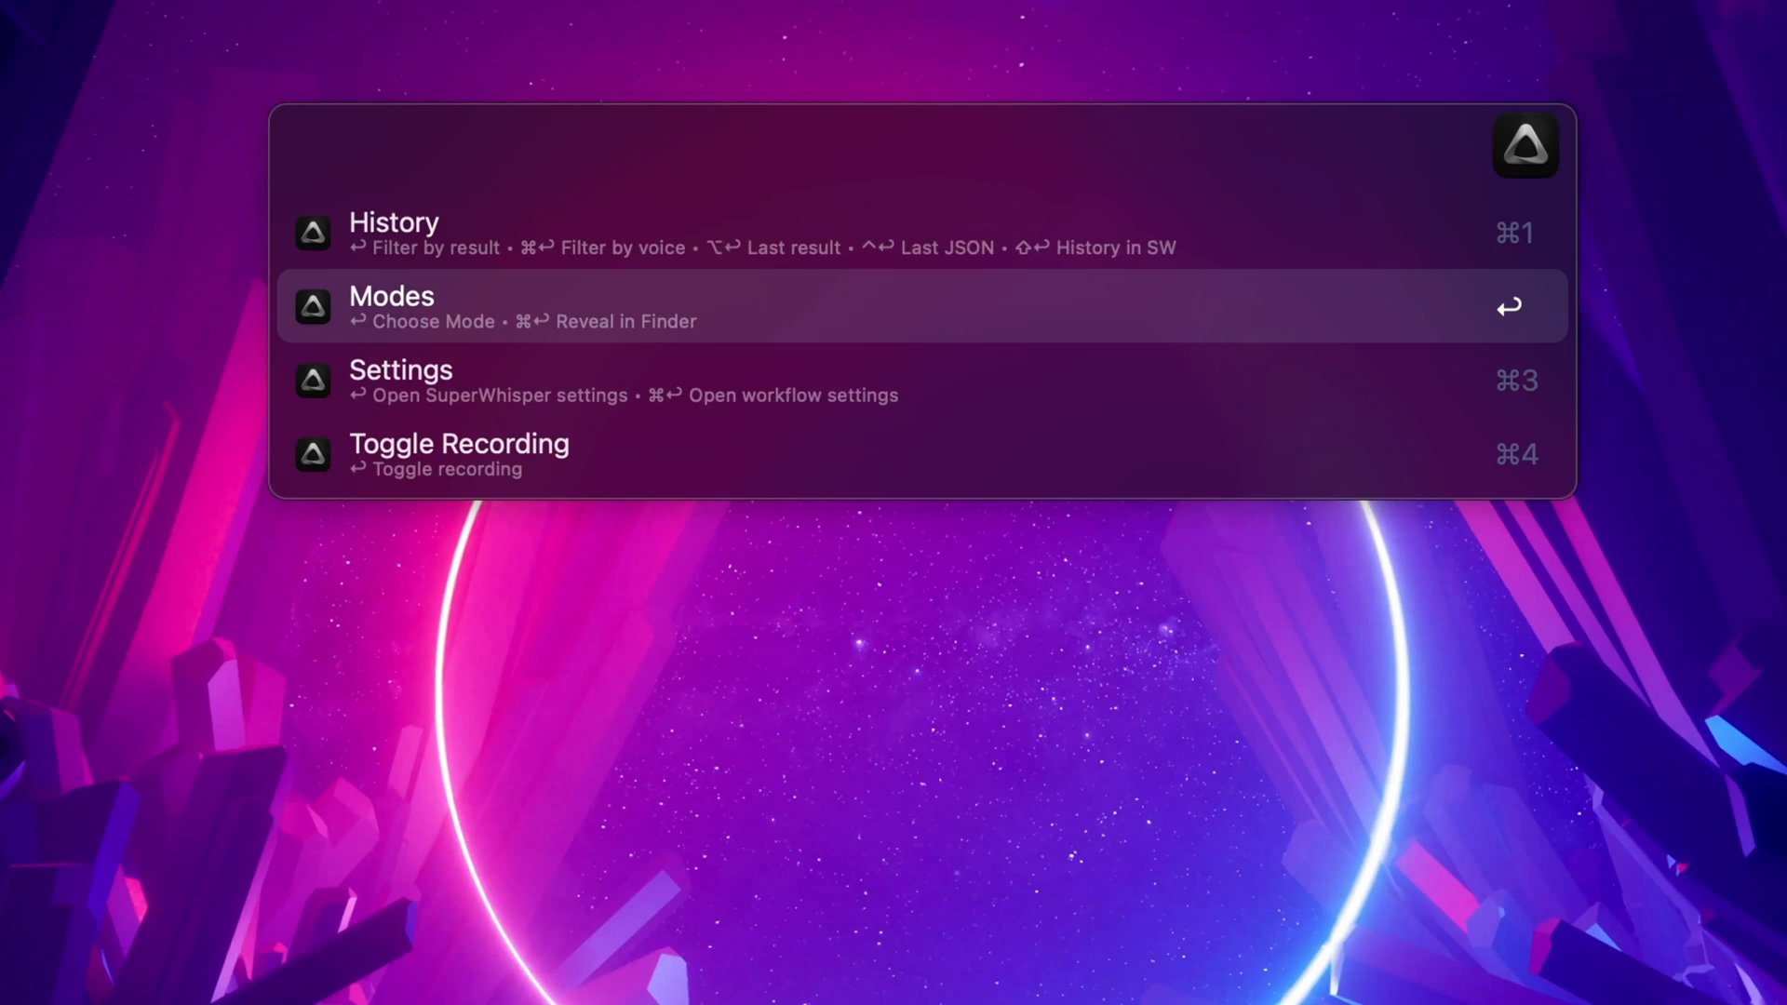
- Pick the mode option, then arrow down through Modes to Settings in the SuperWhisper menu
click(391, 306)
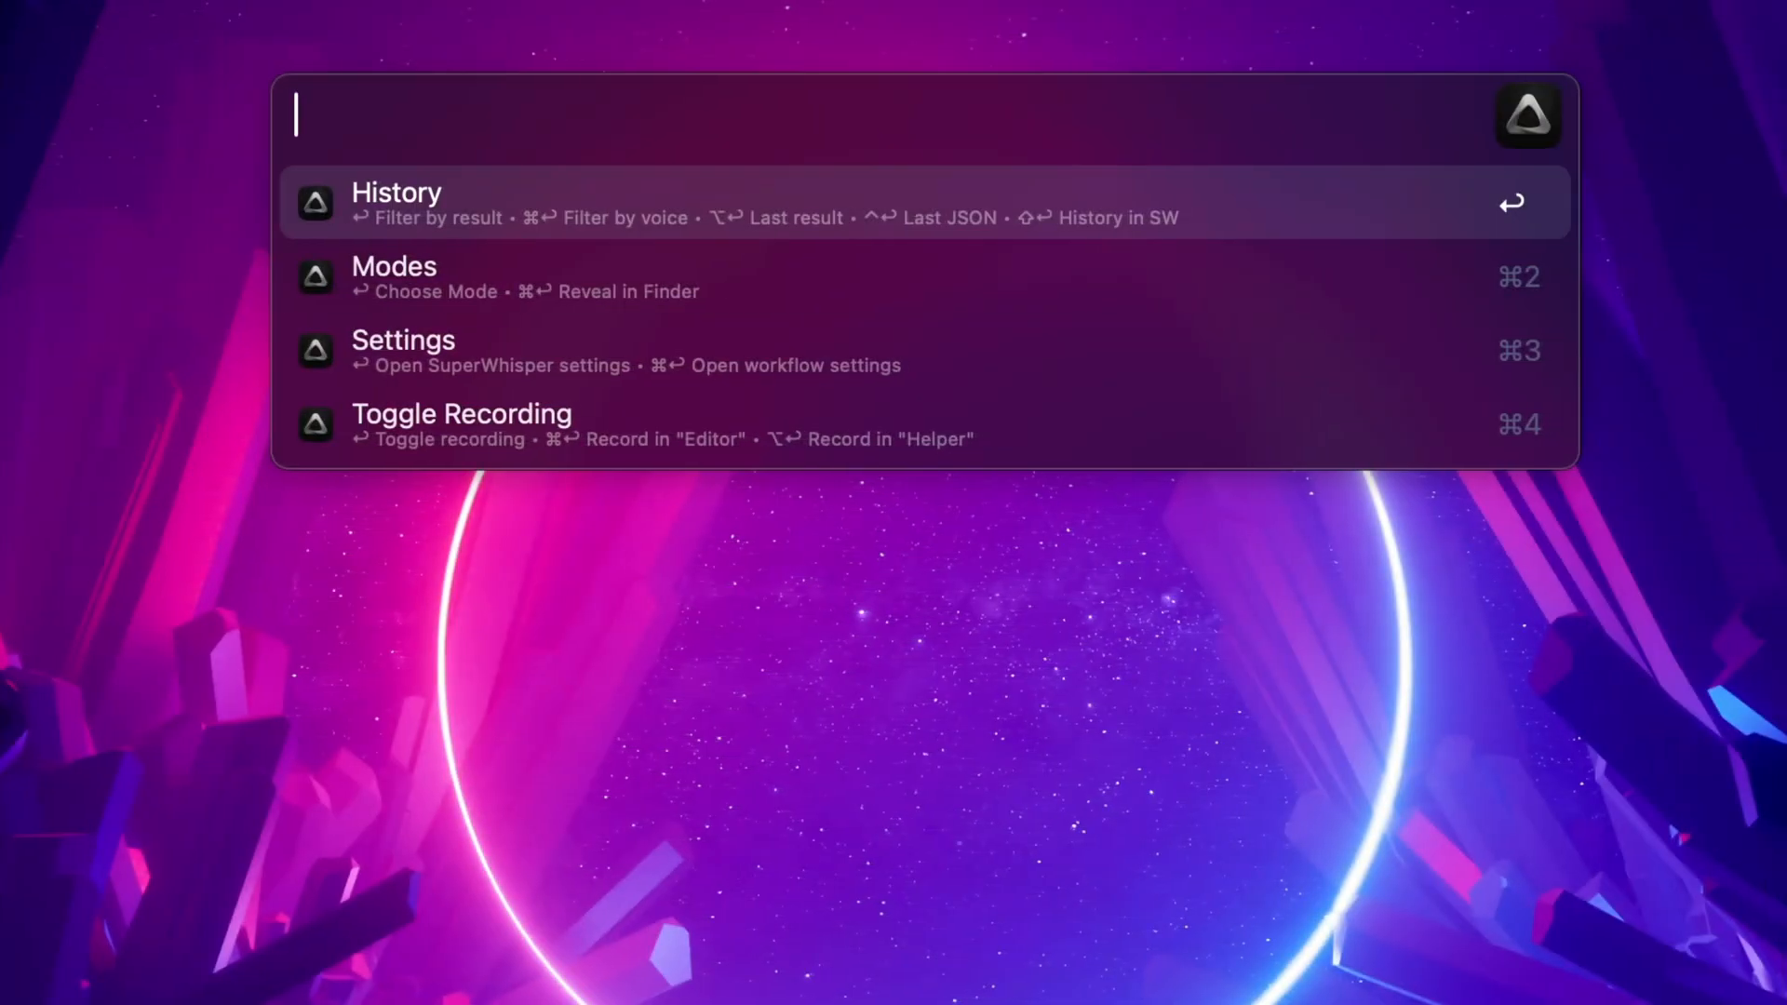
mouse_move(498, 424)
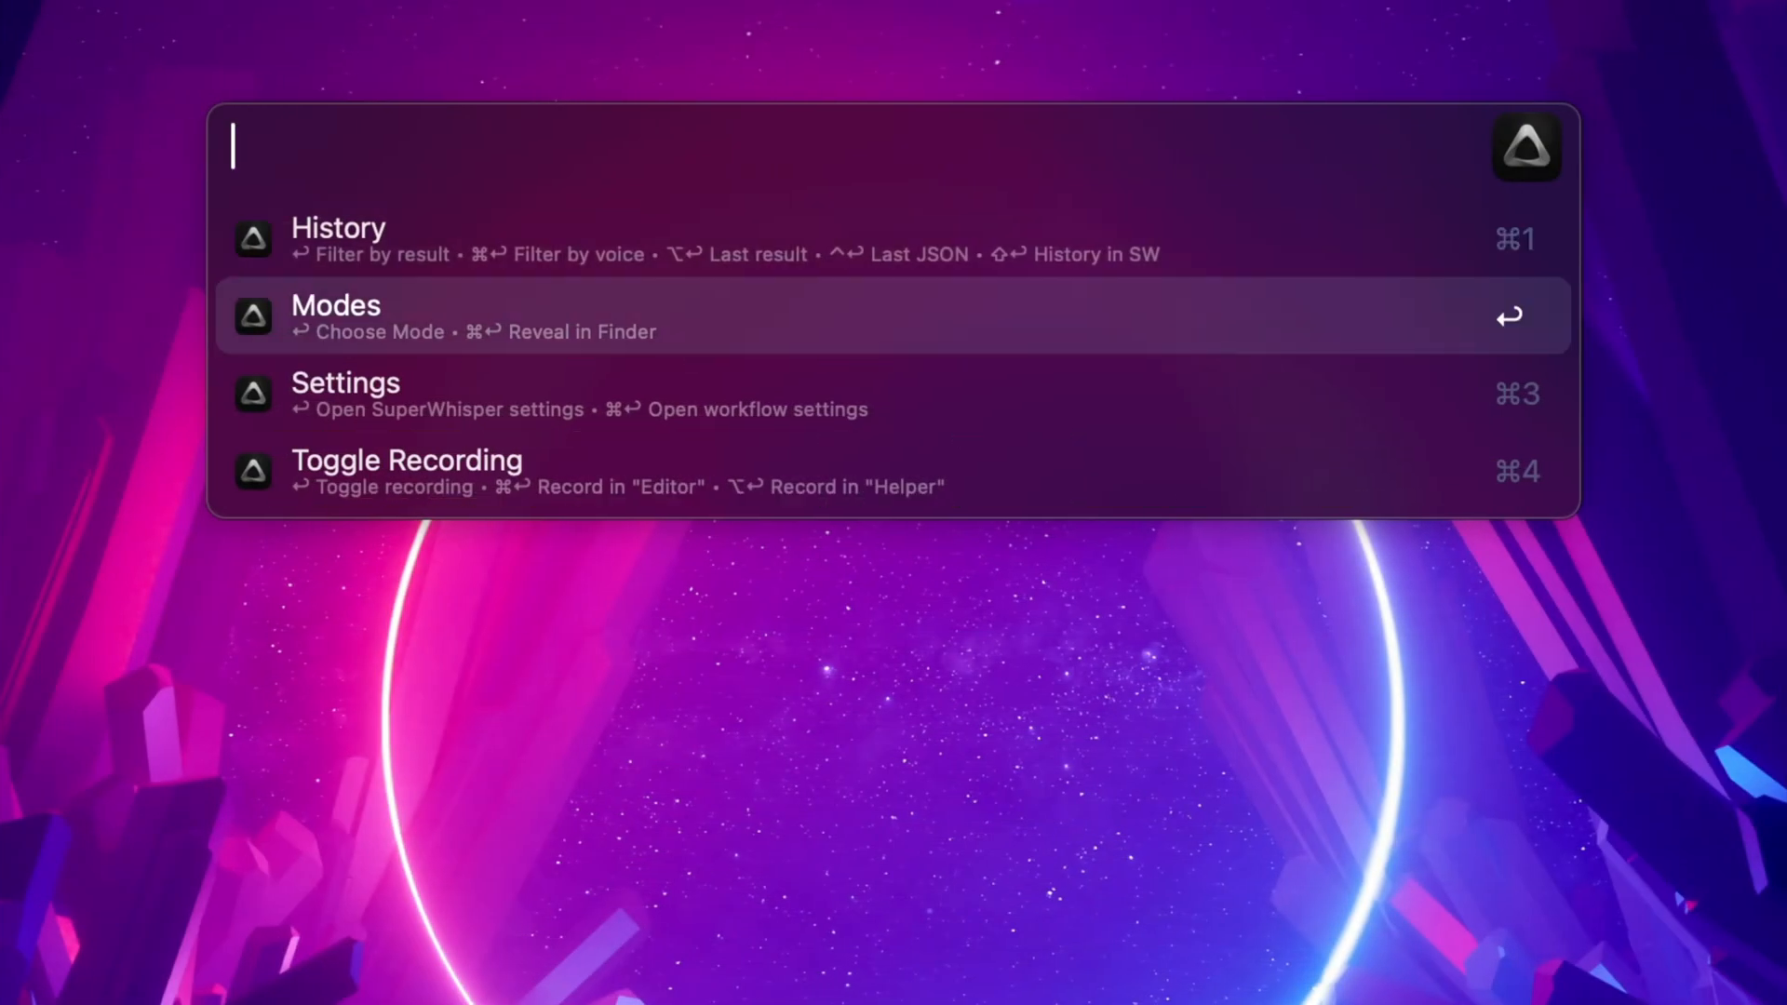
key(Down)
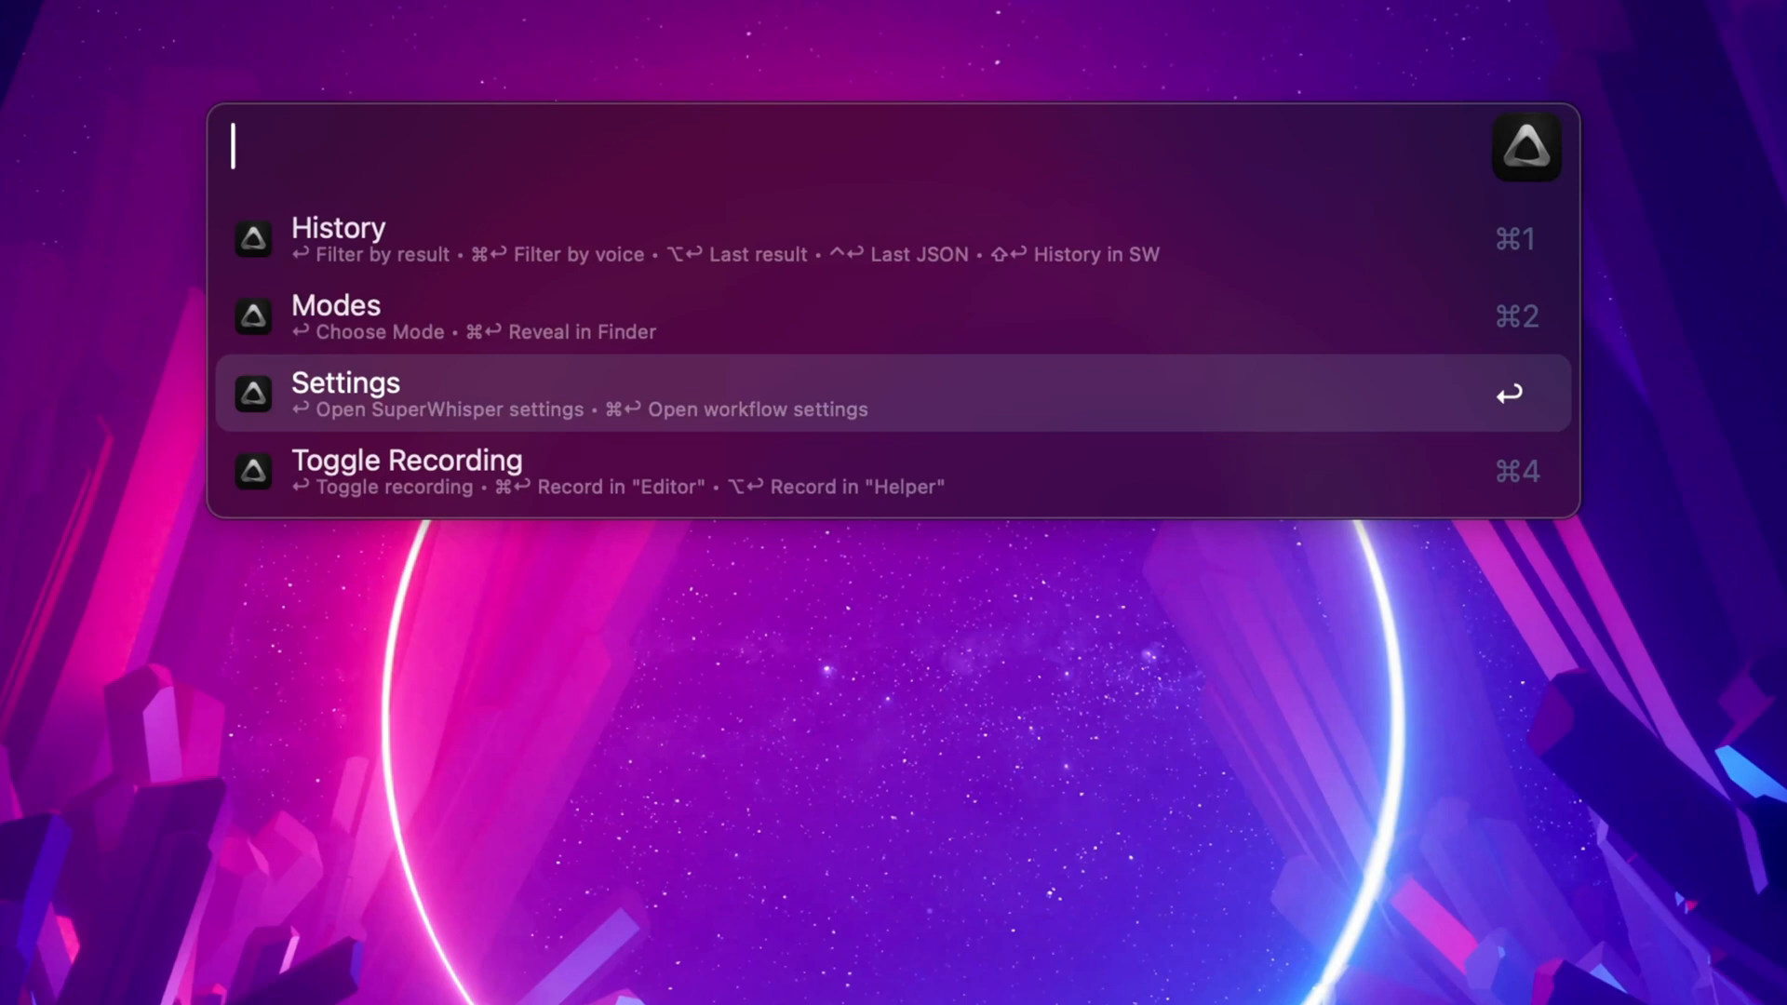
key(Down)
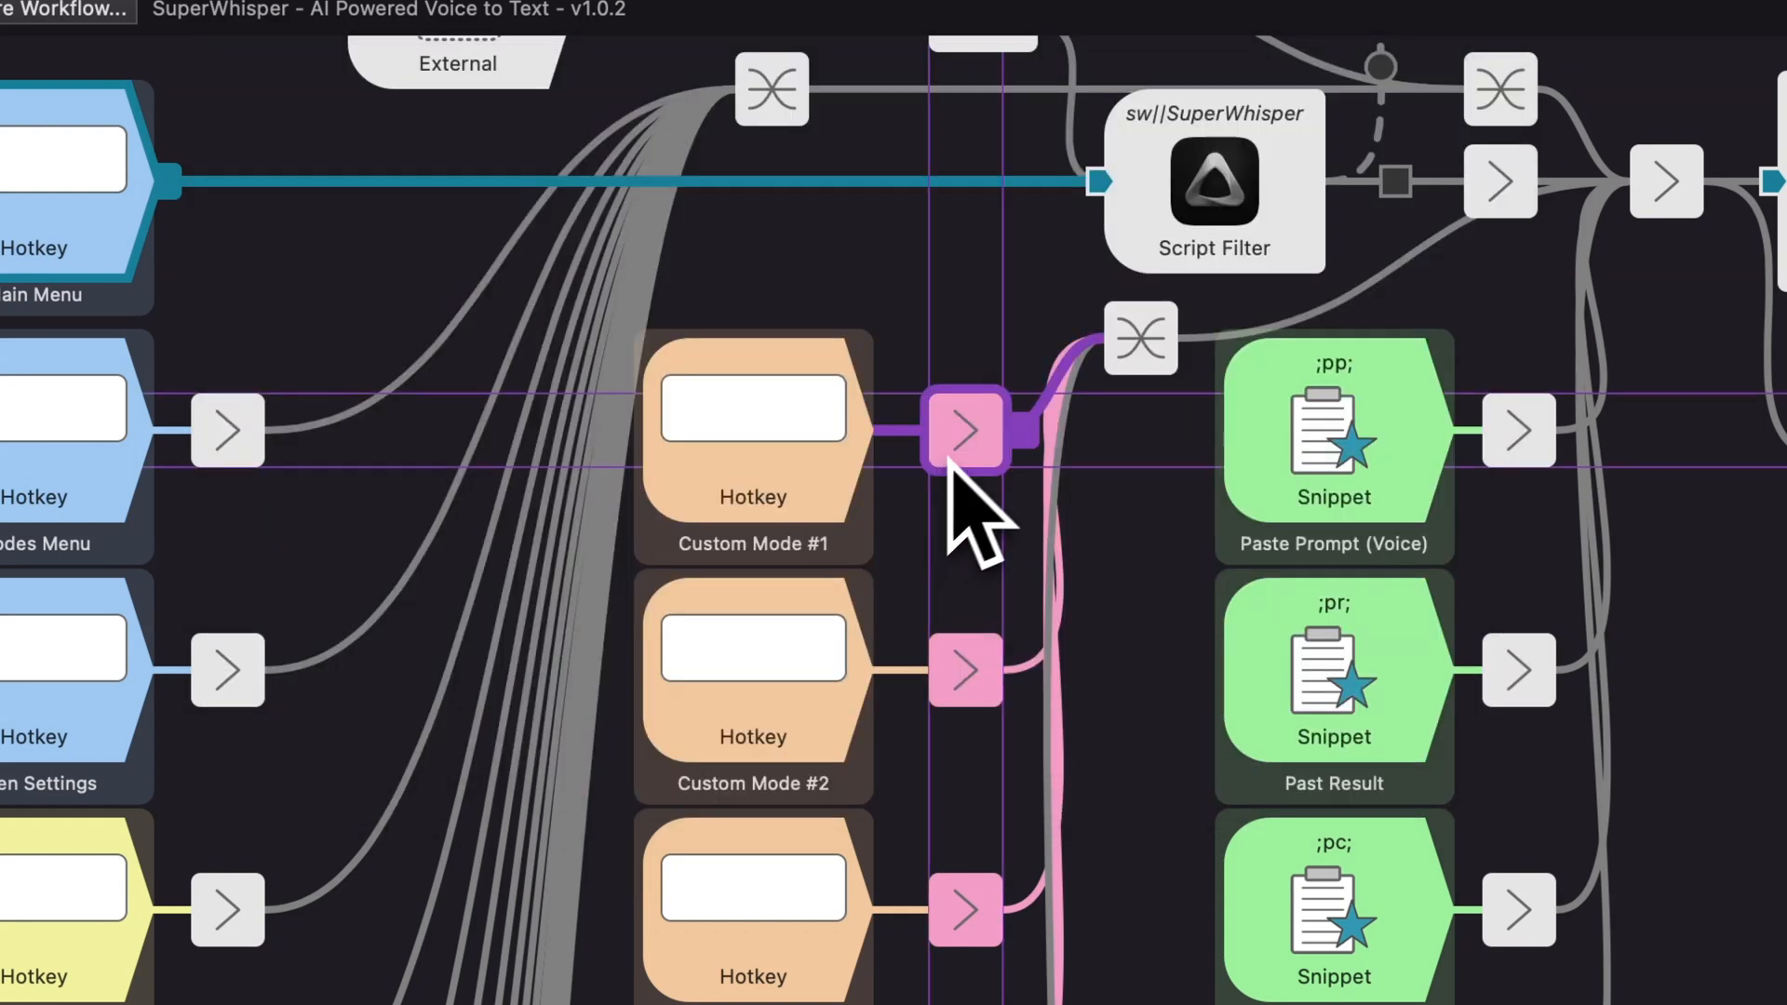
- Save the custom-SWJG link in Custom Mode #1 and dictate 'The transcription is working correctly.'
double_click(964, 430)
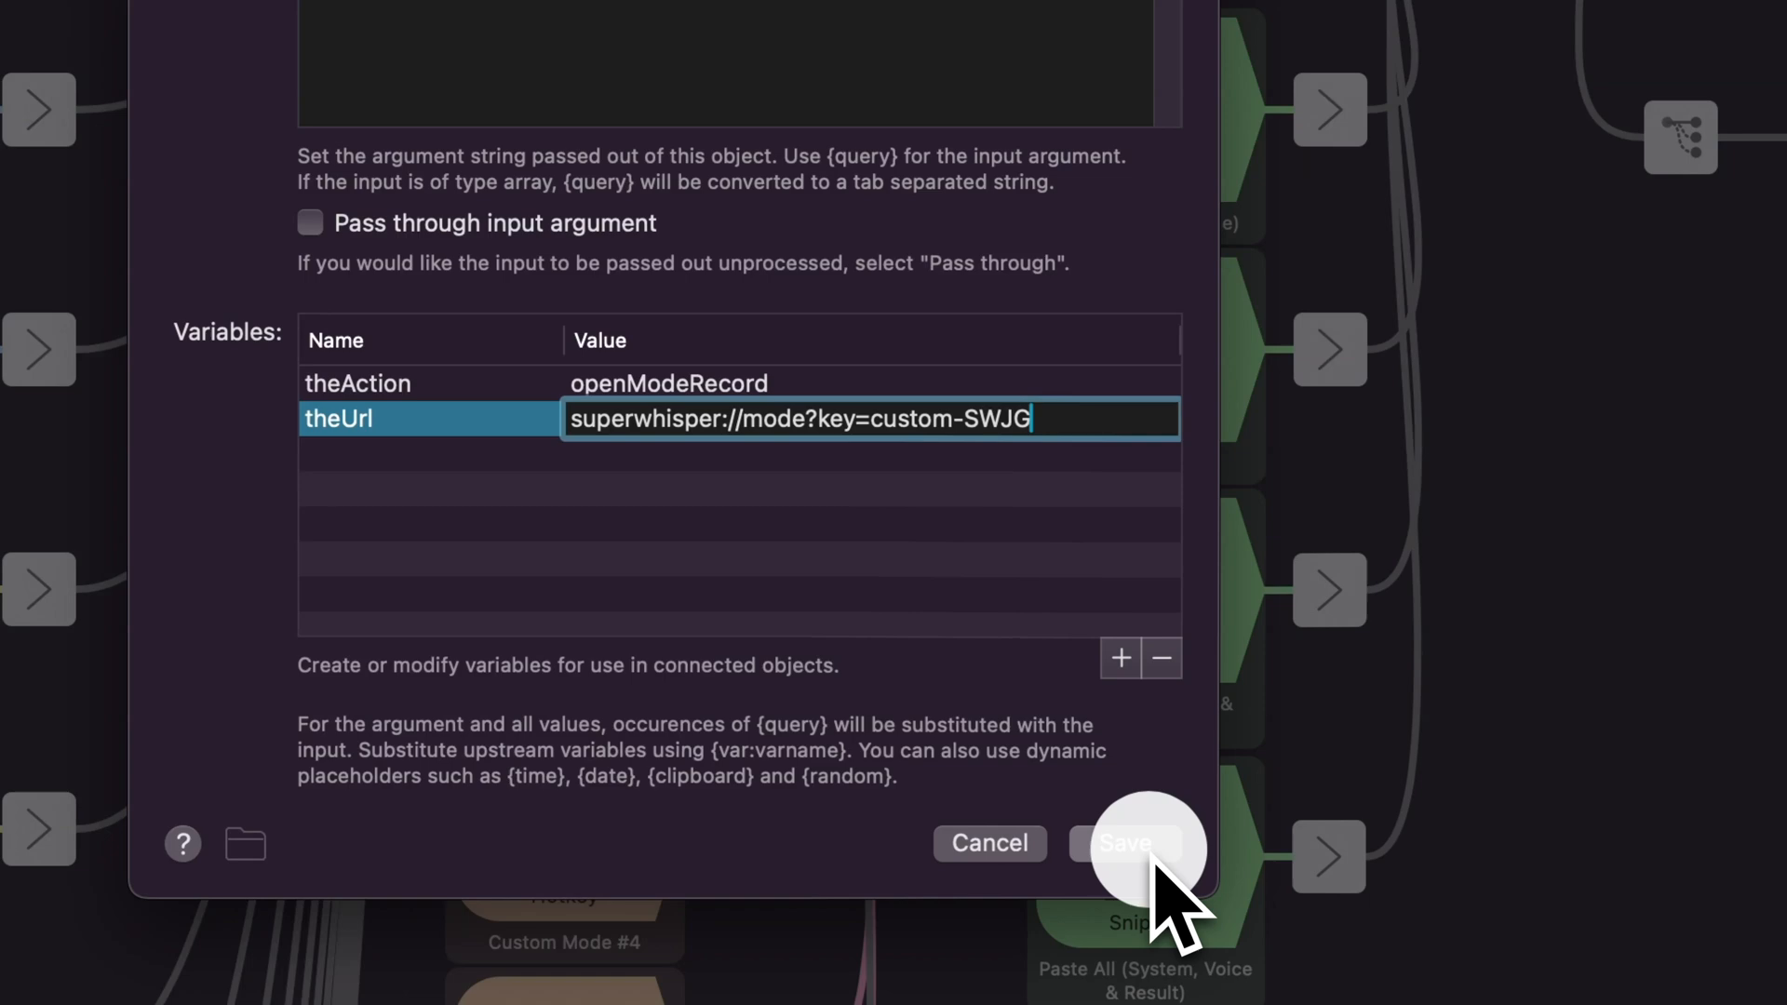
click(1125, 843)
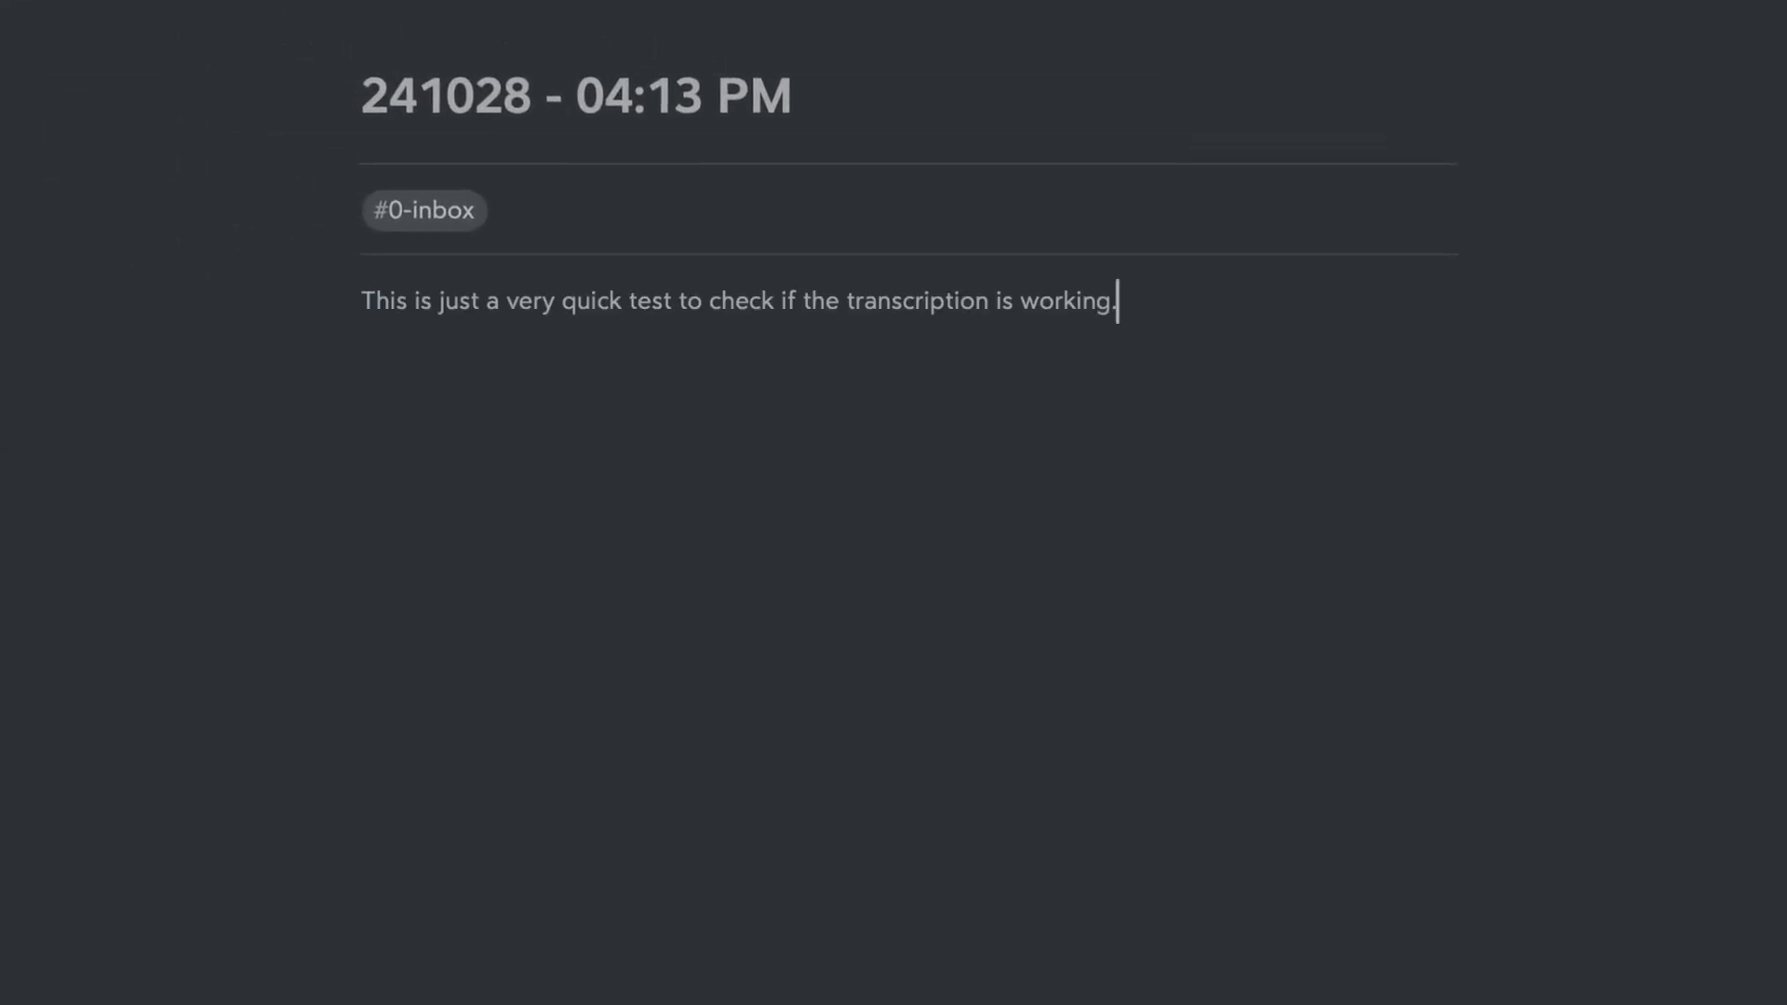
text(The transcription is working correctly.)
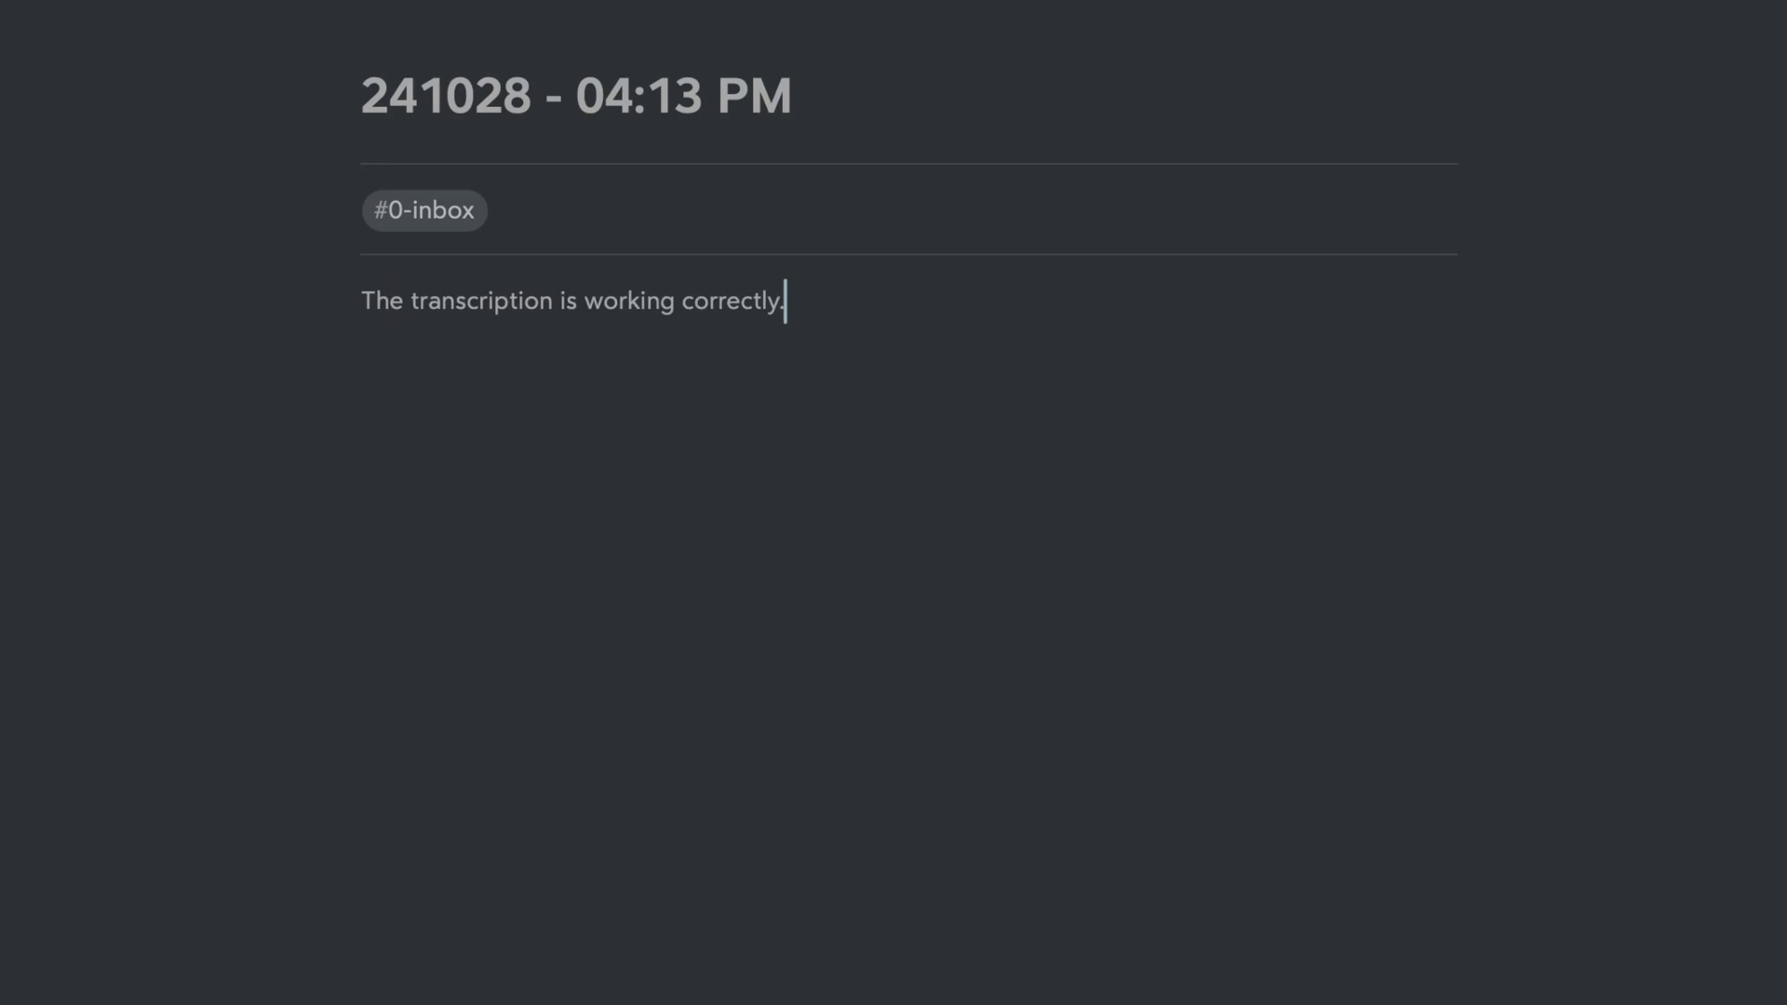
- Preview the latest dictation's JSON, show its story in Large Type, and copy it
scroll(down, 3)
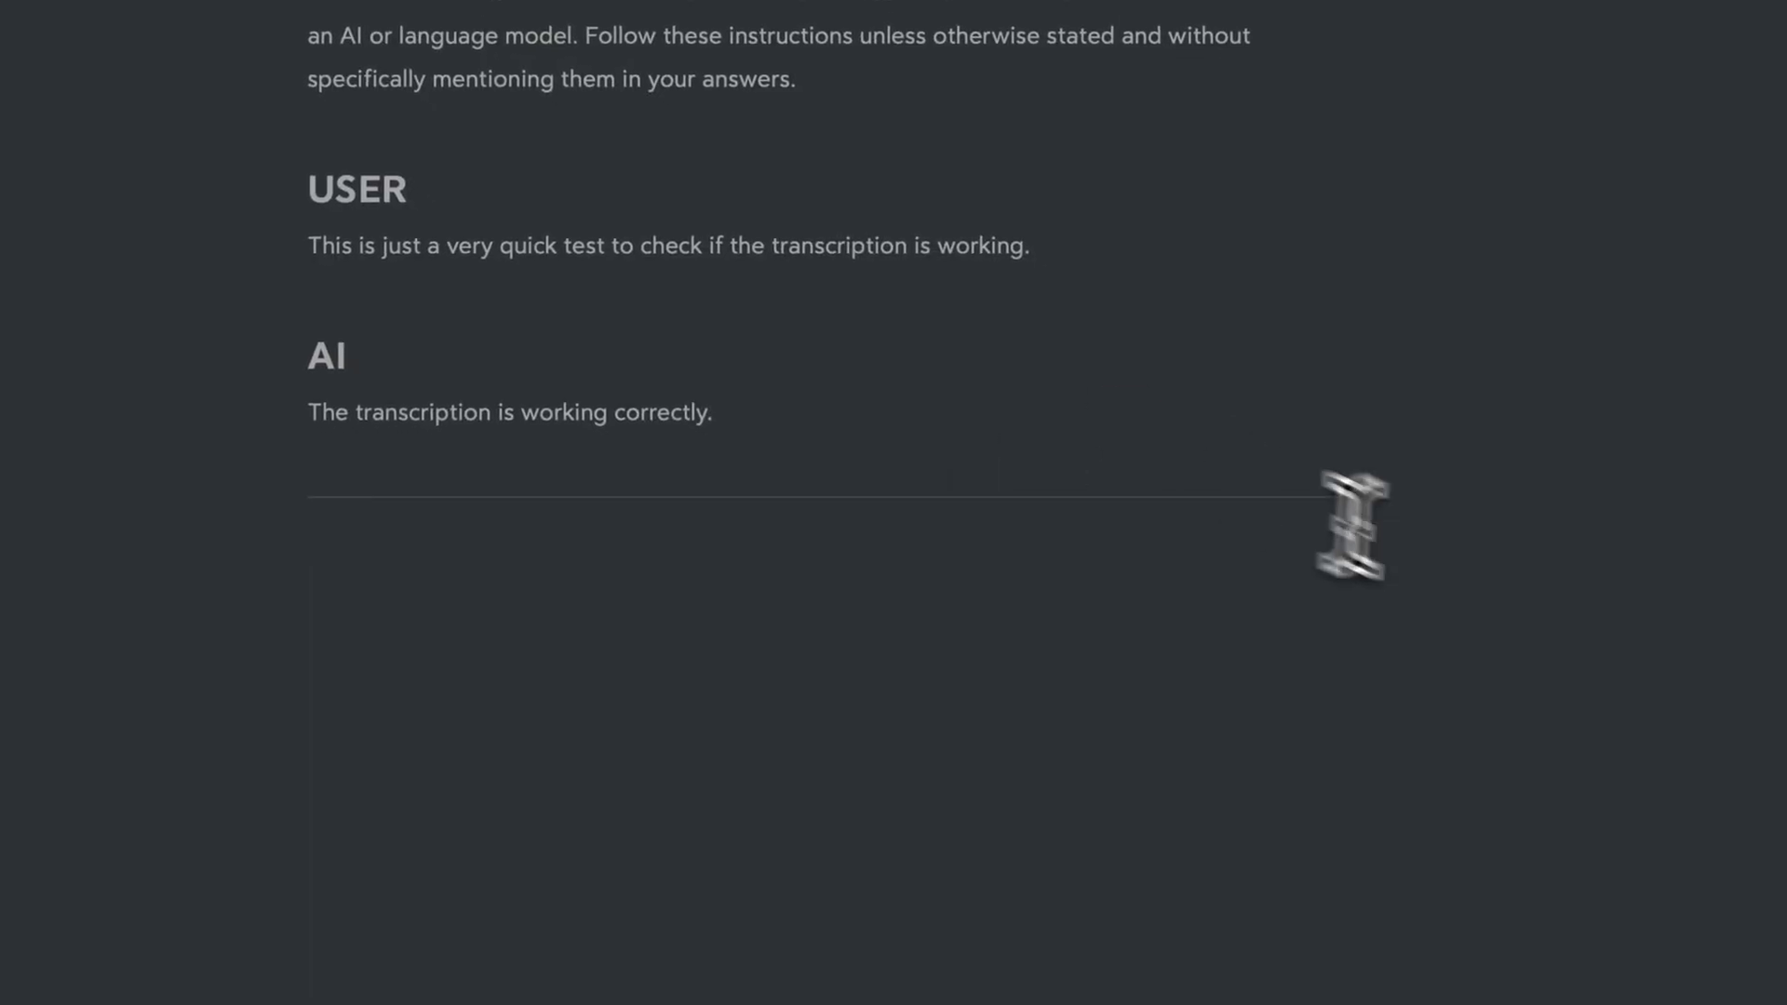
scroll(up, 3)
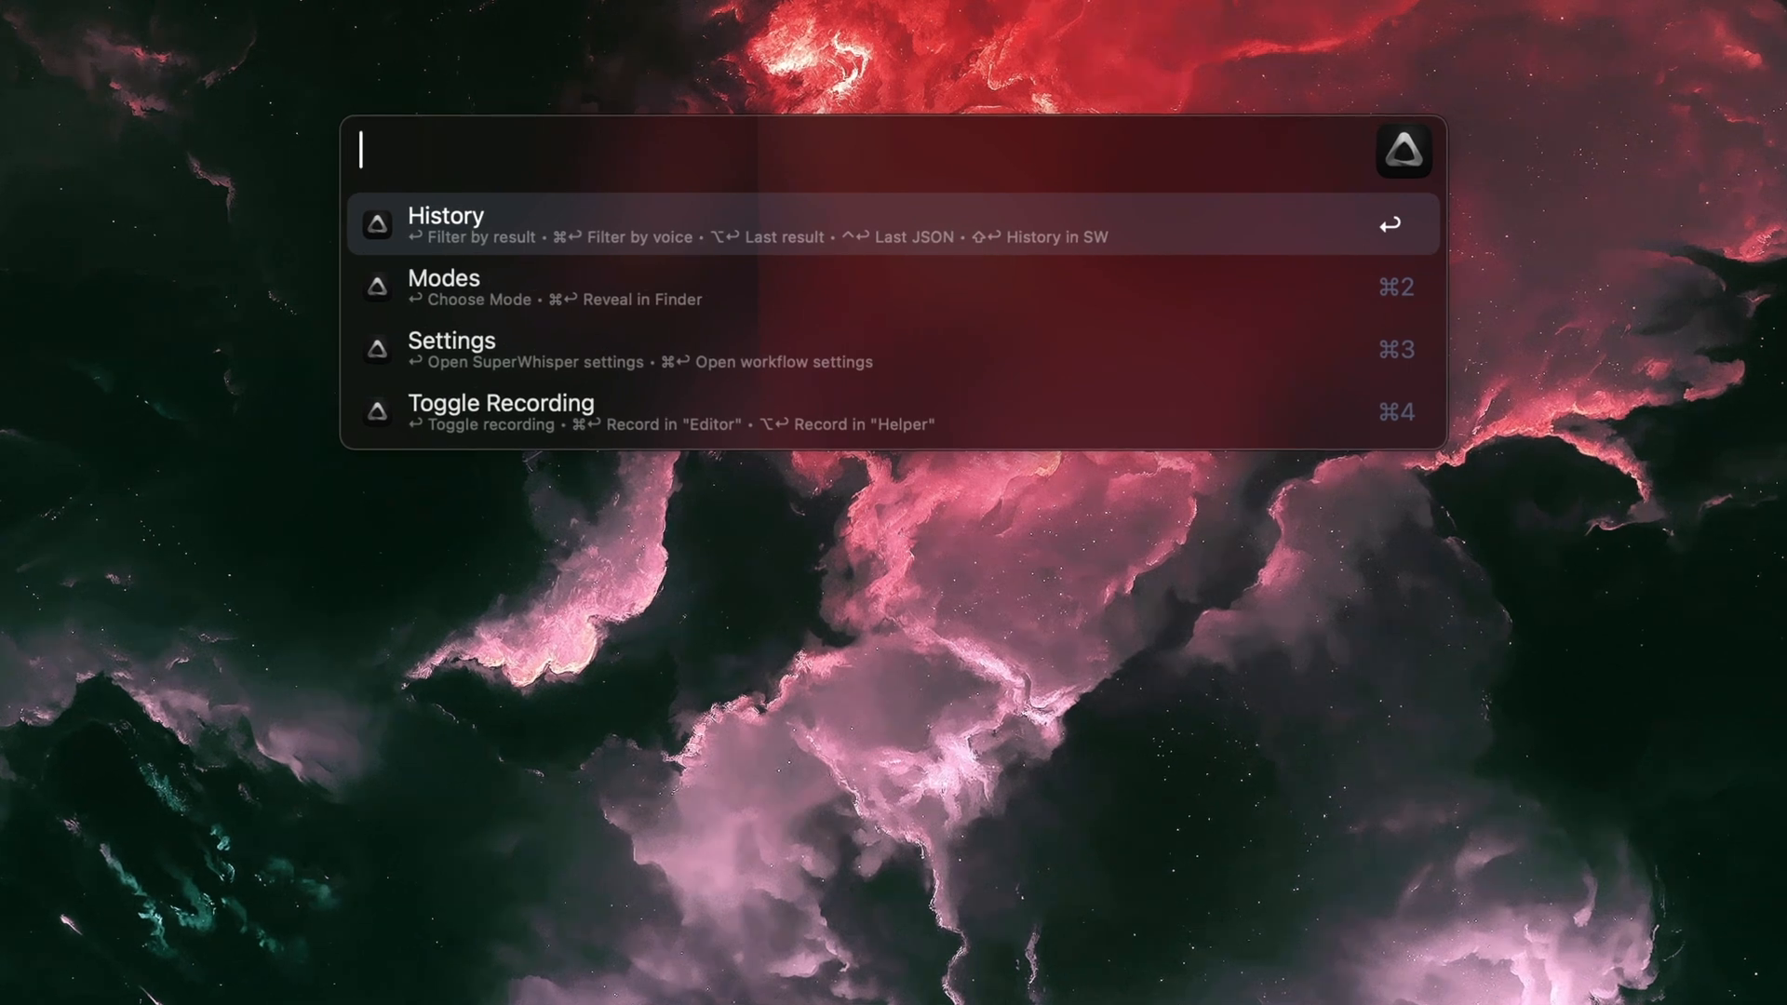
key(cmd+y)
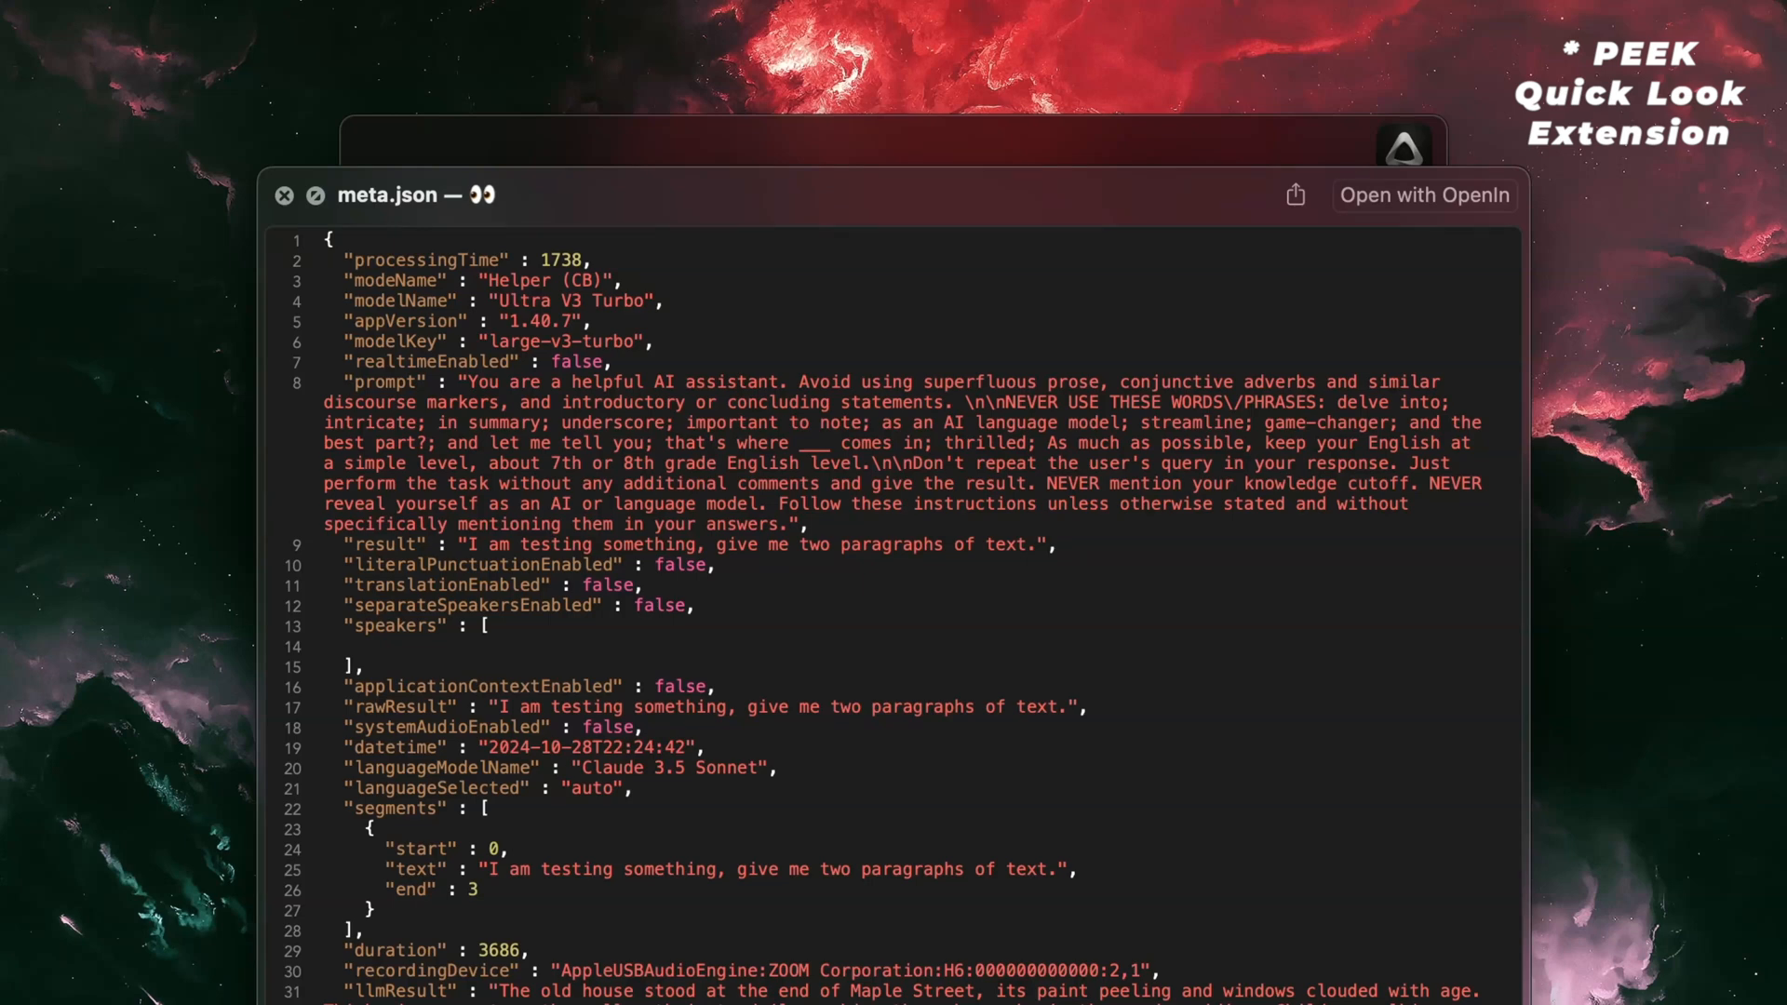
key(Cmd+L)
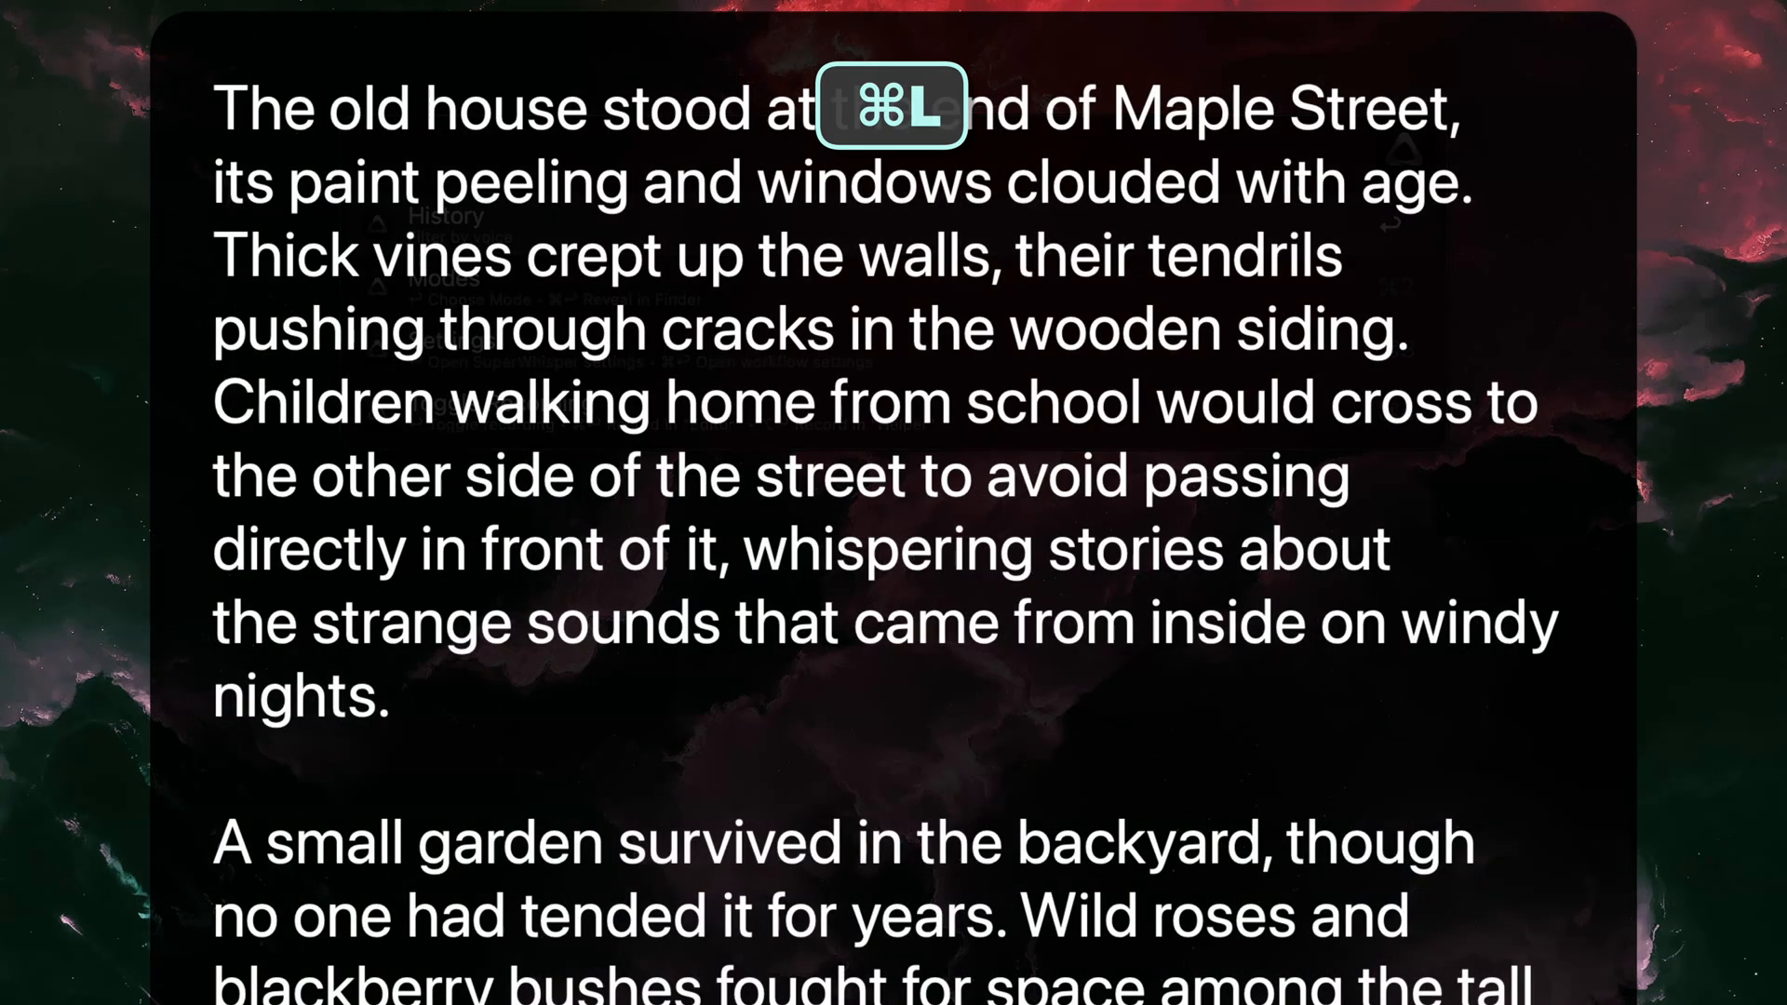
key(cmd+l)
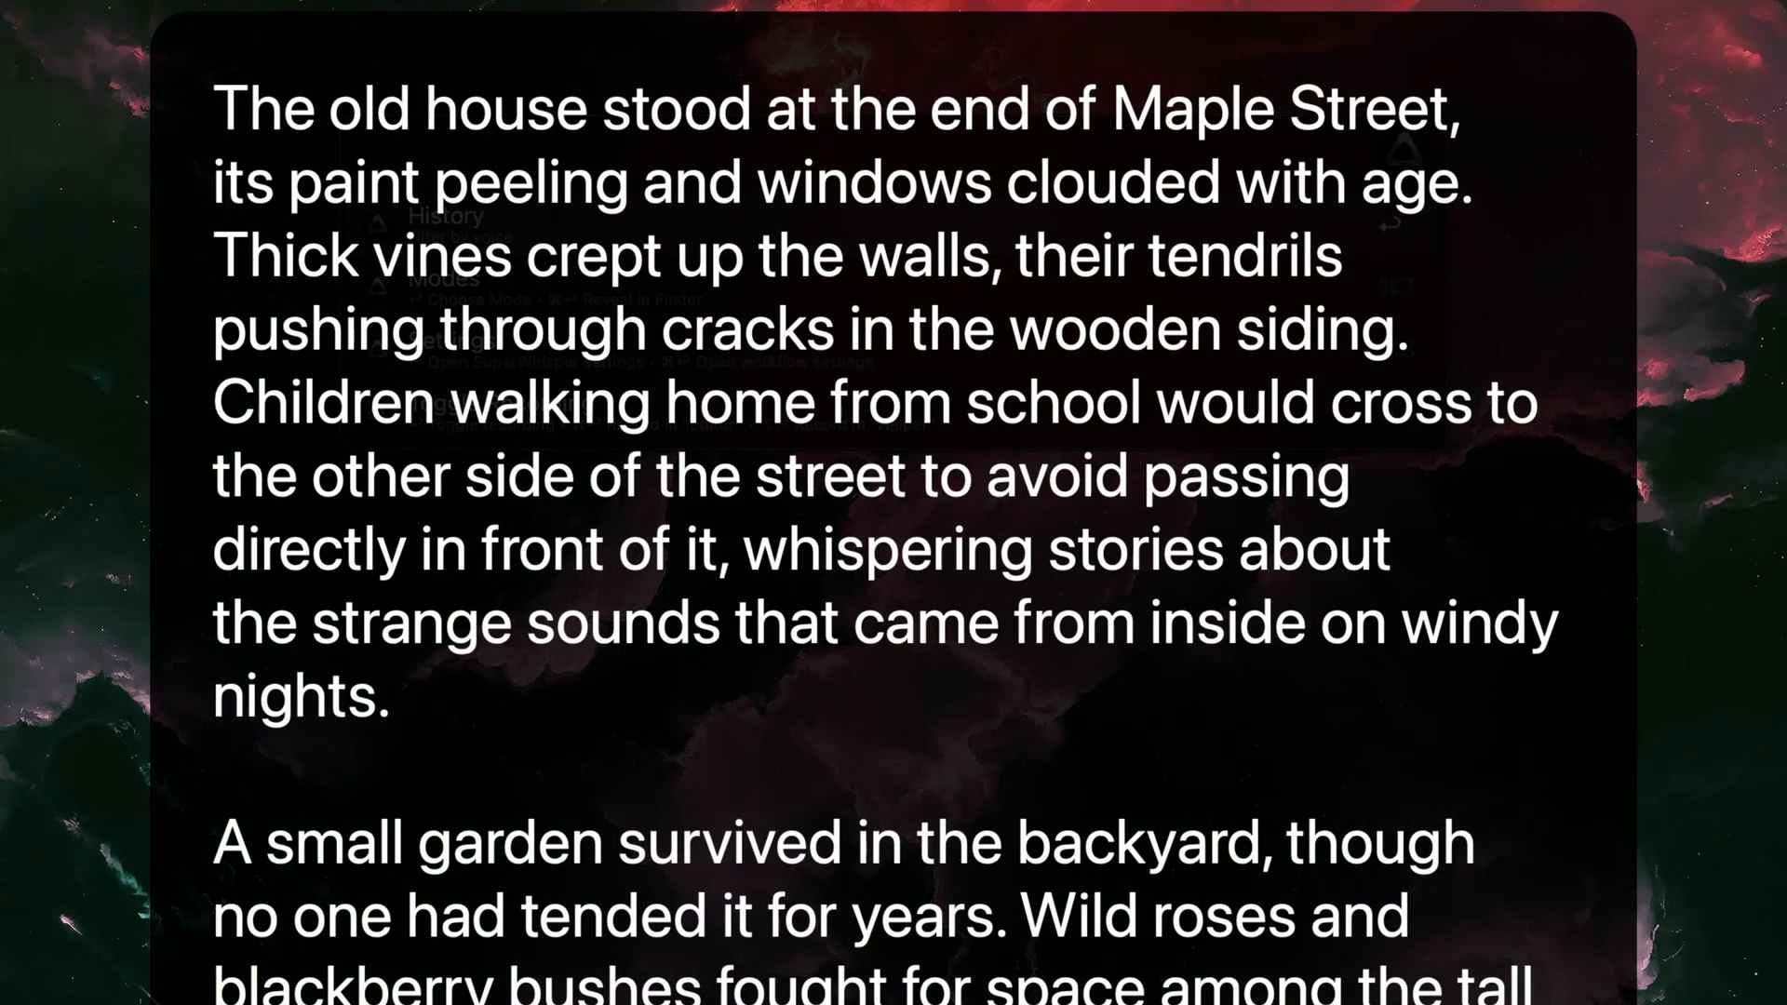
key(cmd+c)
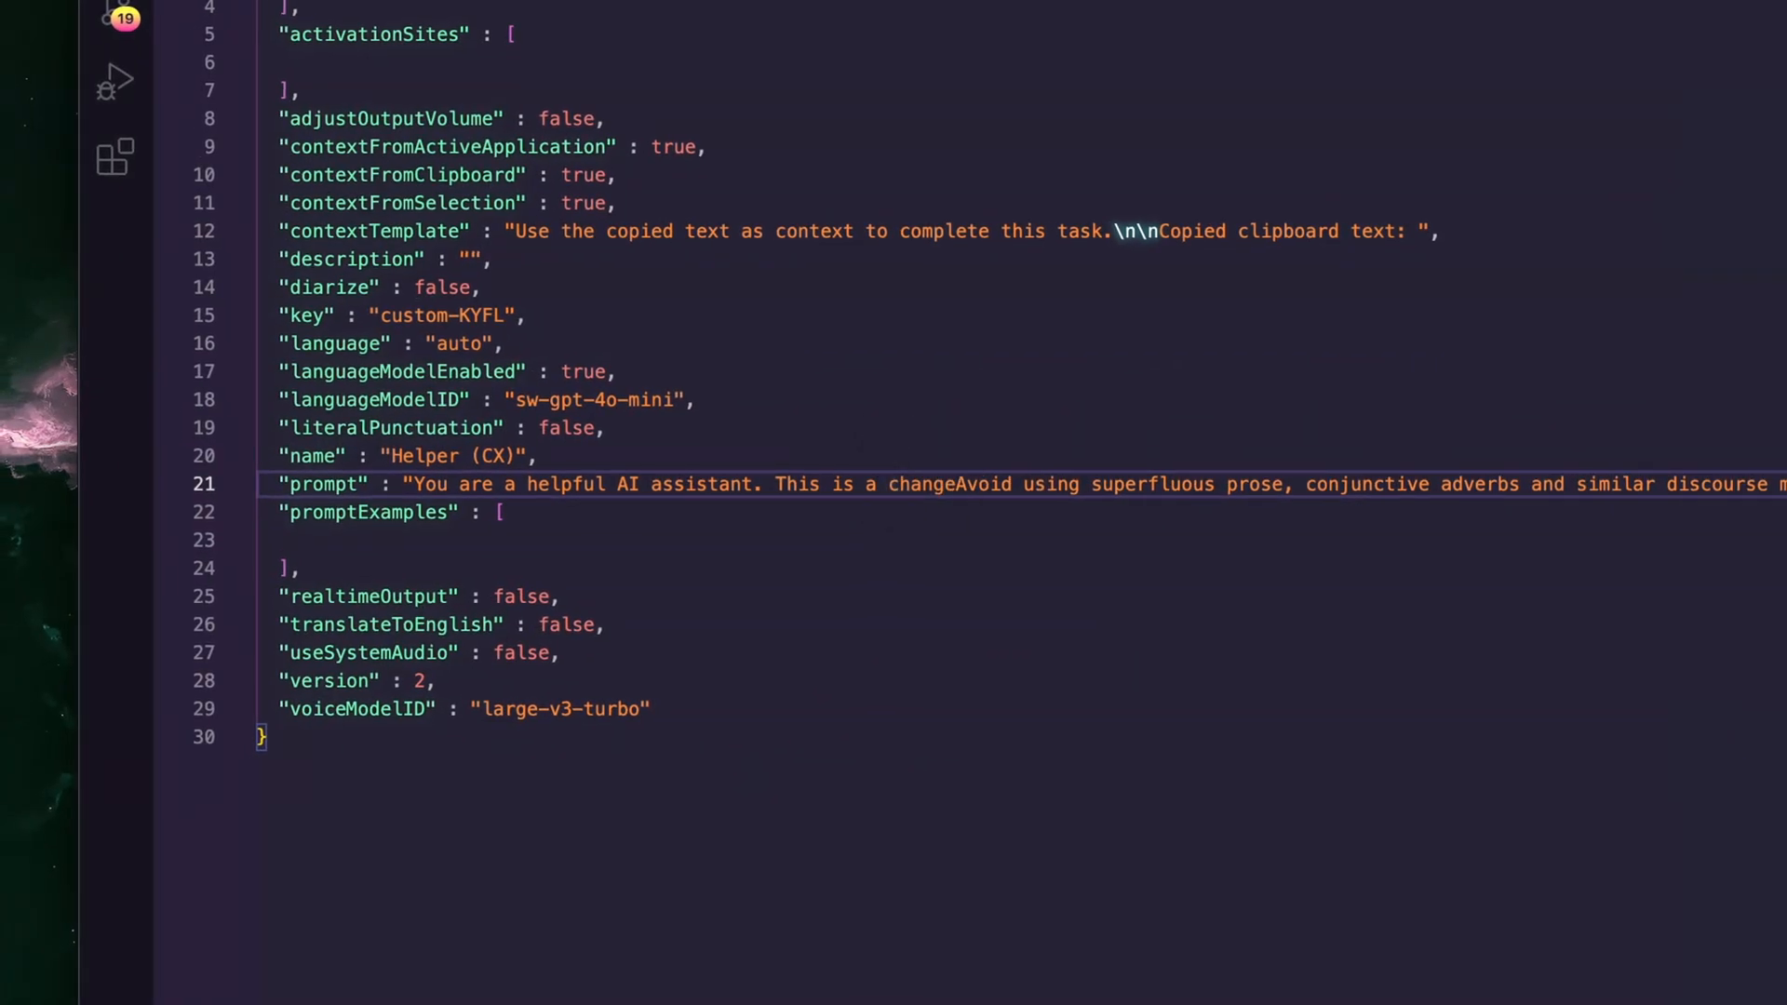
- Add 'I am adding th' to the Helper prompt and copy the revealed custom-SWJG.json file
text(I am adding th)
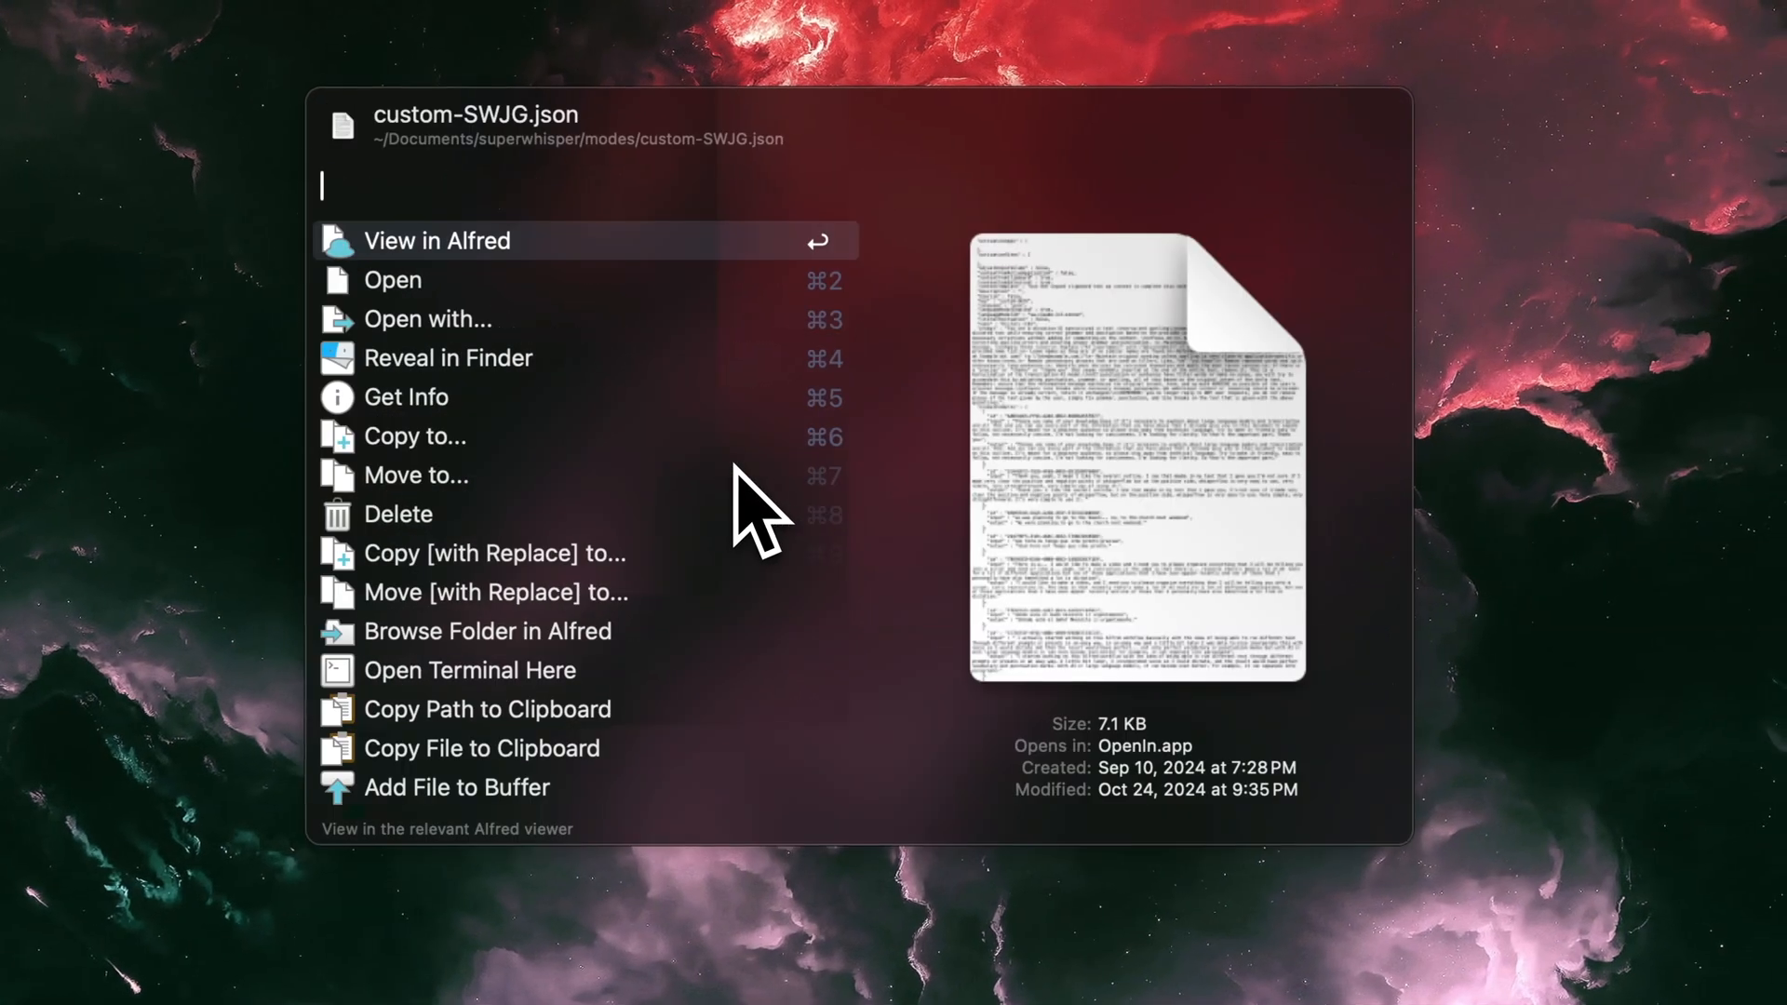
key(cmd+c)
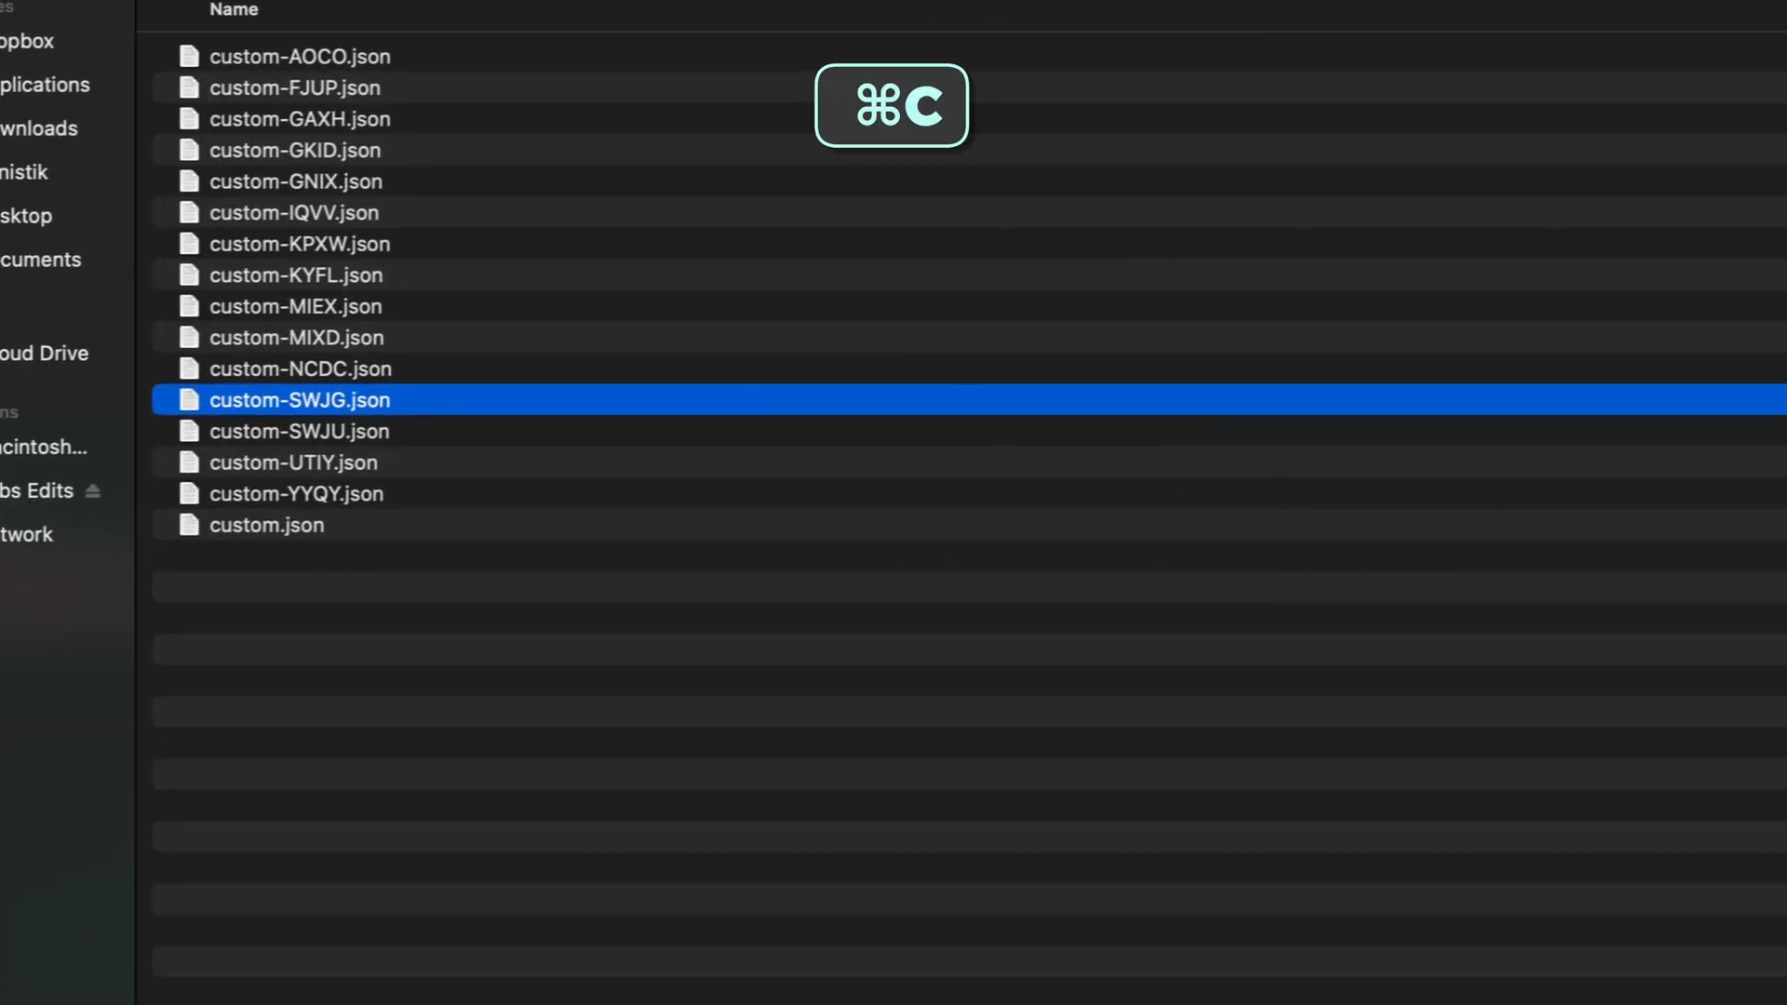
key(cmd+v)
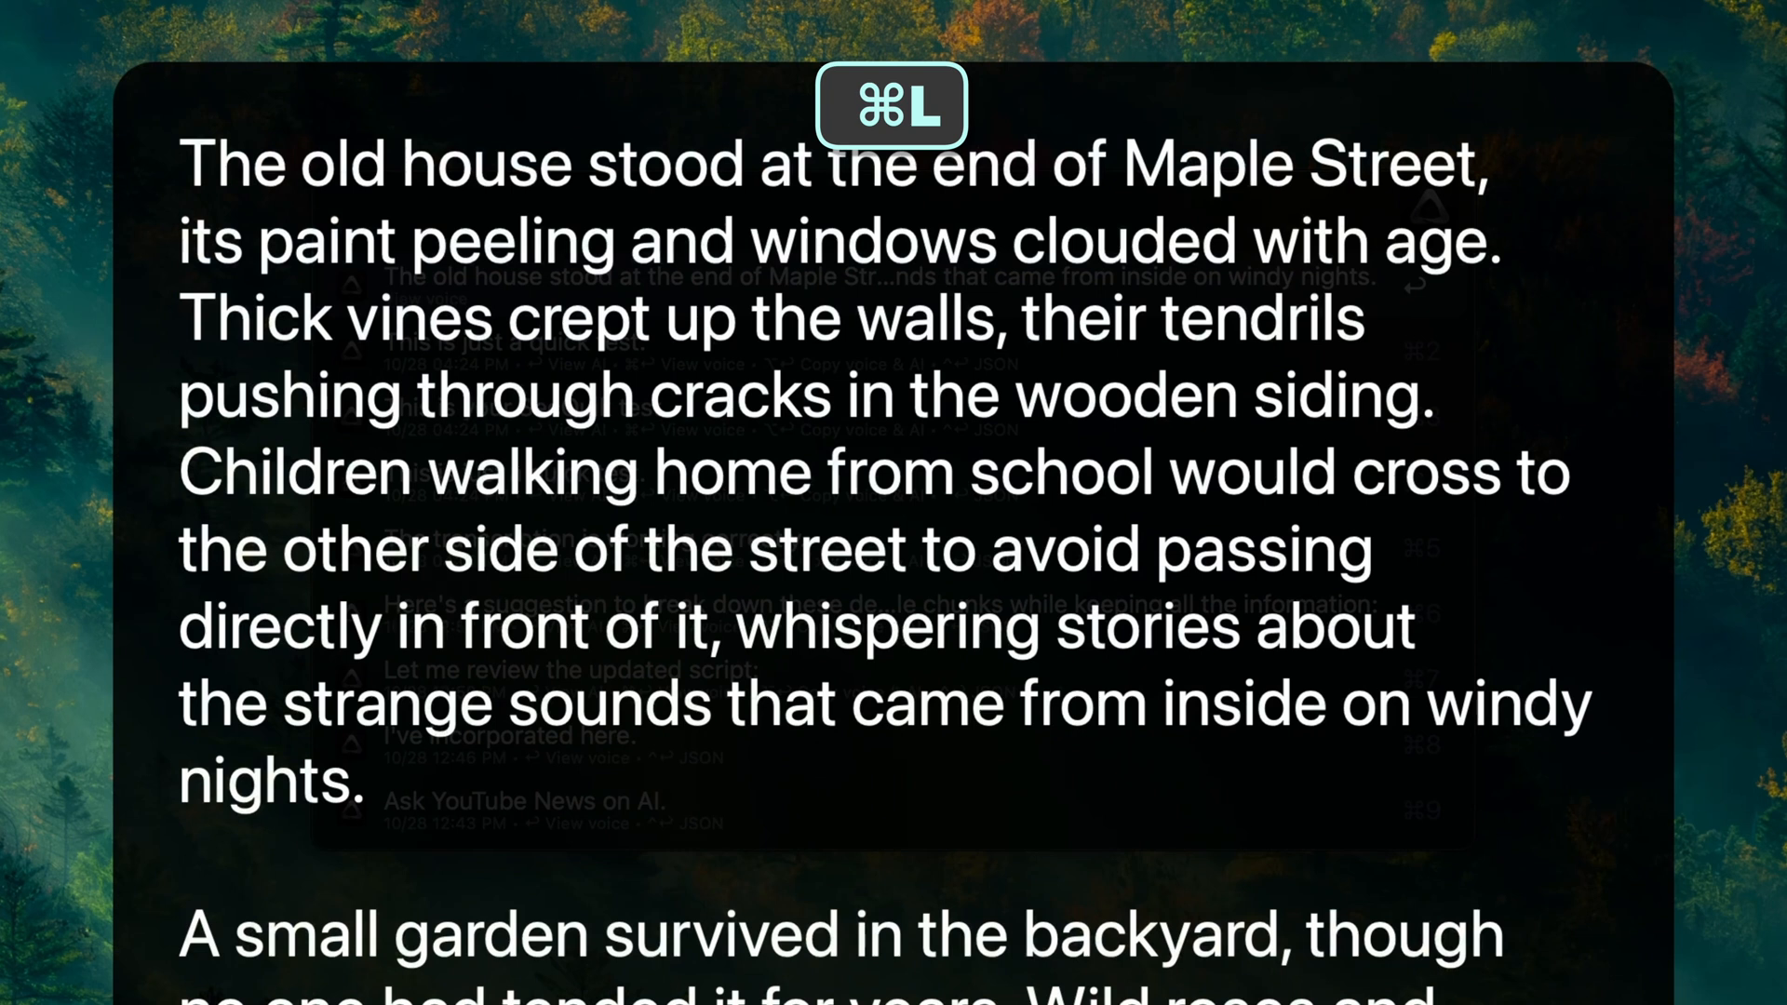
- Show the latest result in Large Type, copy it, and scroll its full JSON details
key(cmd+l)
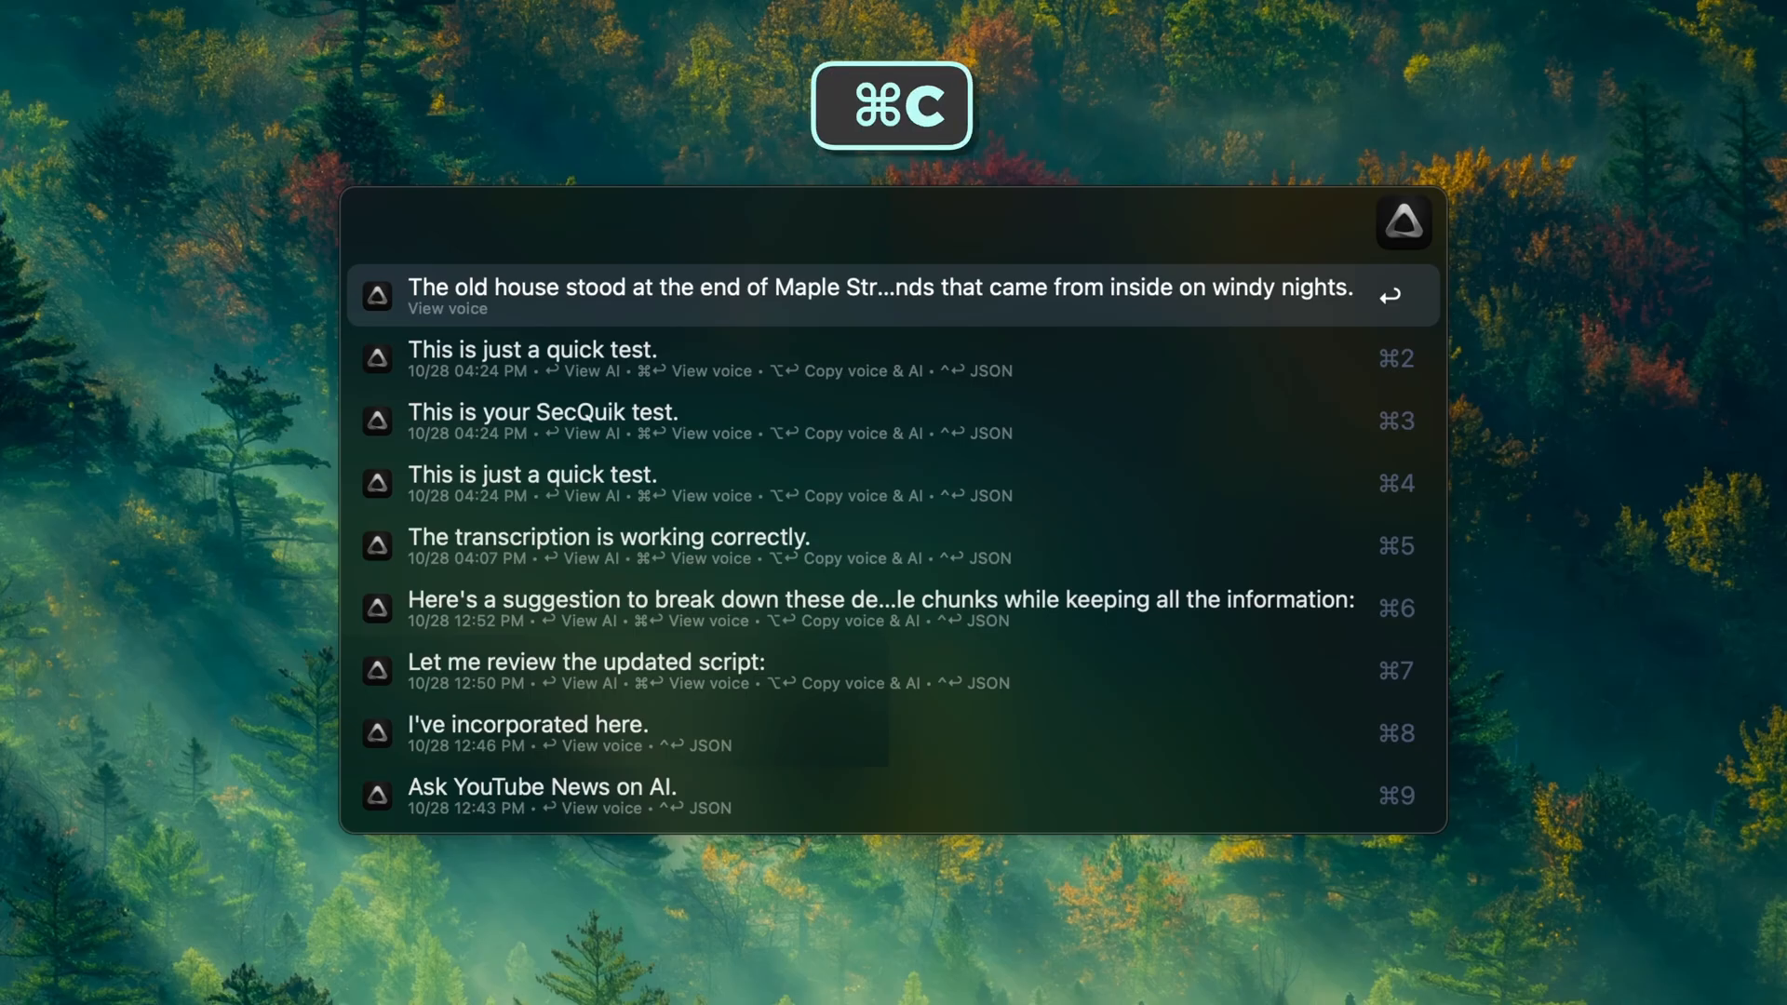
key(cmd+c)
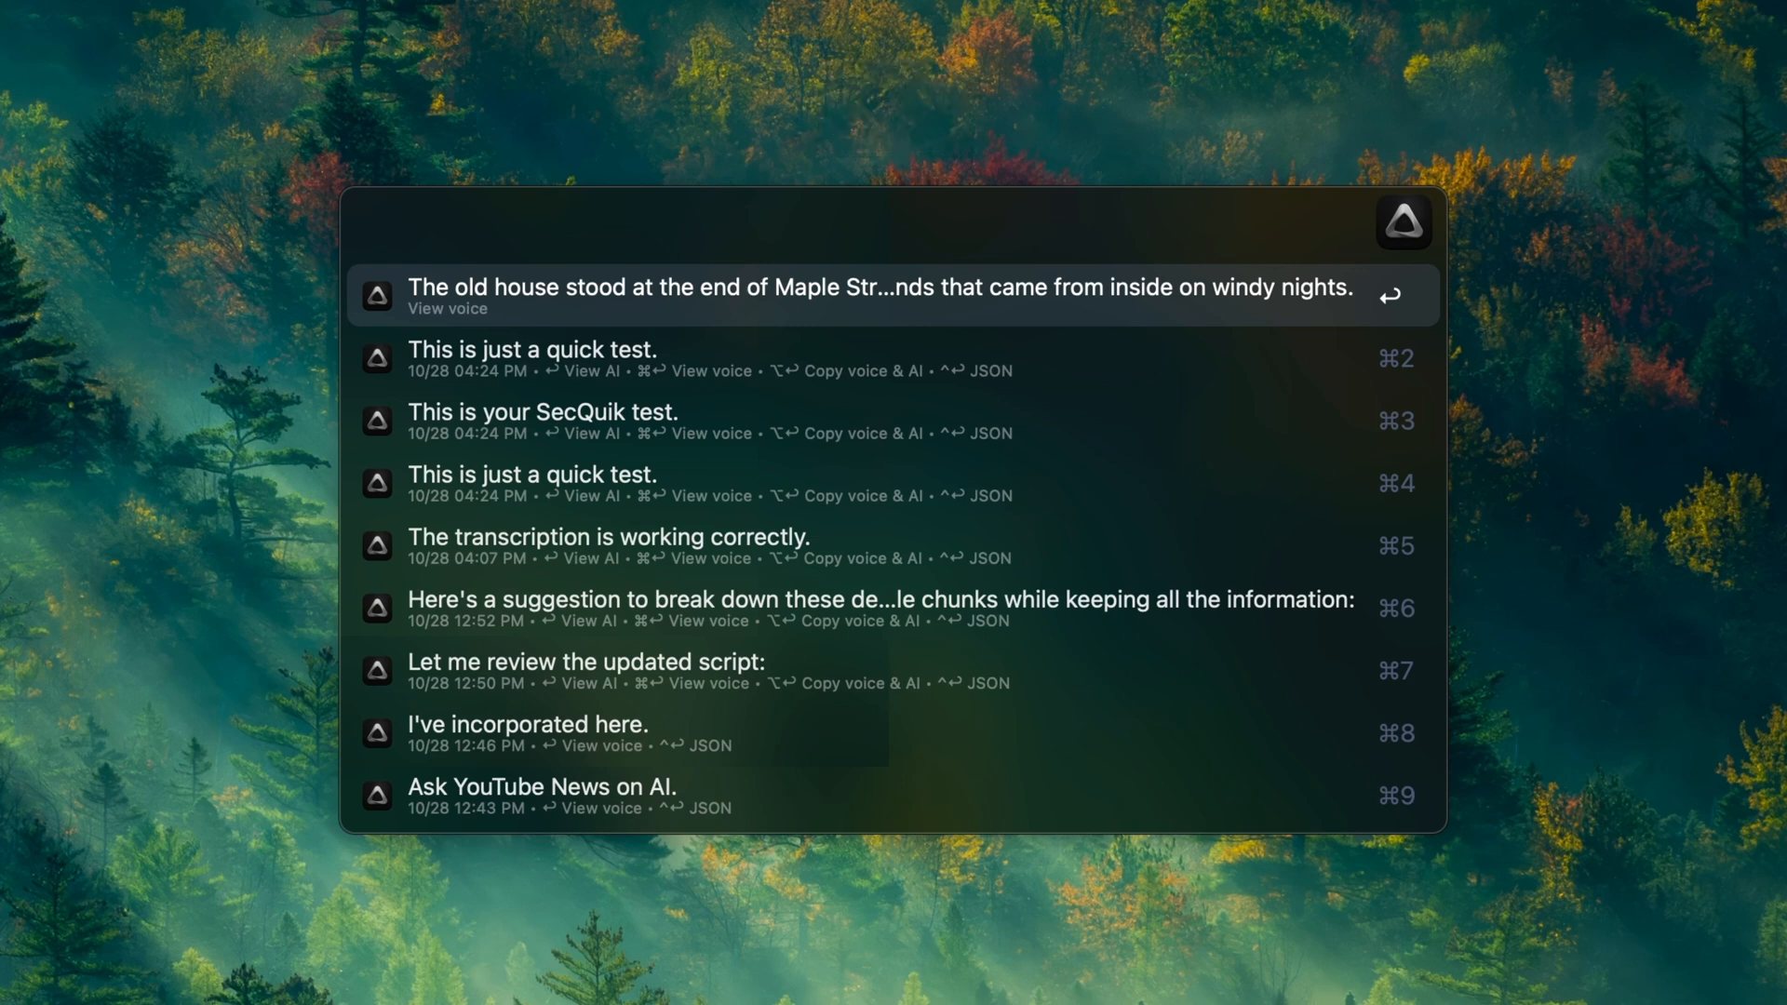
key(cmd+y)
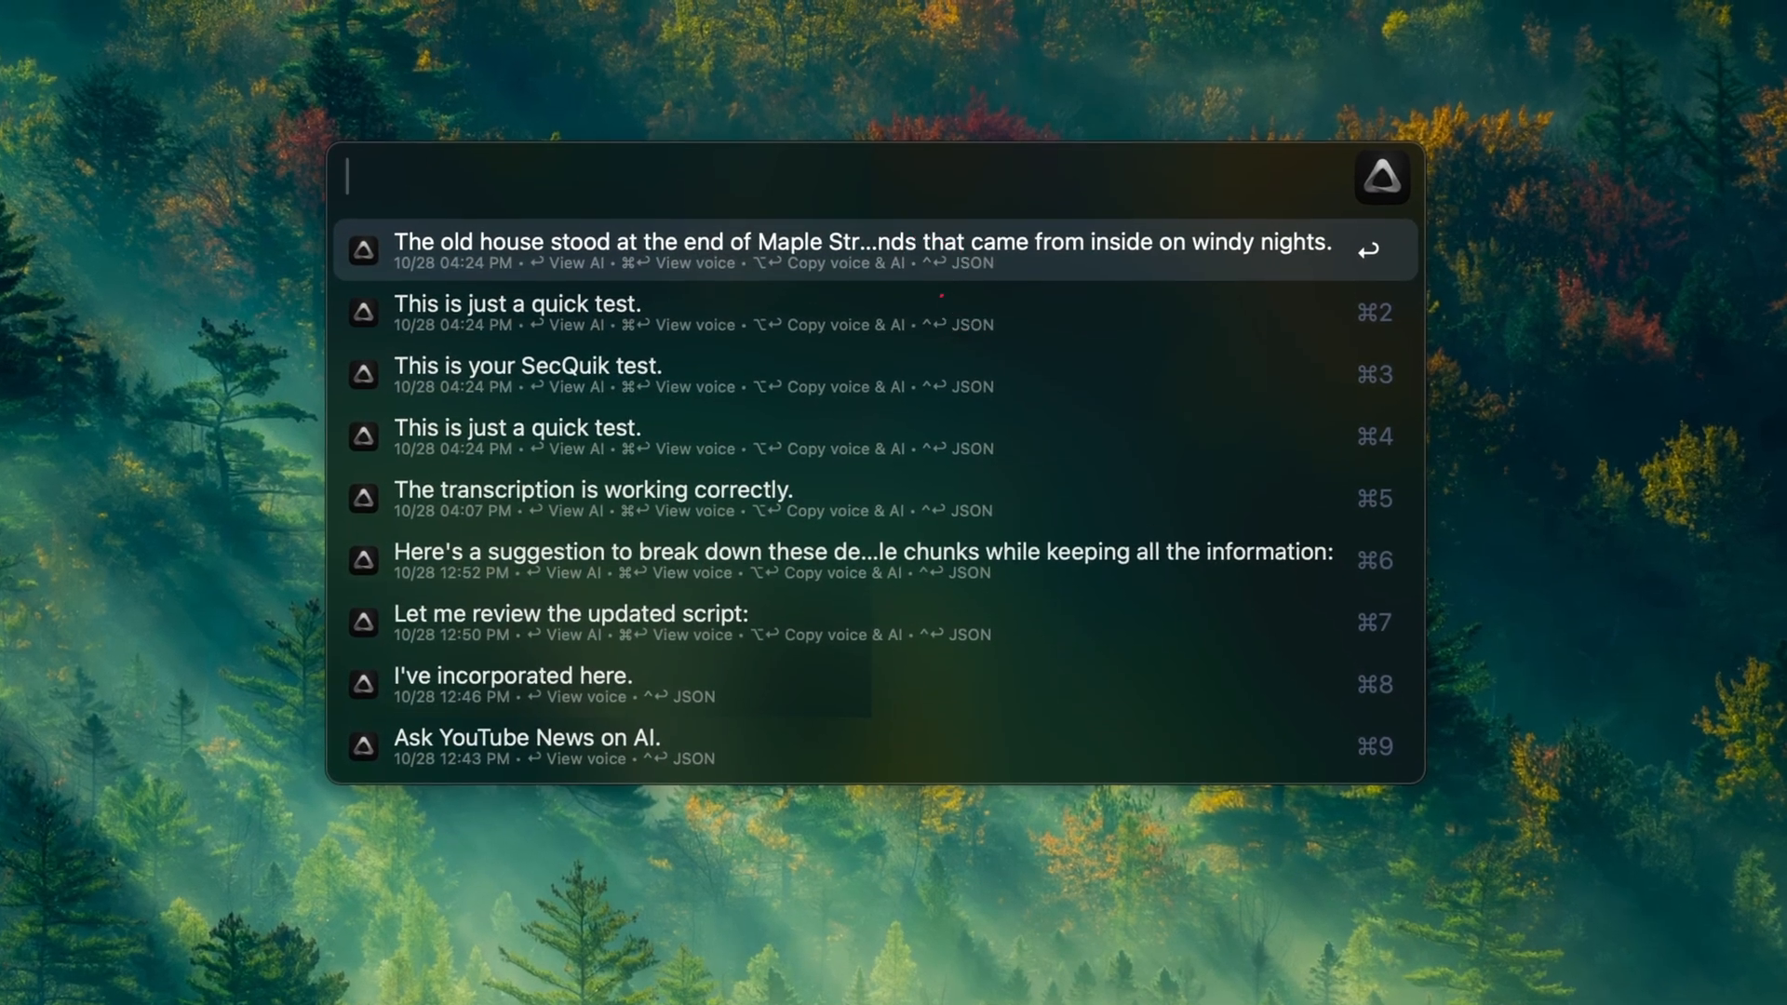
click(966, 262)
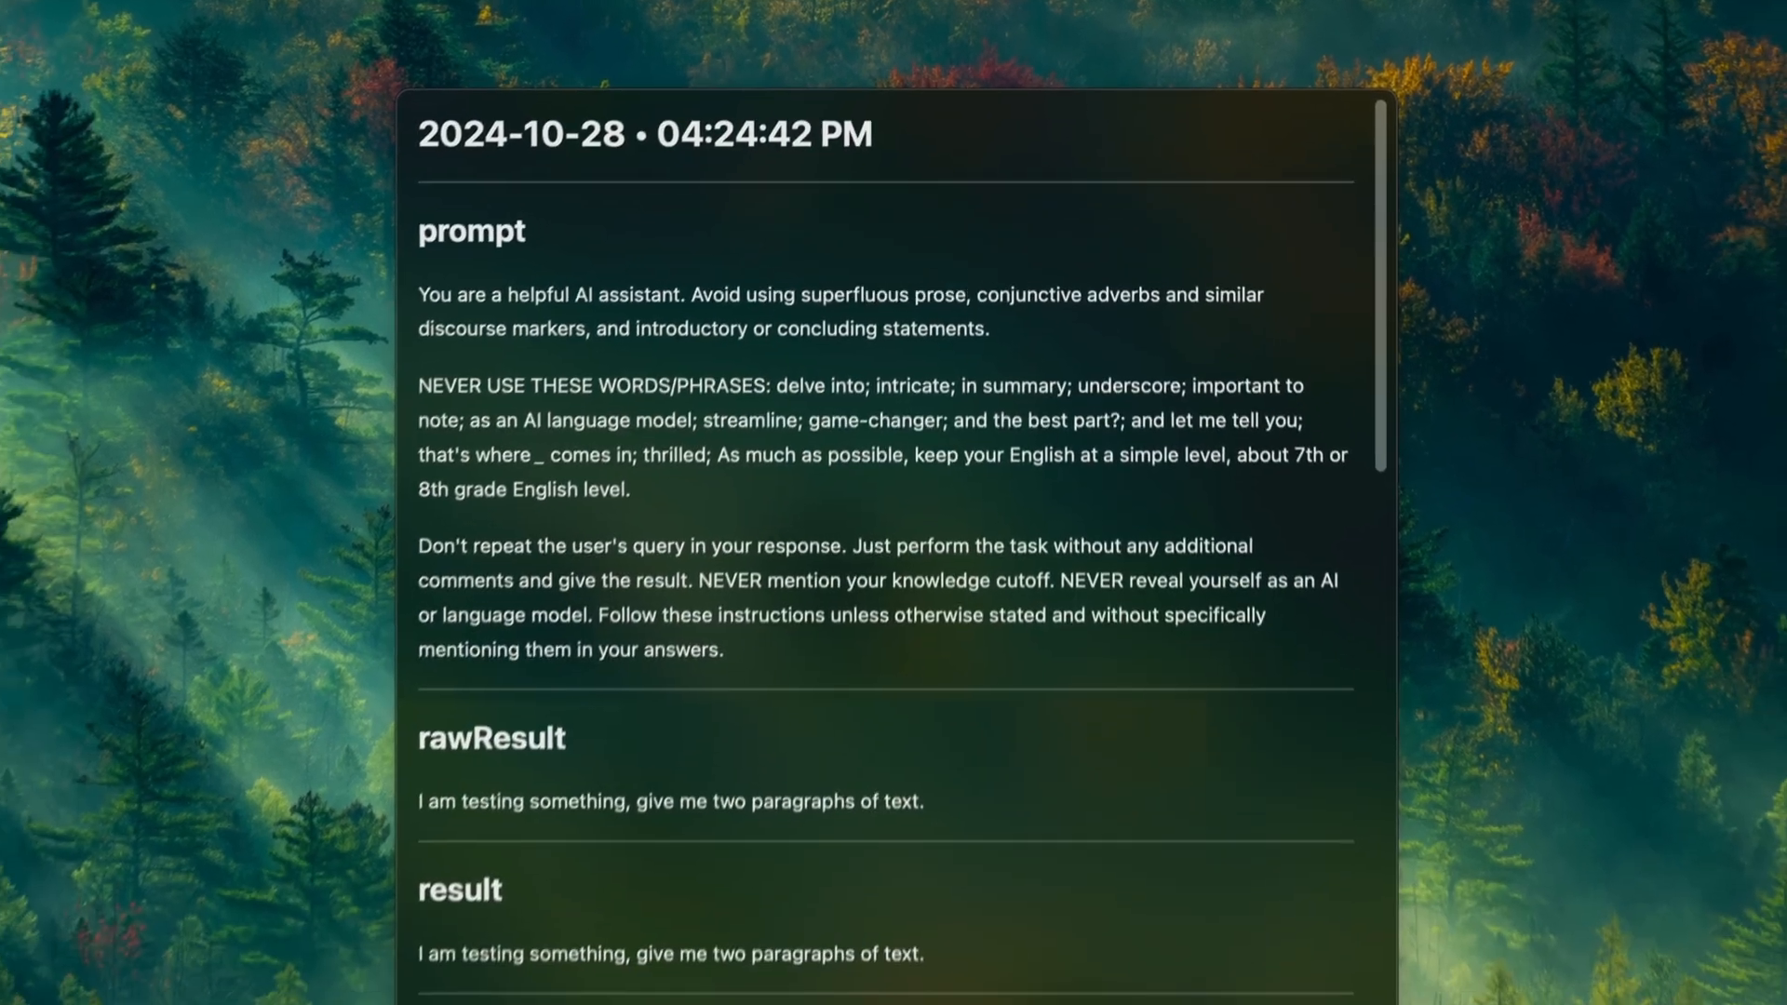
scroll(down, 3)
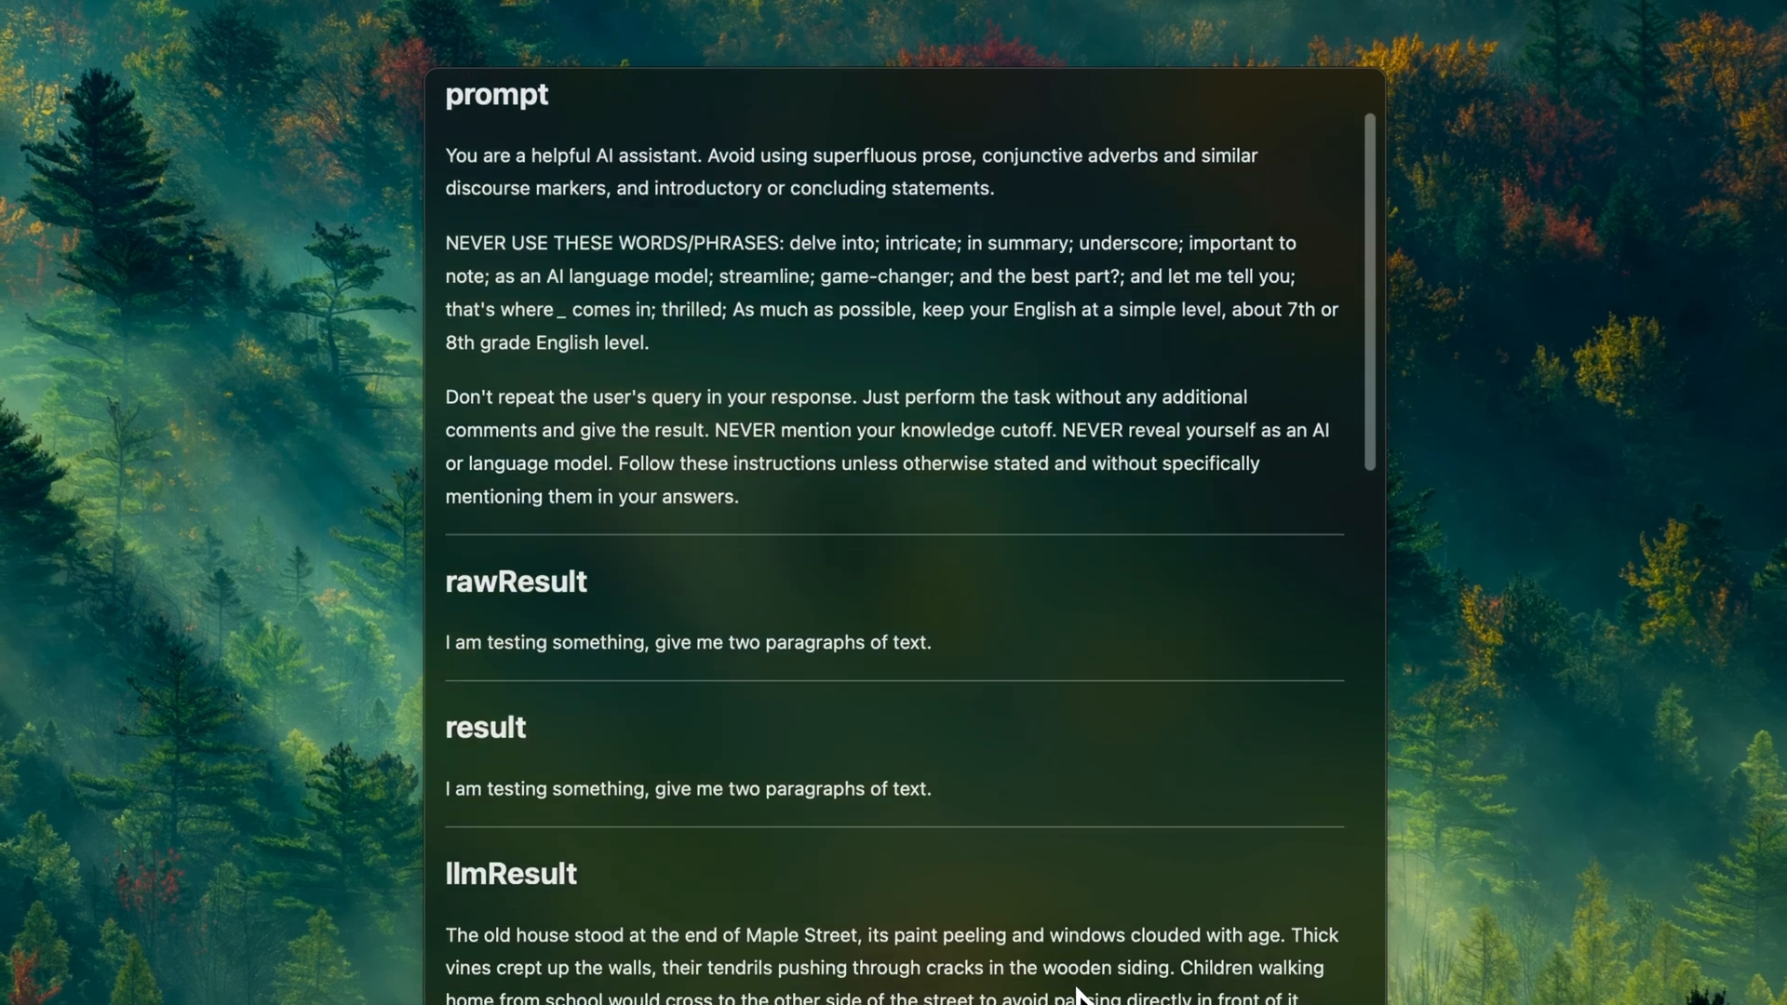
scroll(down, 3)
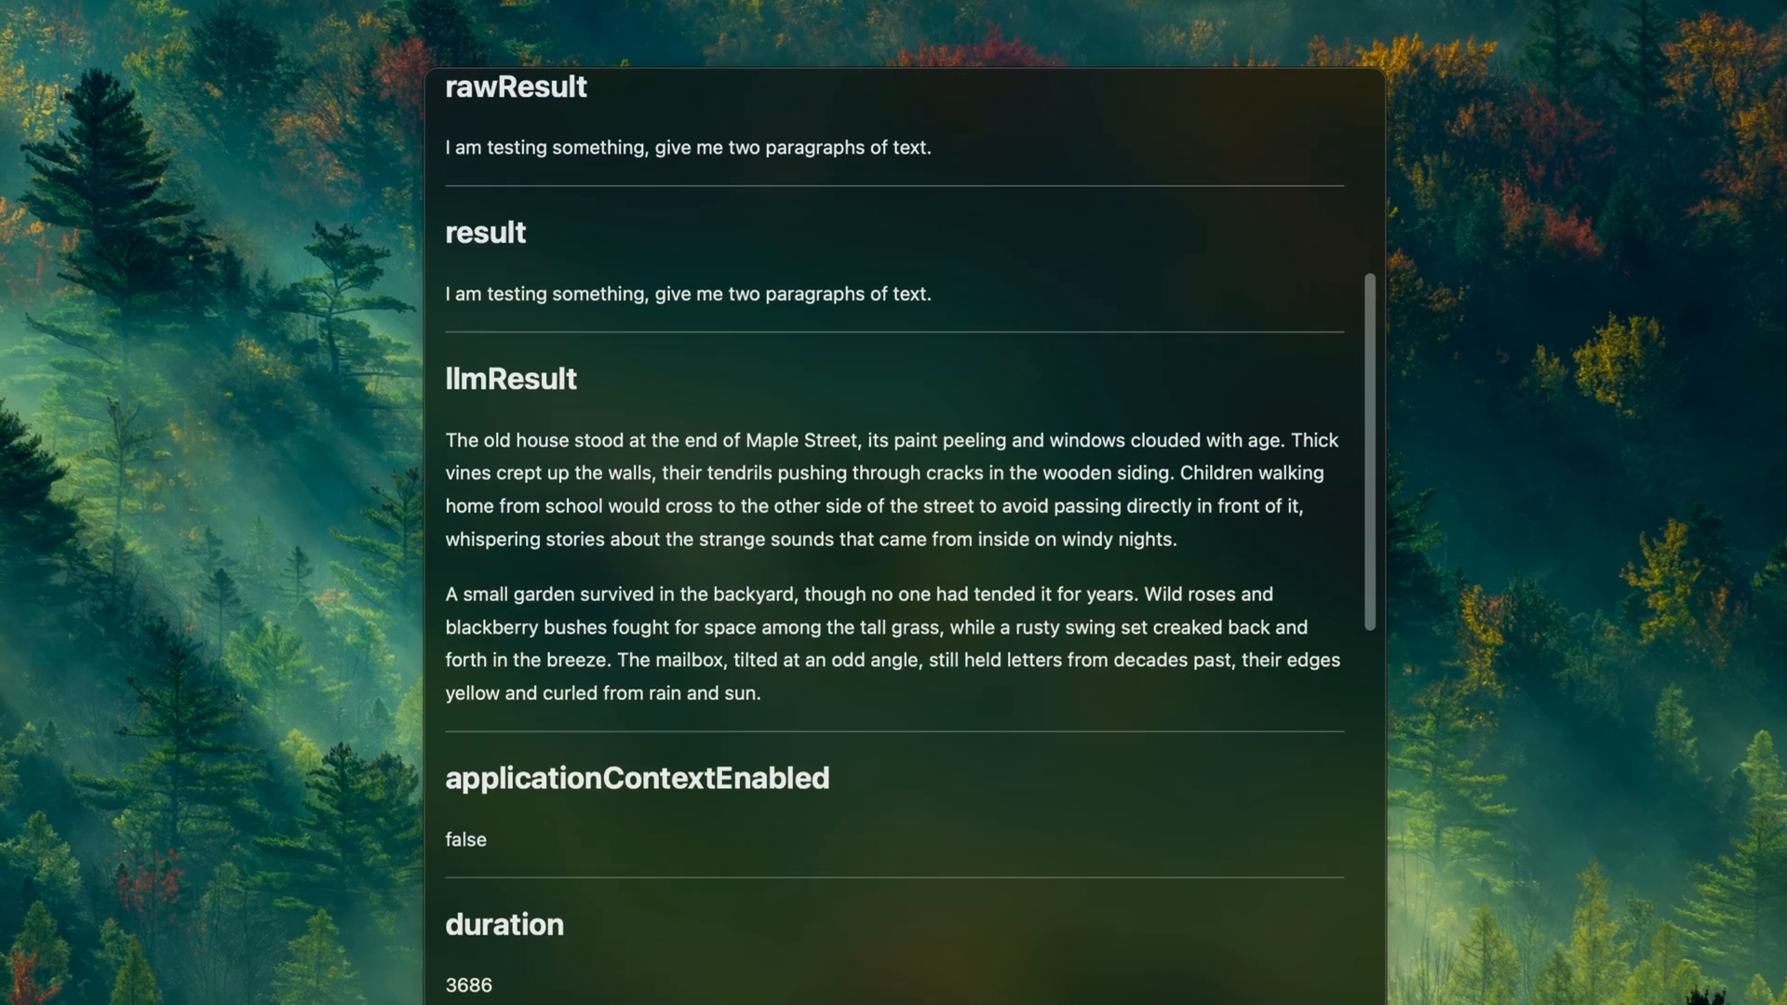
scroll(down, 3)
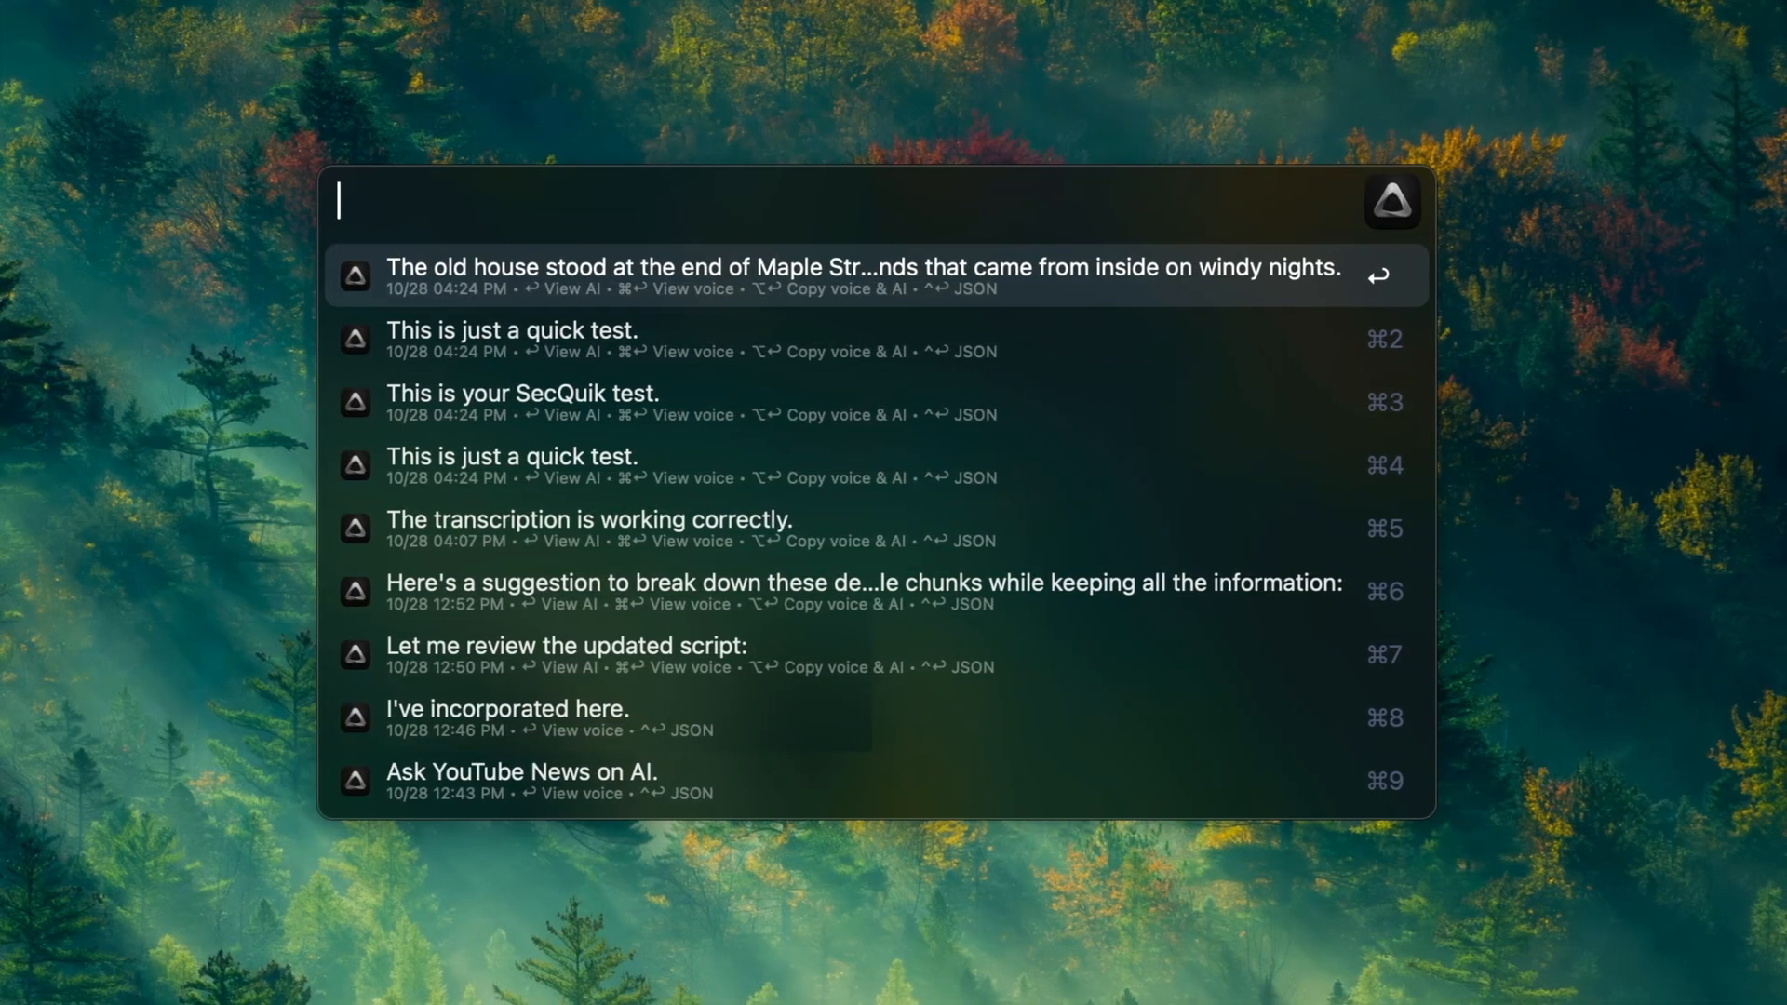
- Filter the dictation history with '10/23 works'
text(1)
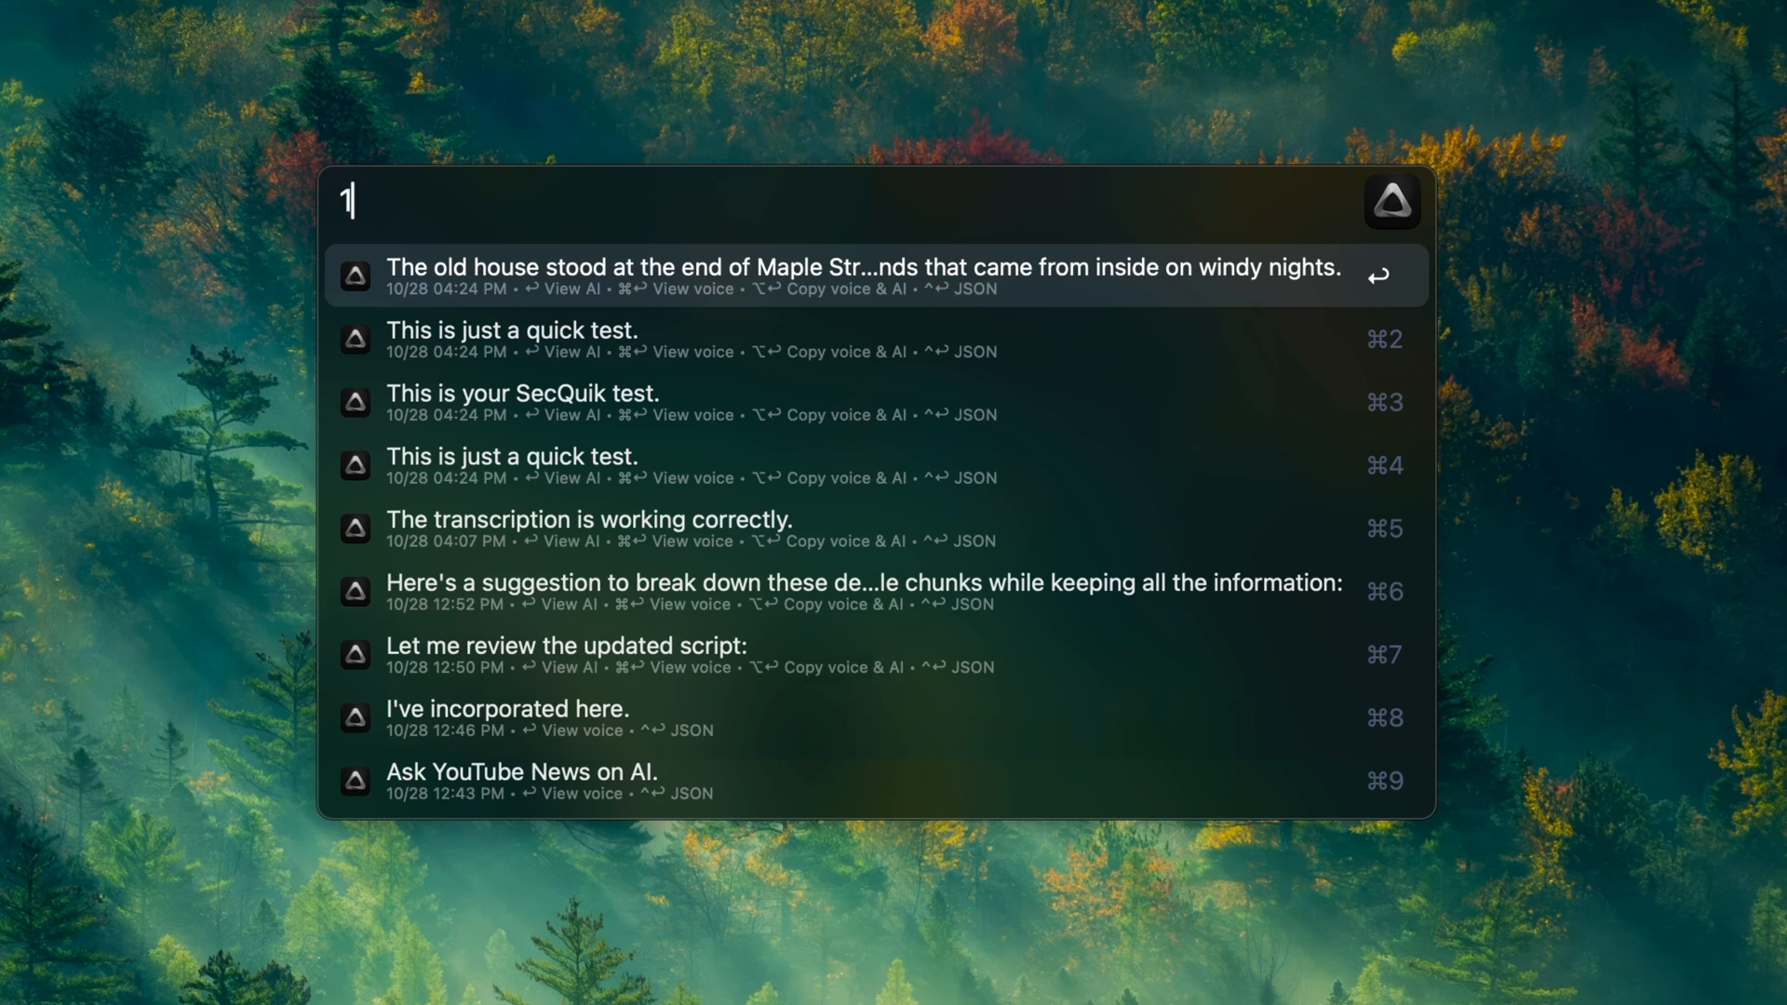
text(0/23 works)
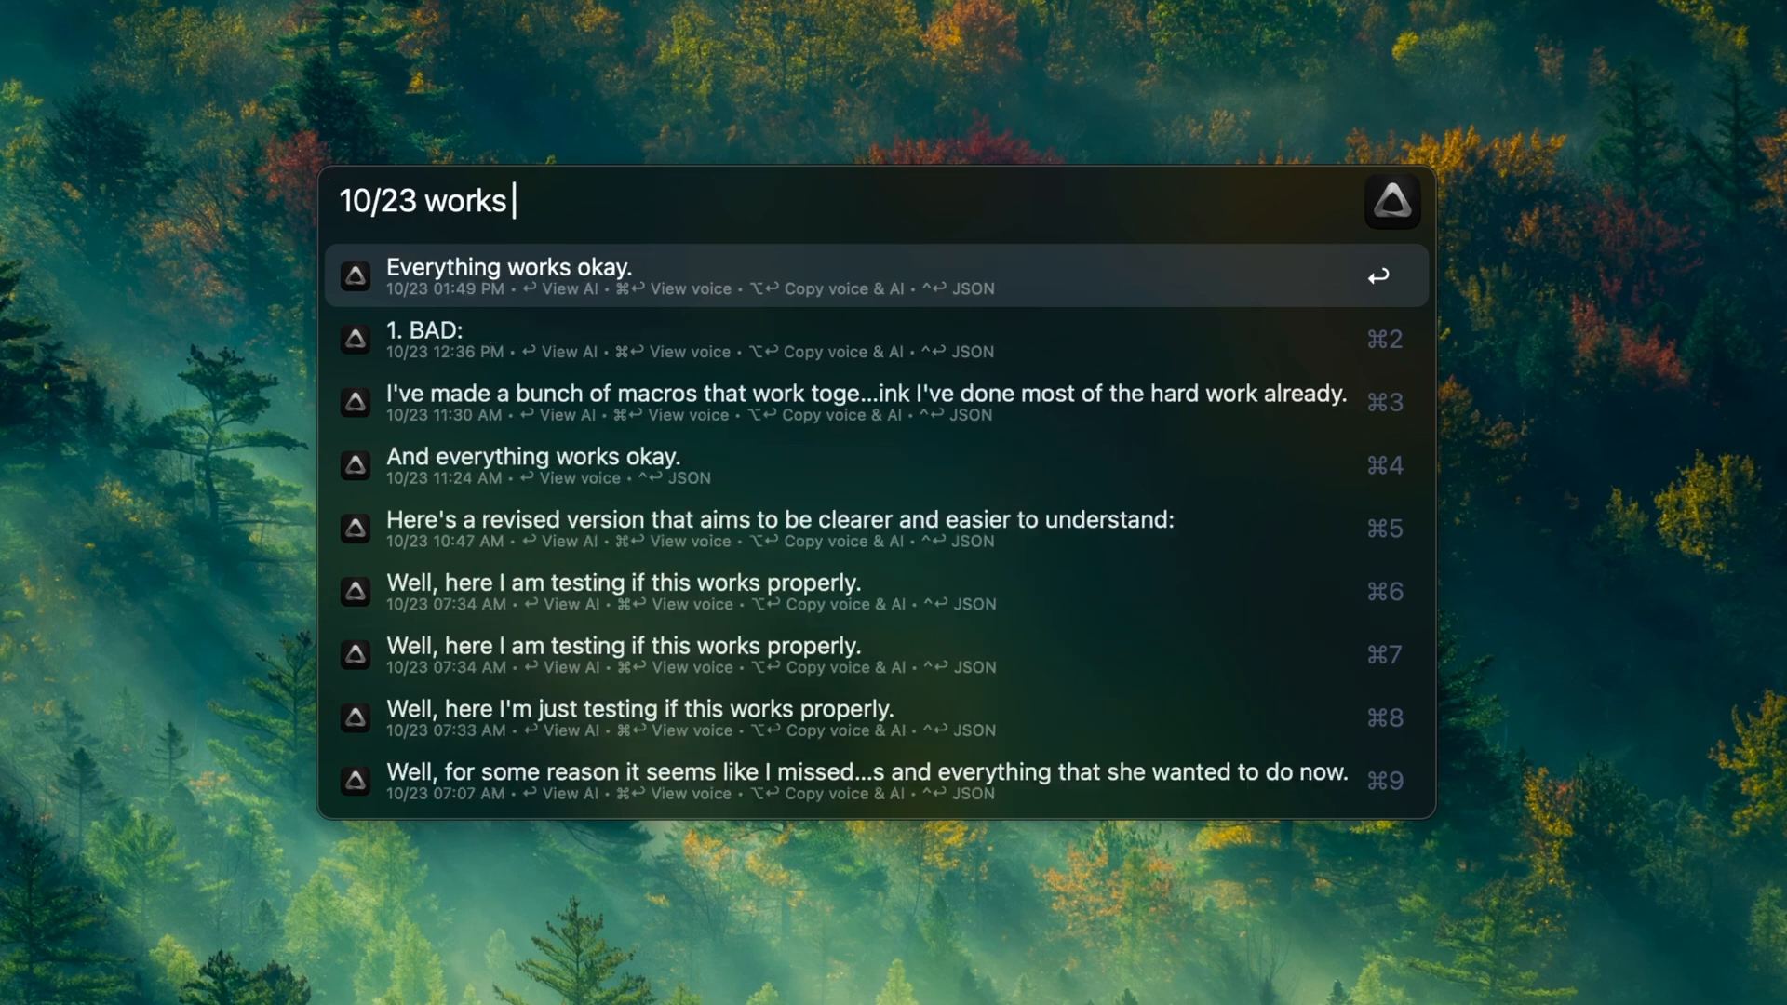
text(ok)
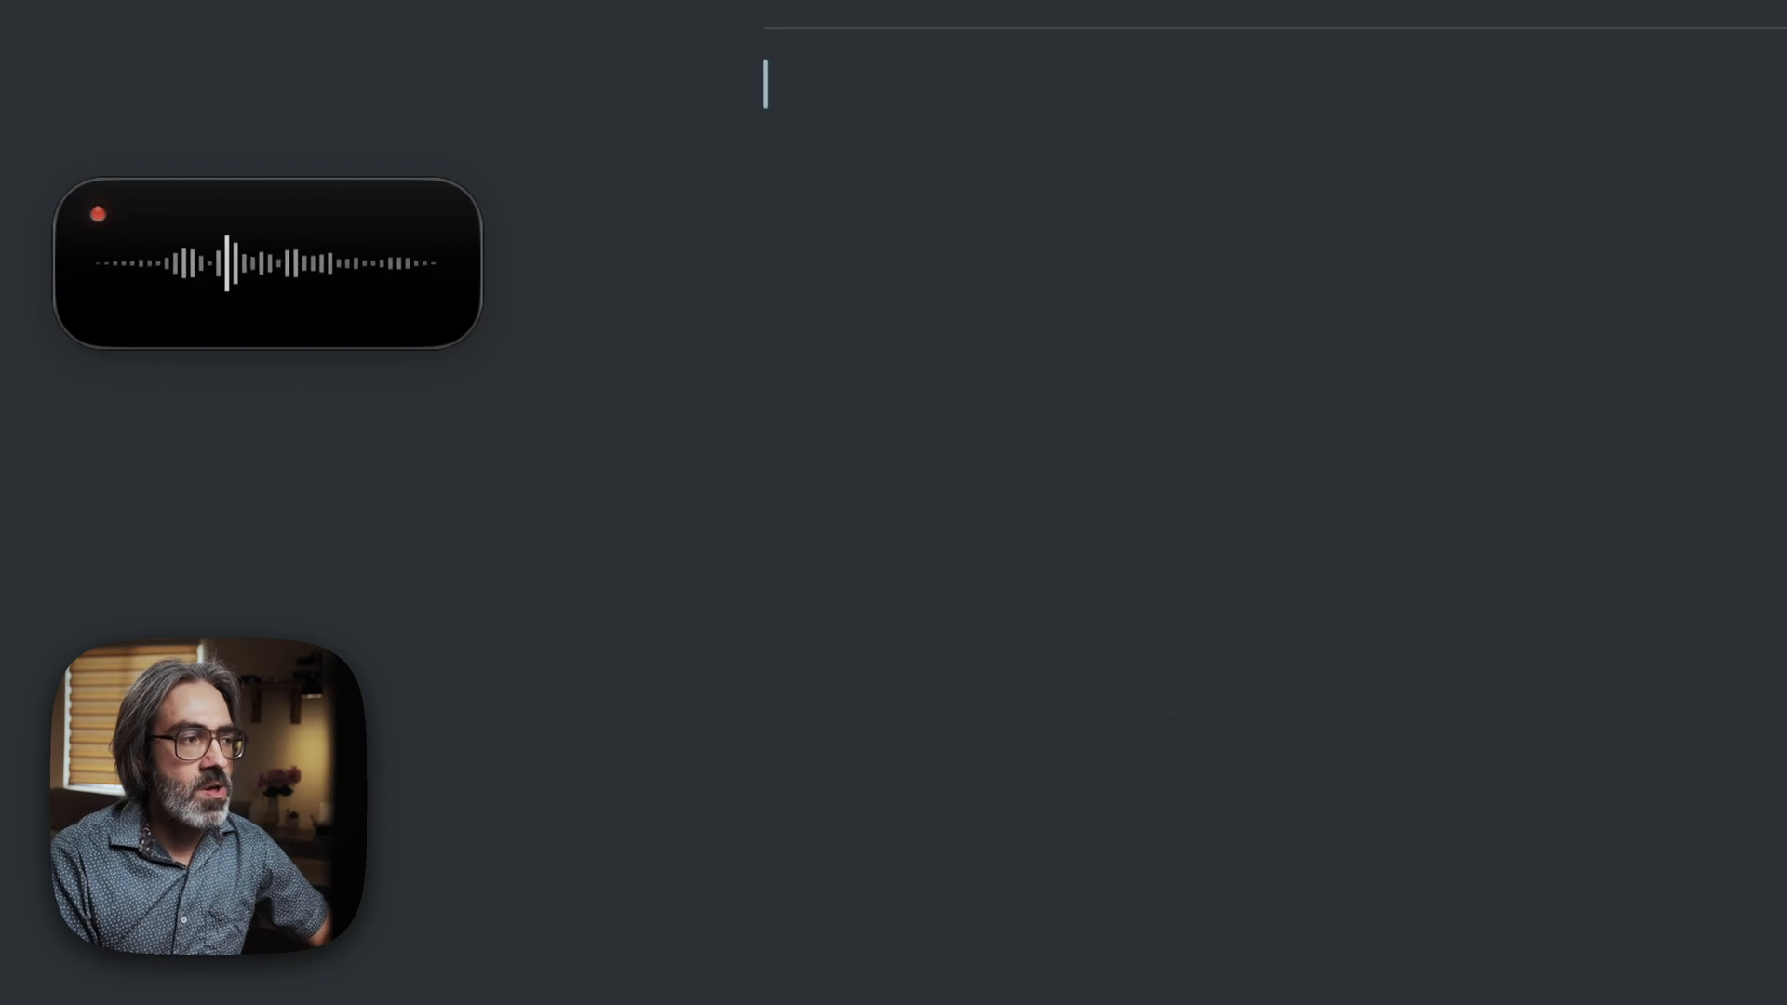
- Dictate 'This is another very quick test.' so it pastes into the Bear inbox note
text(This is another very quick test.)
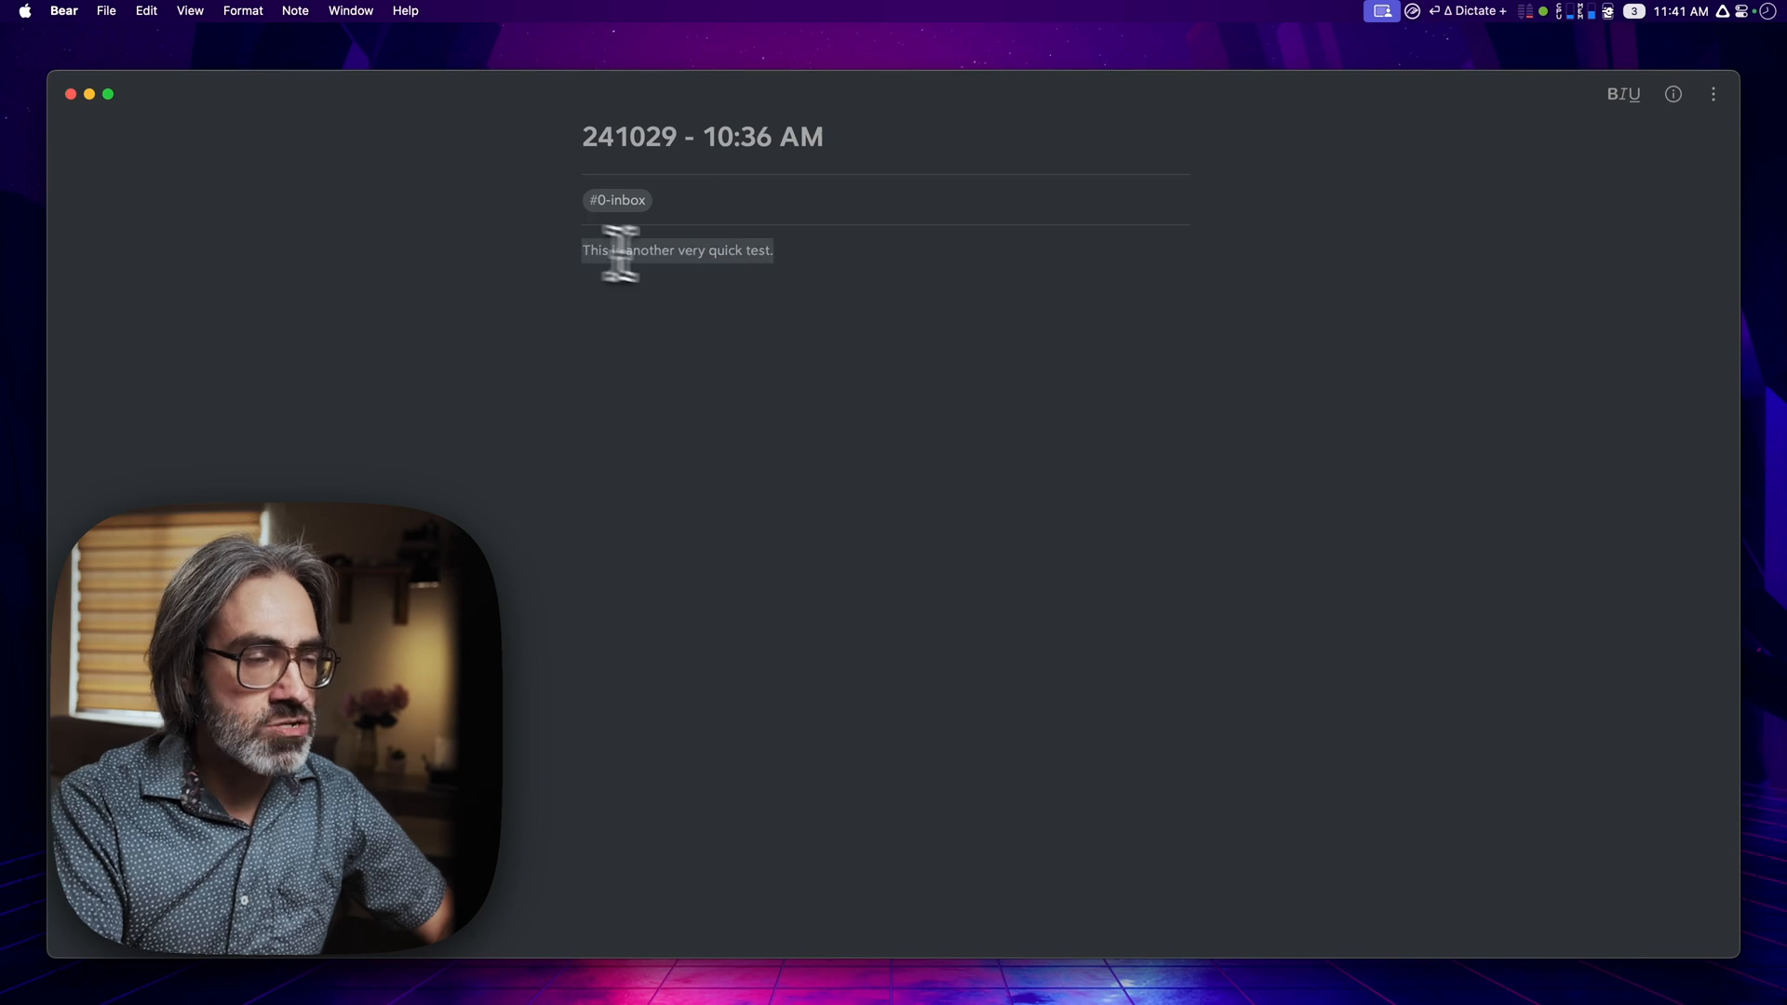
- Delete the test sentence and dictate a paragraph about talking without a recording window
key(Delete)
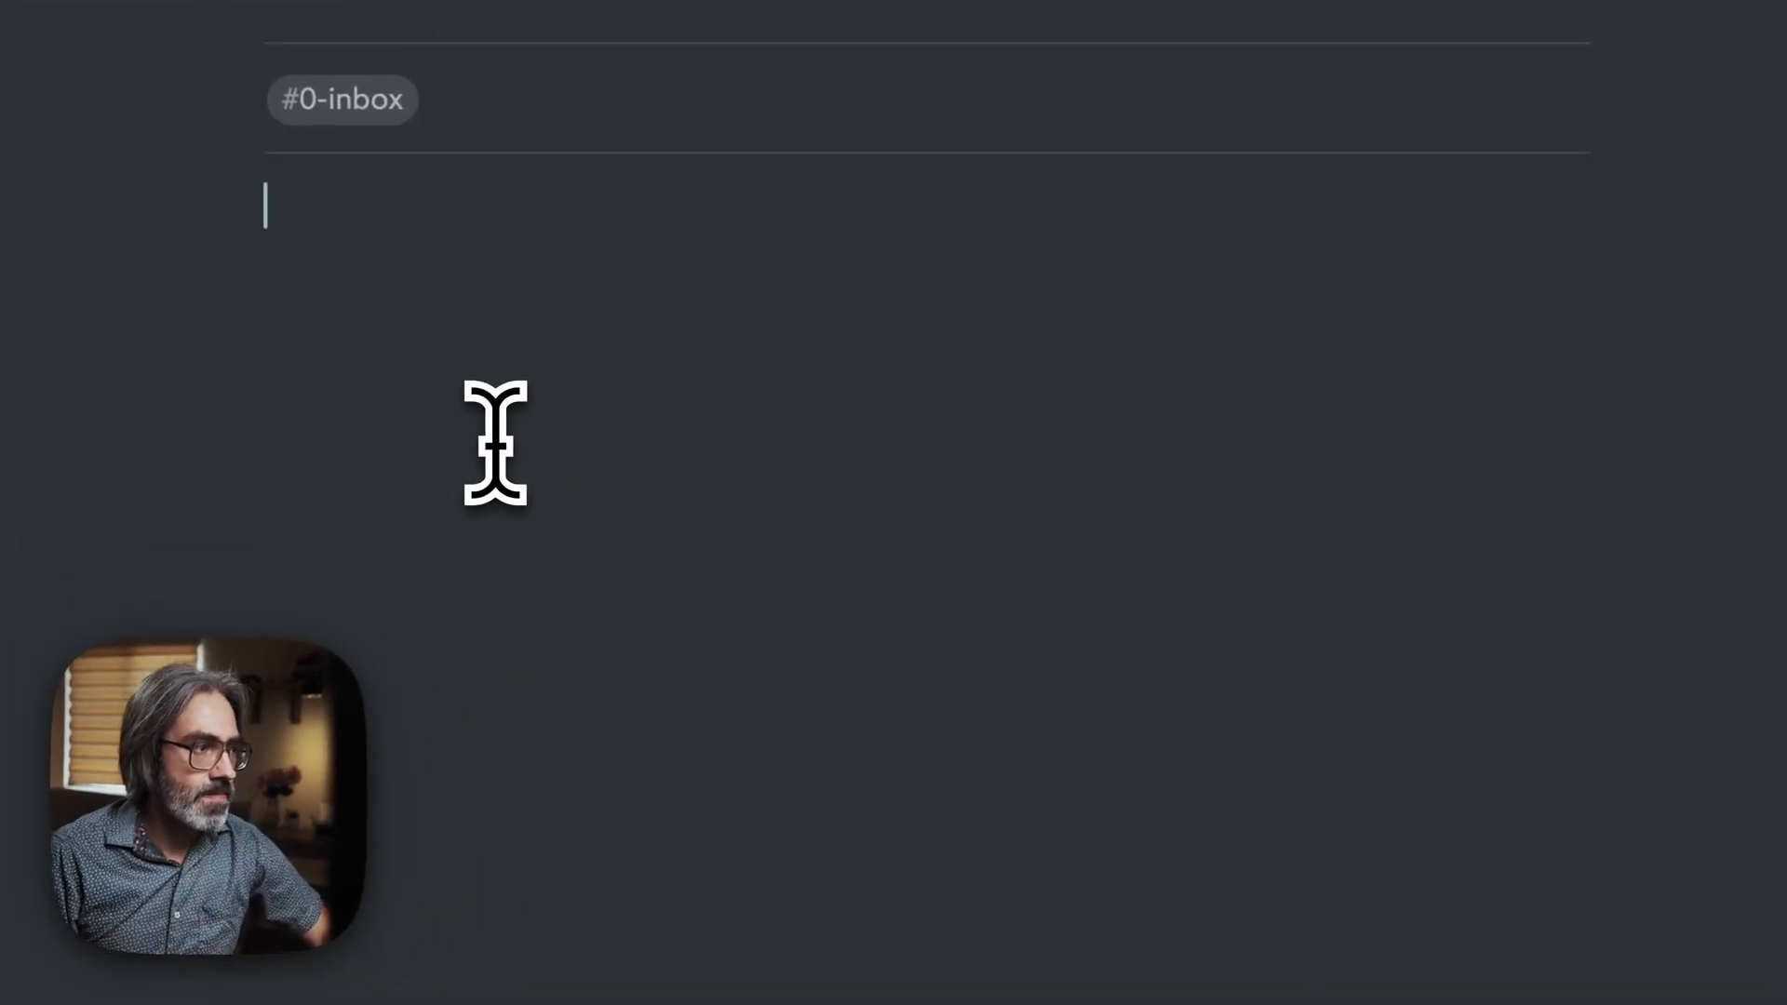
text(And now I can be talking to my computer and I do not have any recording window and my text will go to my front app.)
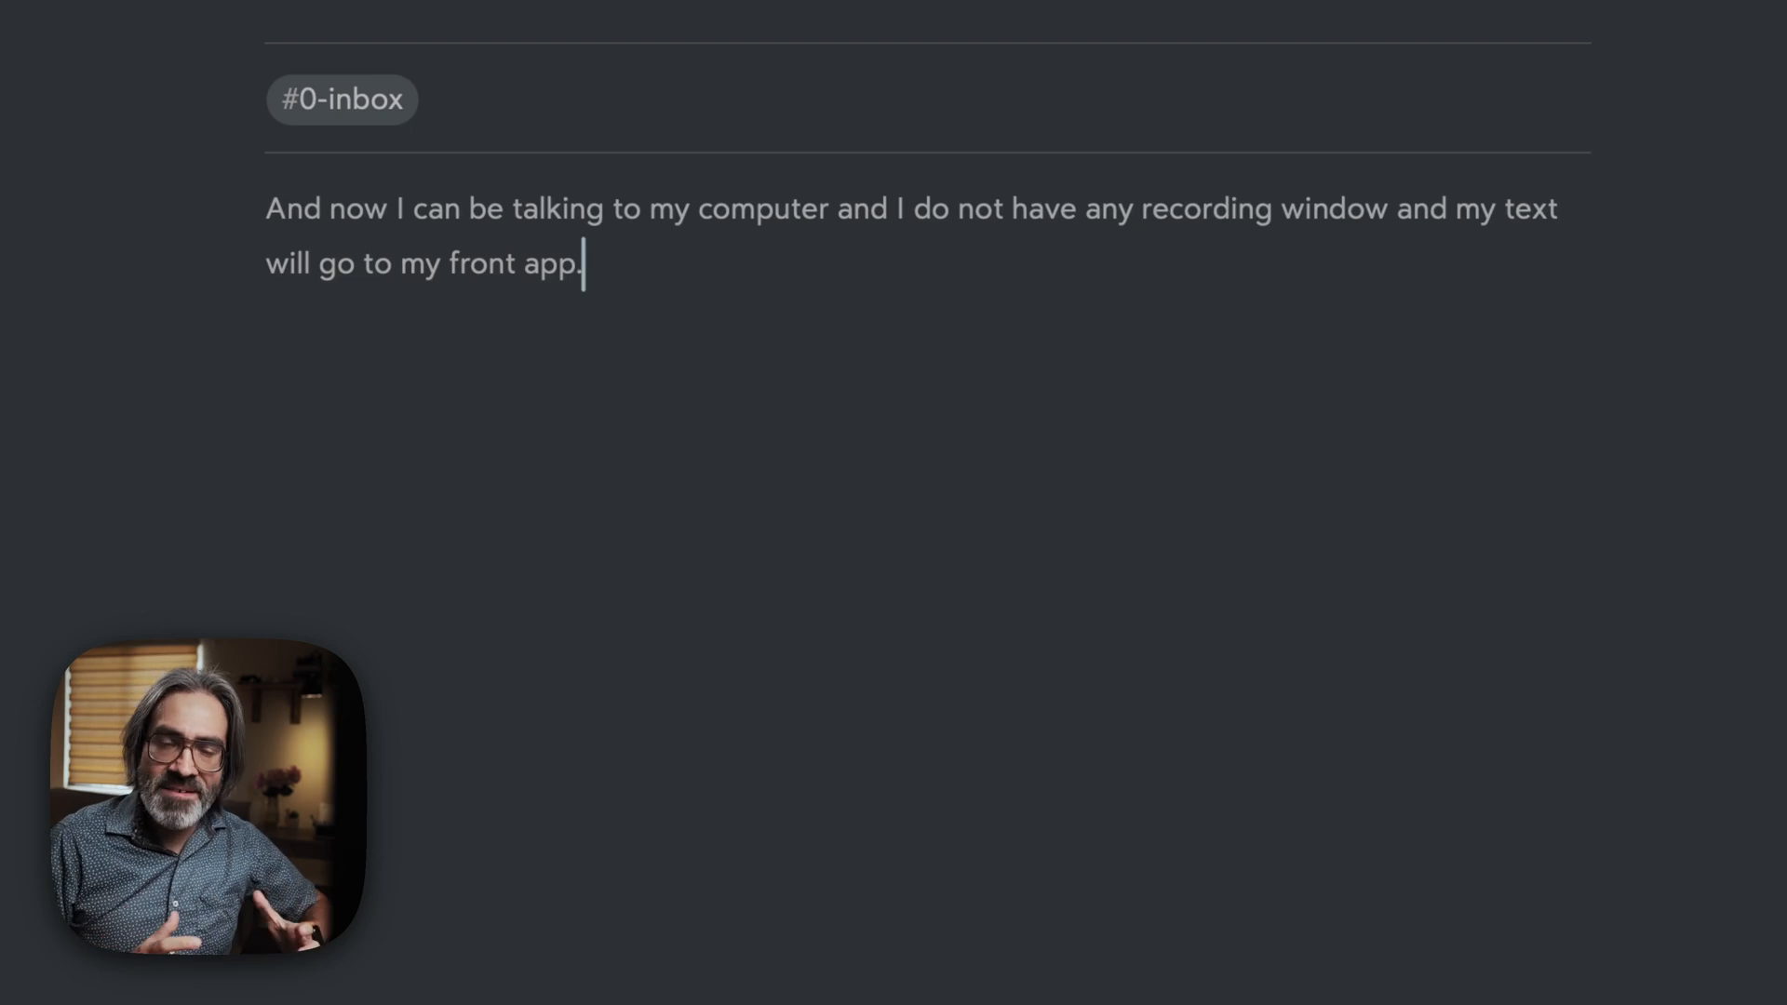